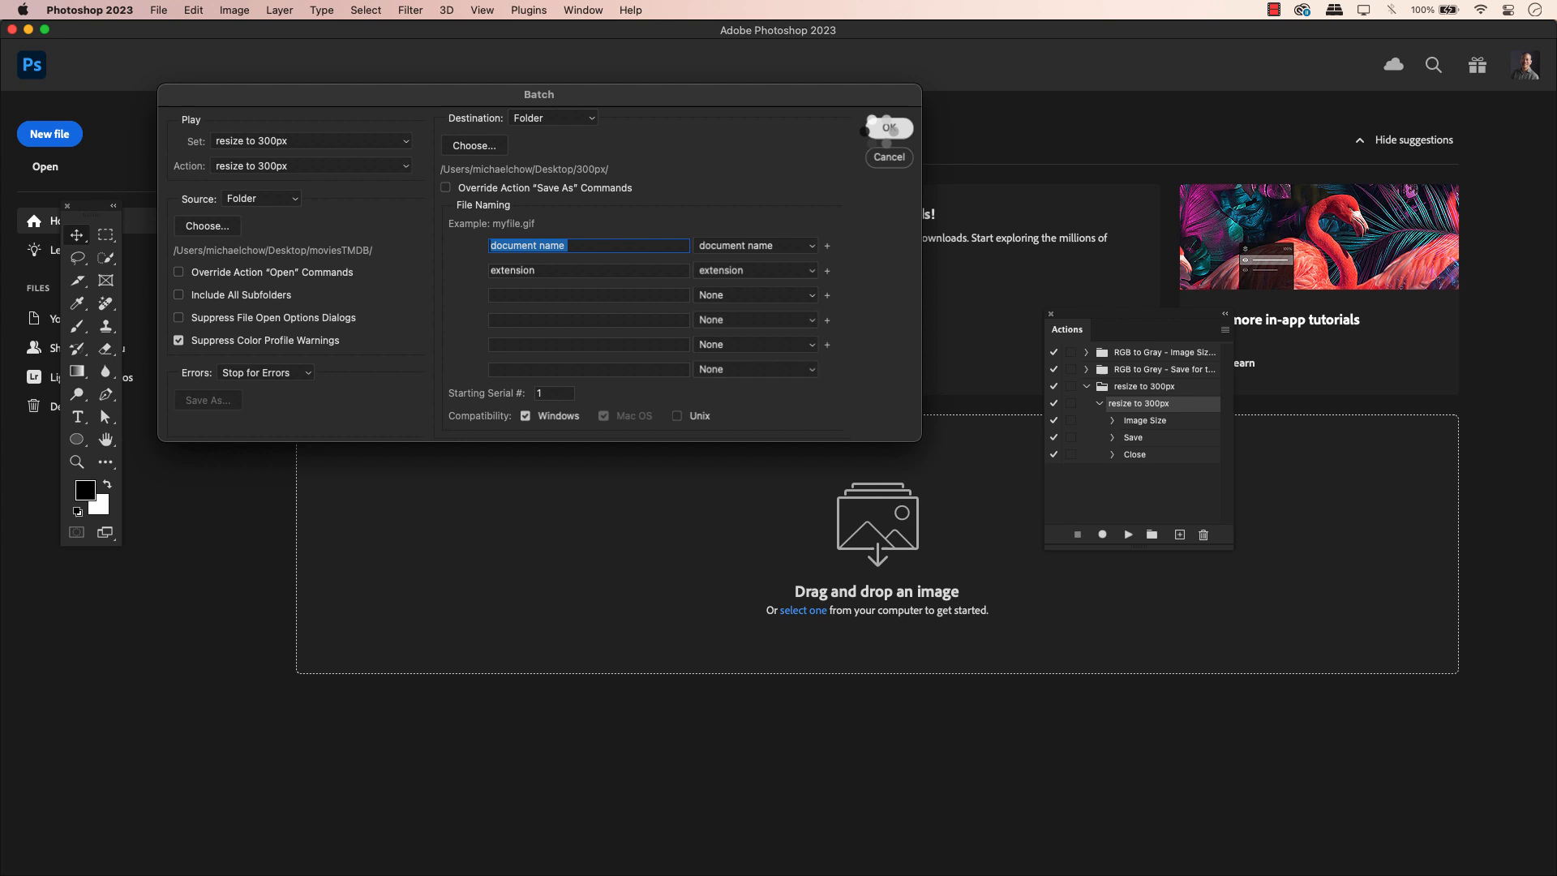
# Run the batch from the Batch dialog and locate absolution.png in the desktop 300px folder.
pyautogui.click(888, 128)
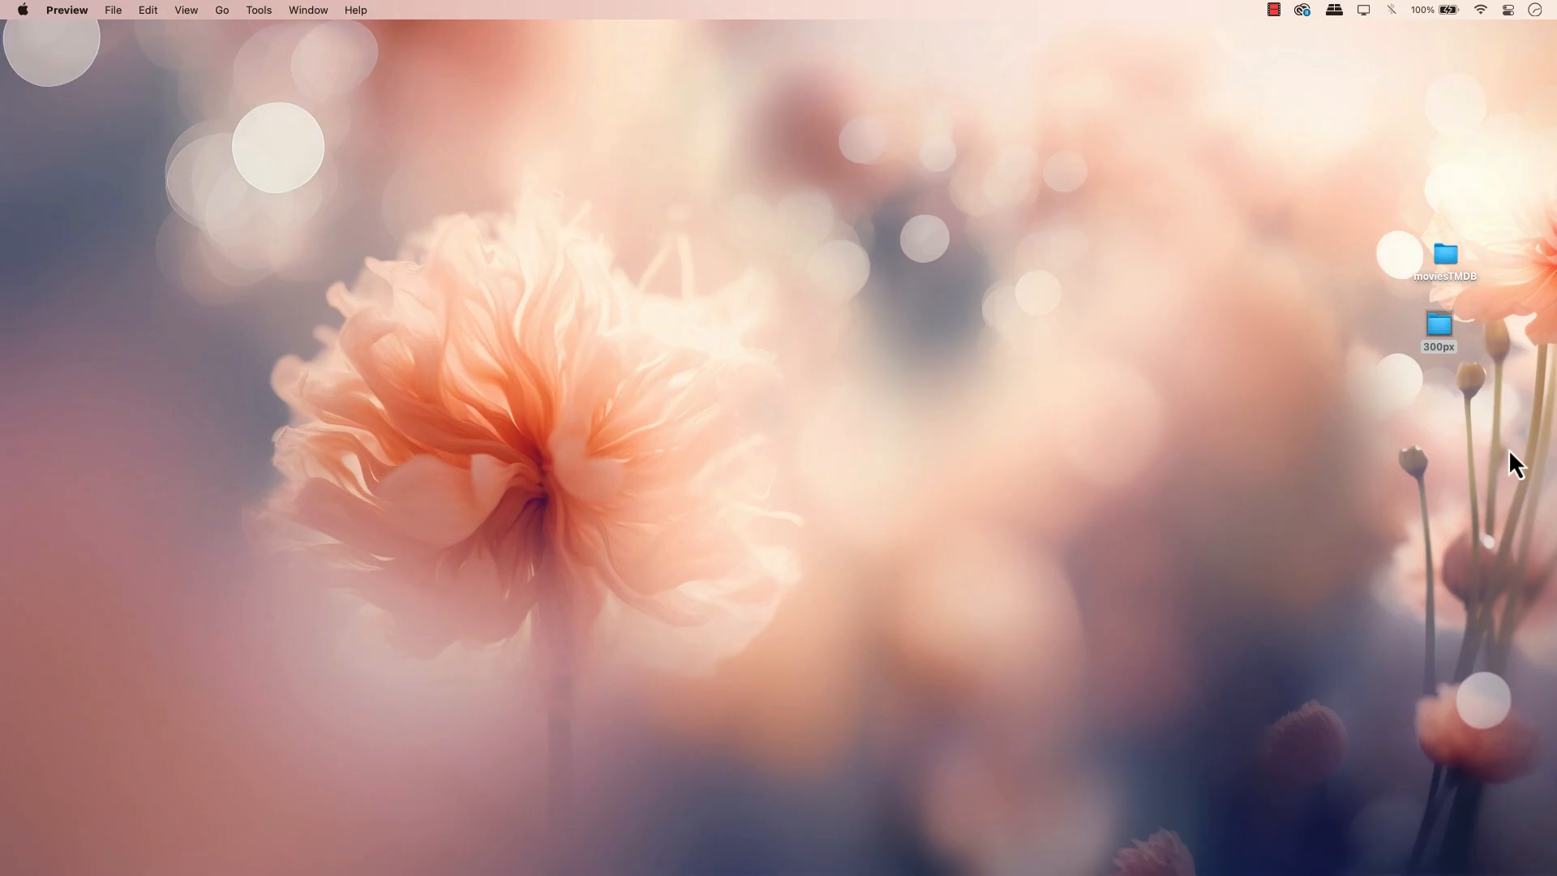
pyautogui.doubleClick(1439, 325)
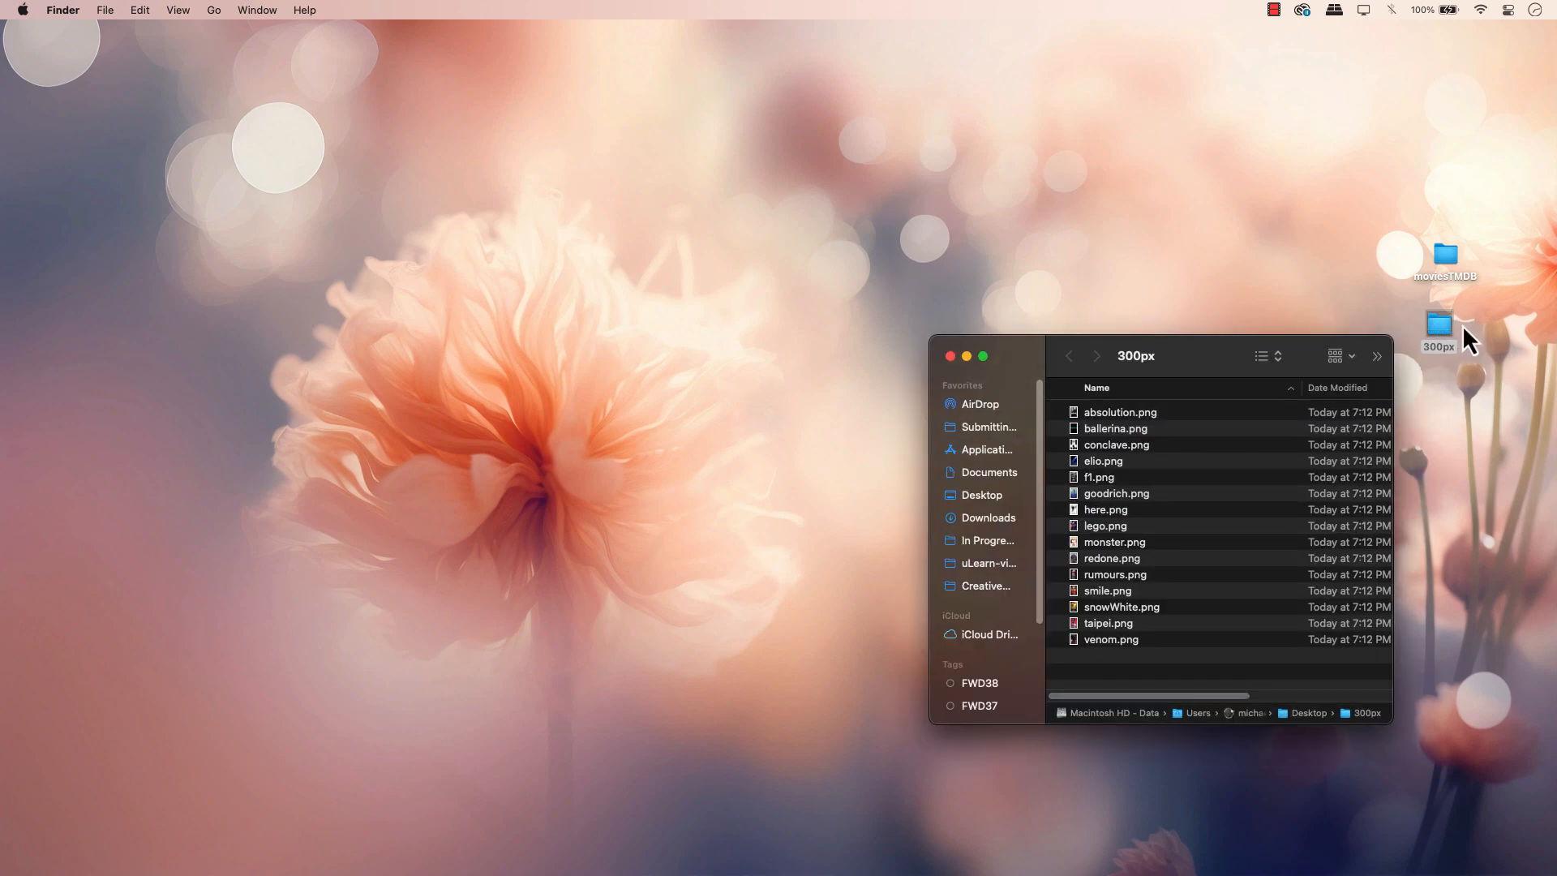
pyautogui.click(1121, 410)
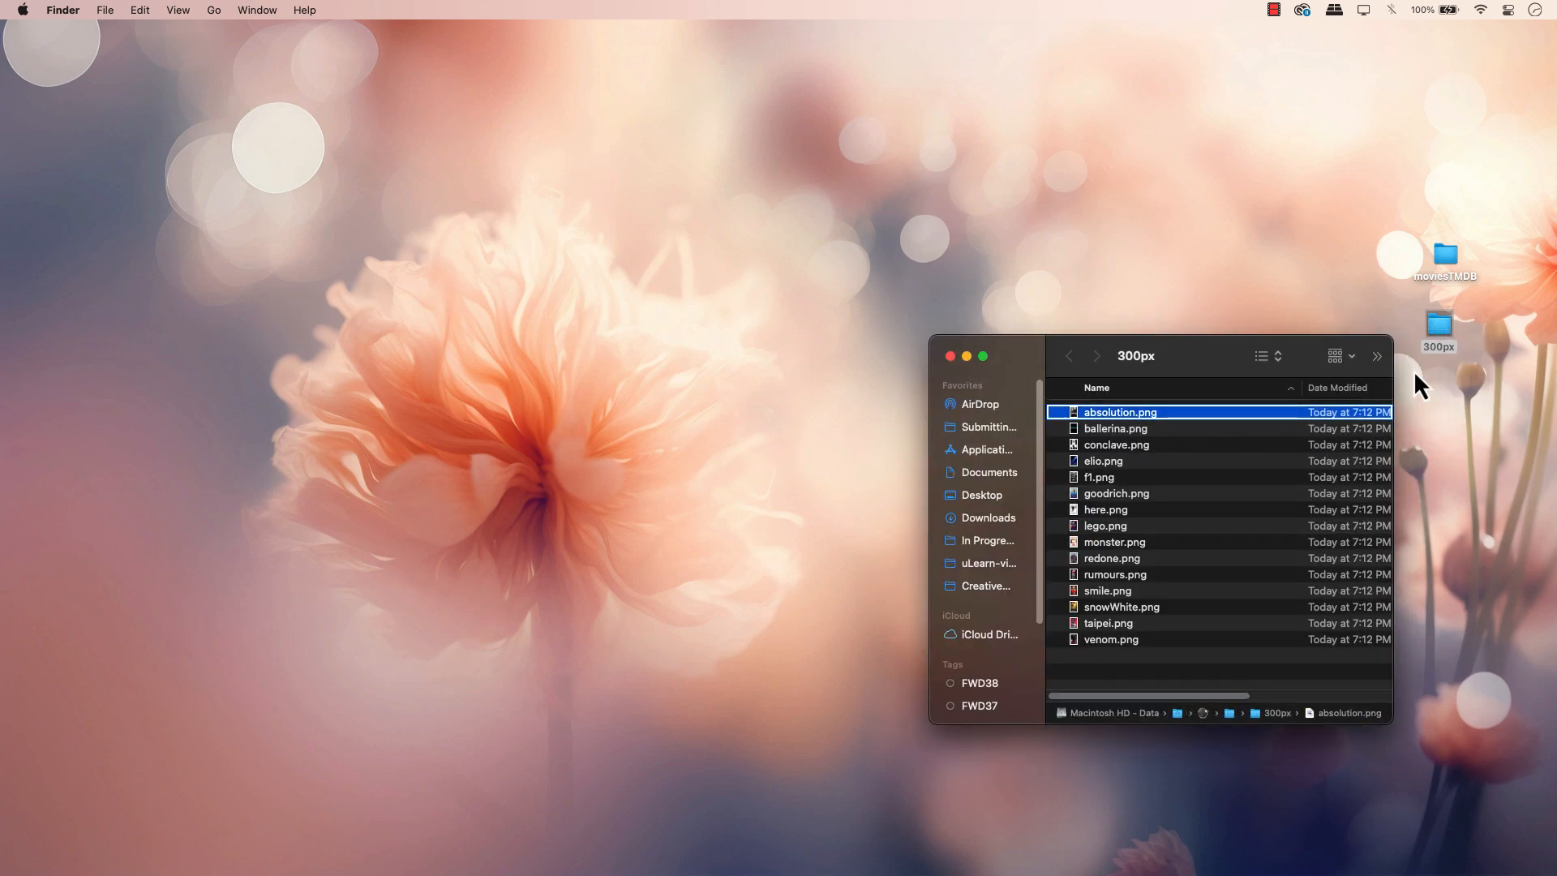
# Open absolution.png from the 300px folder in Photoshop for inspection.
pyautogui.doubleClick(1121, 411)
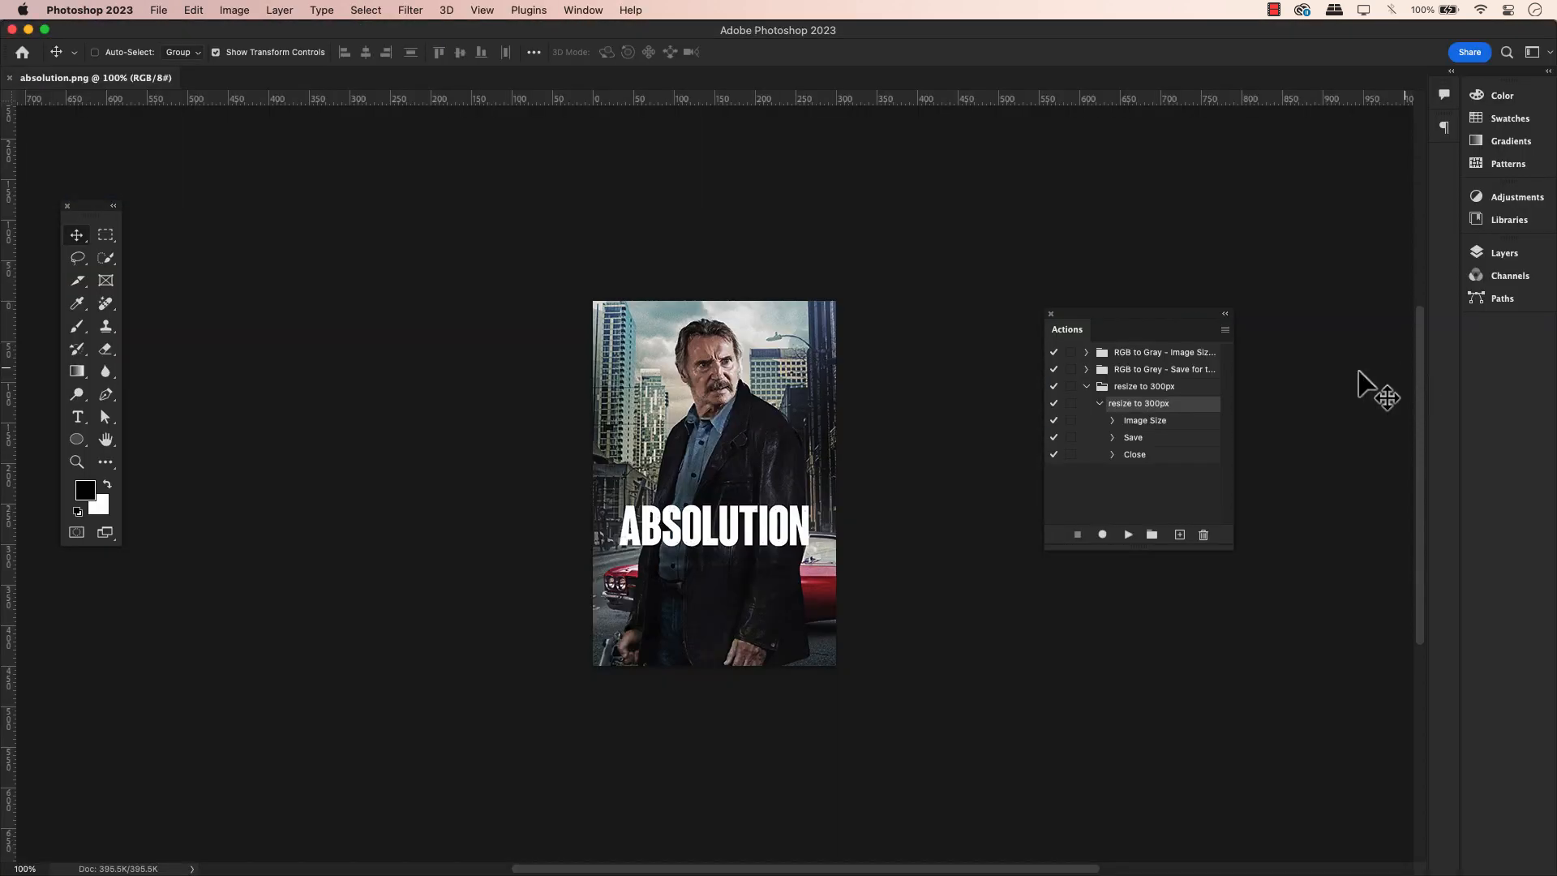
pyautogui.moveTo(941, 472)
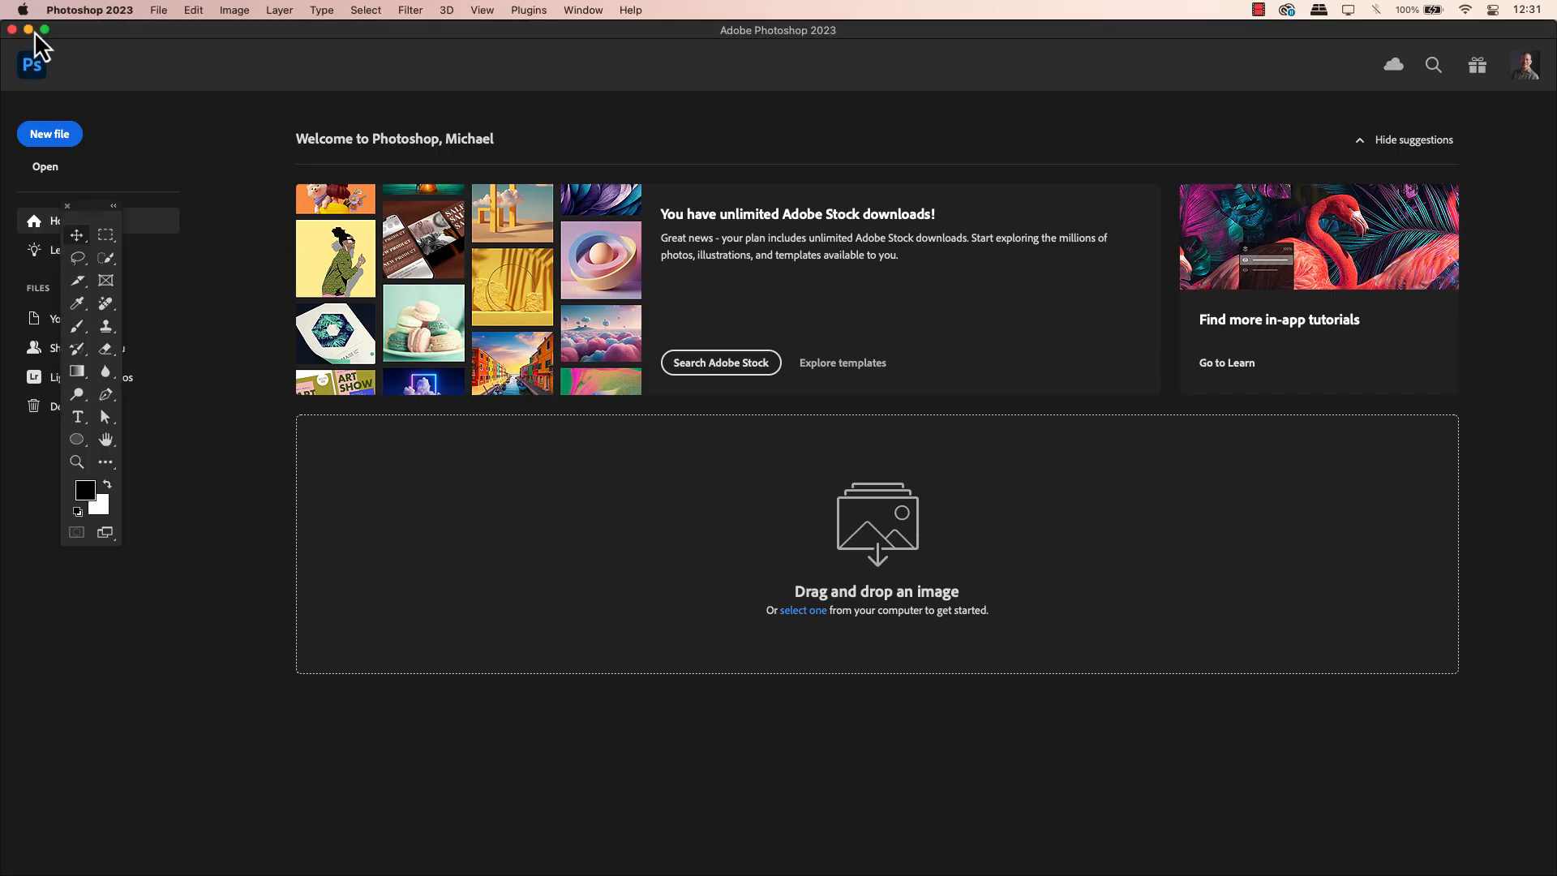
# Minimise Photoshop and name a new desktop folder 300px.
pyautogui.click(27, 29)
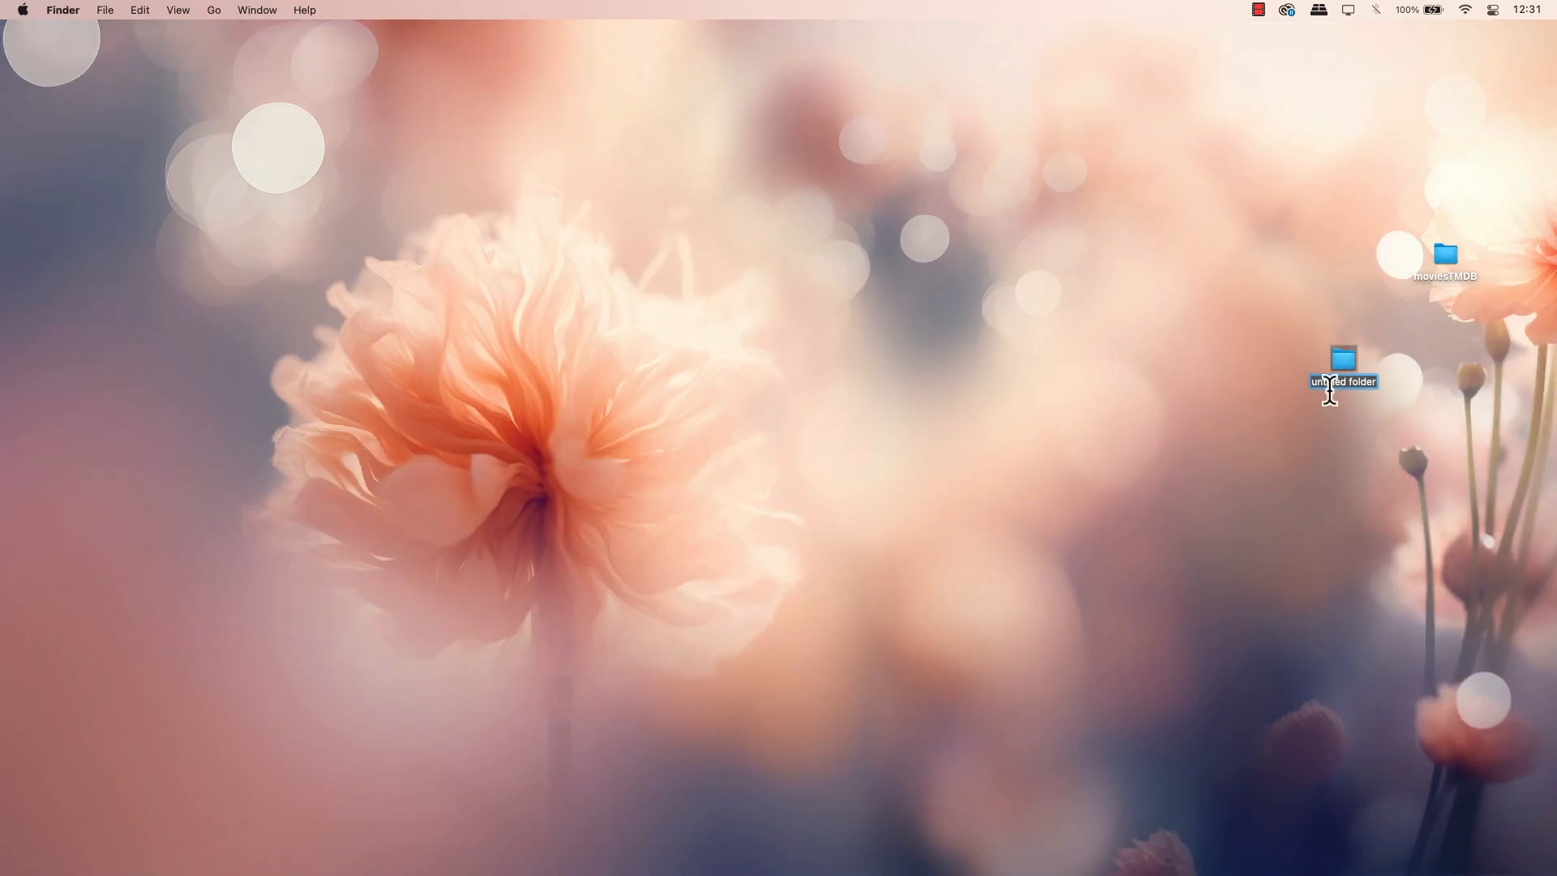
pyautogui.write('300px')
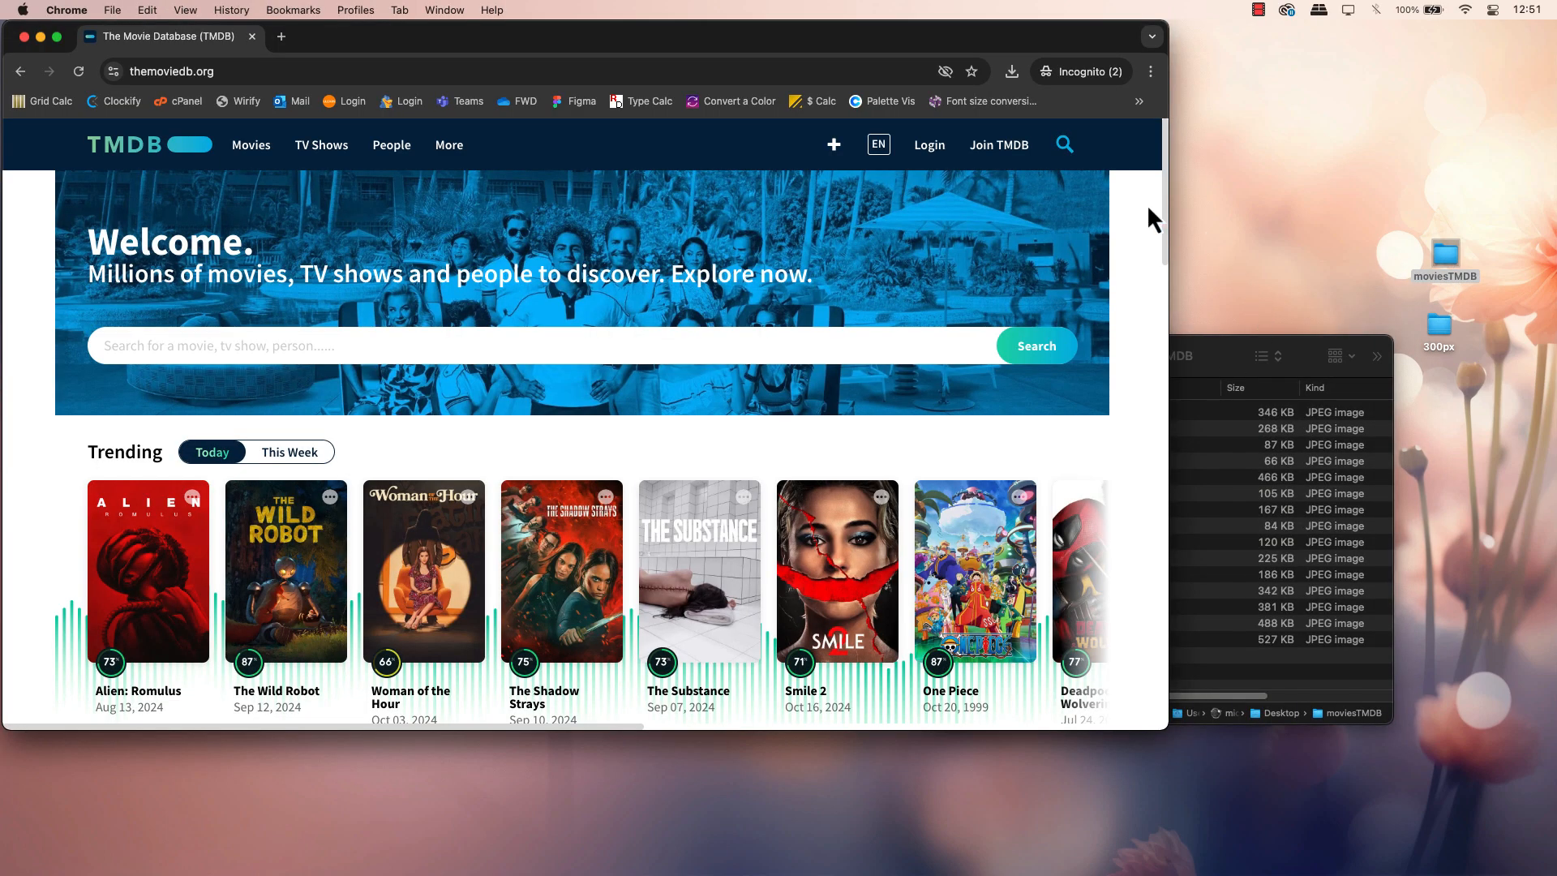
pyautogui.scroll(-3)
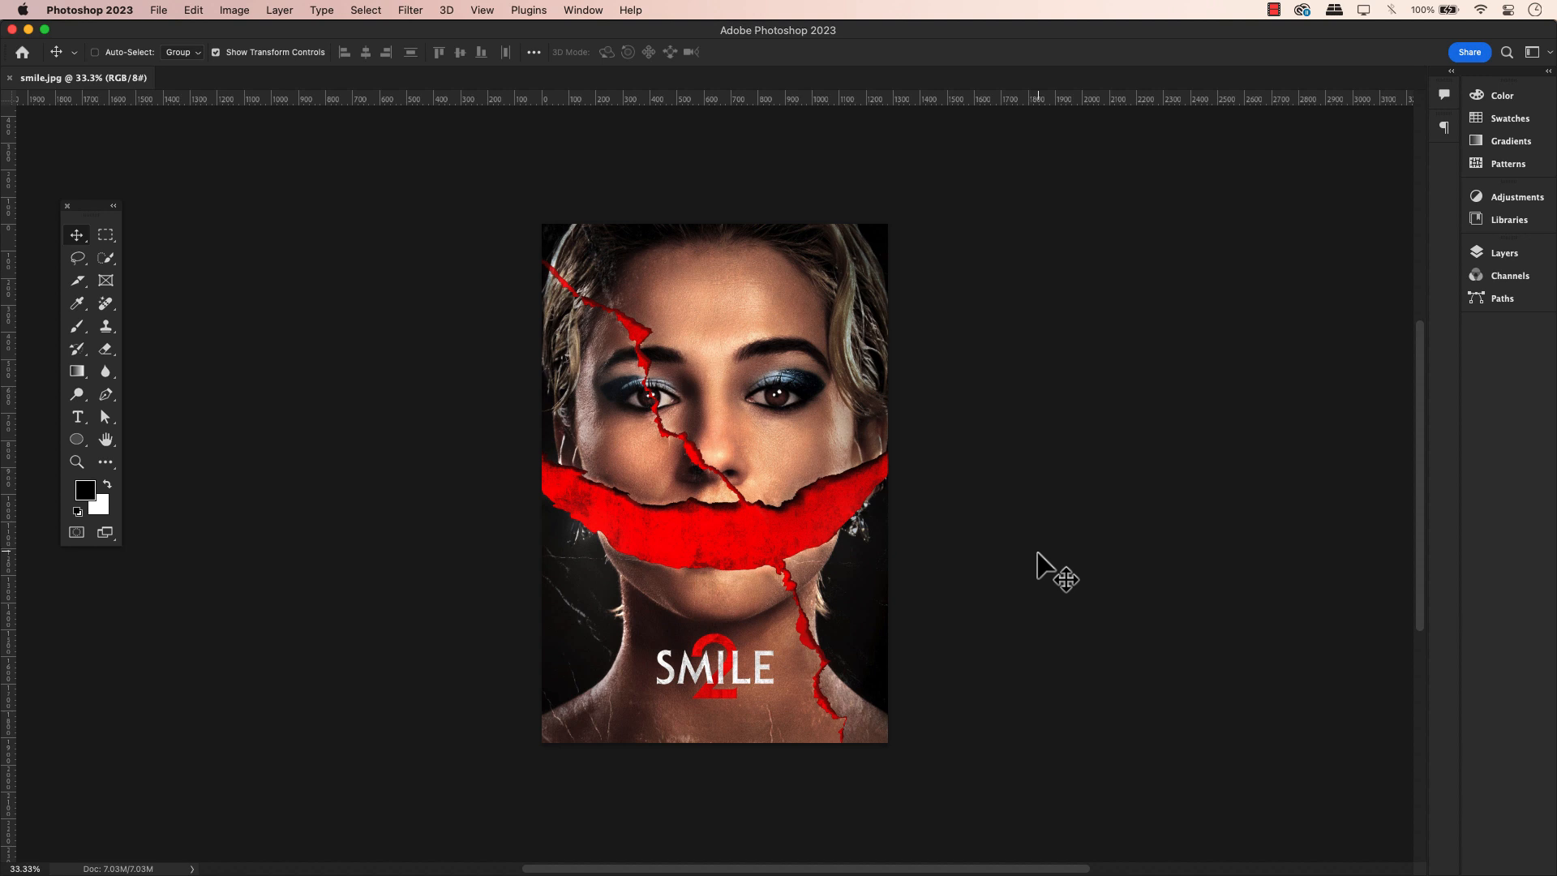
pyautogui.moveTo(1045, 584)
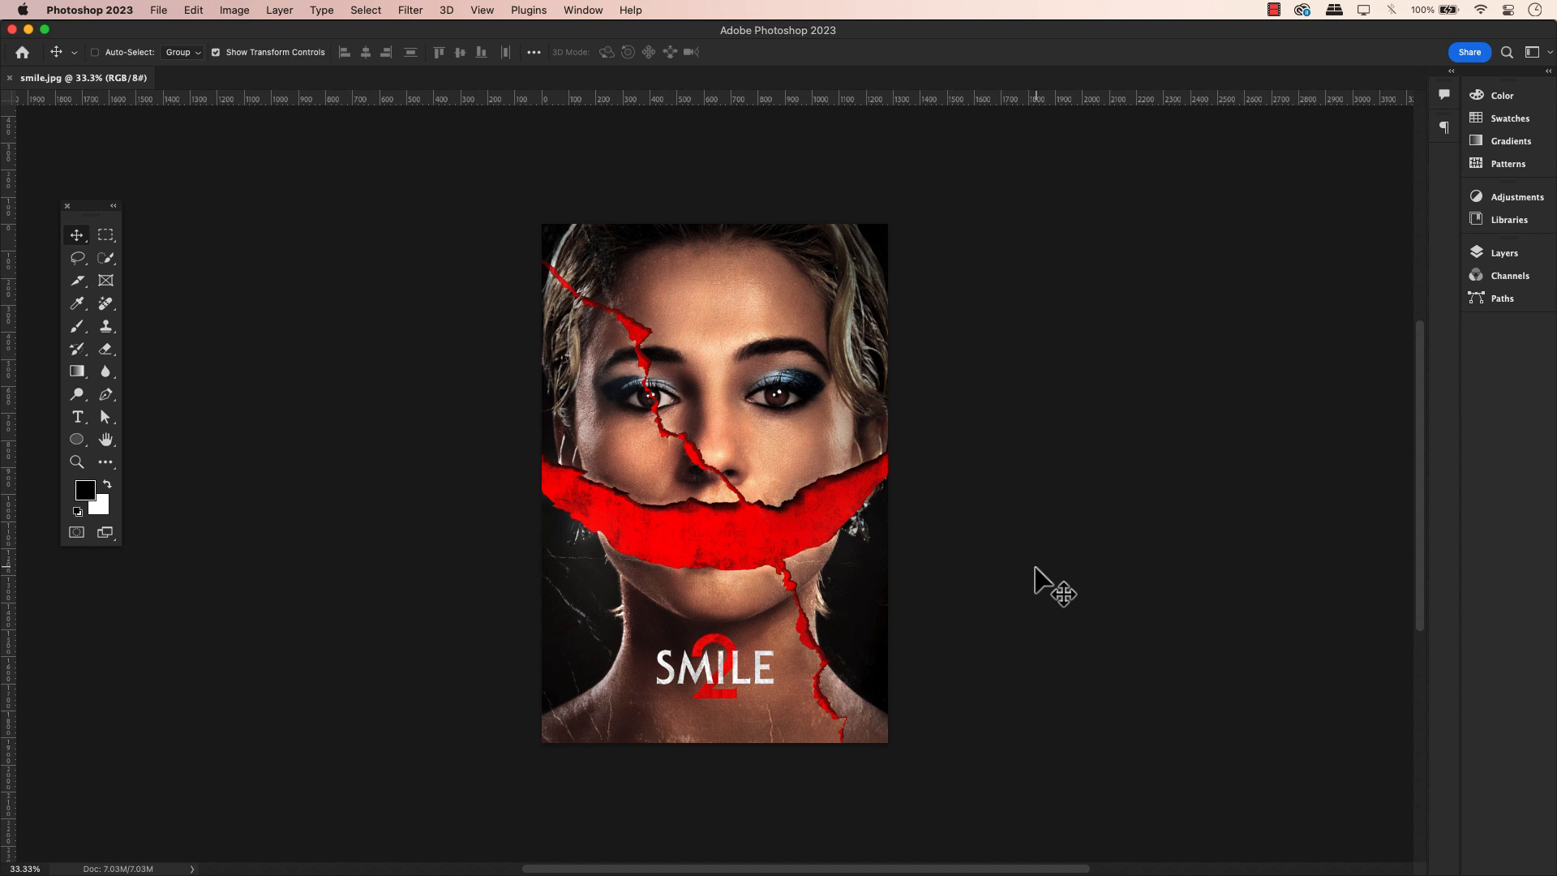
pyautogui.moveTo(561, 32)
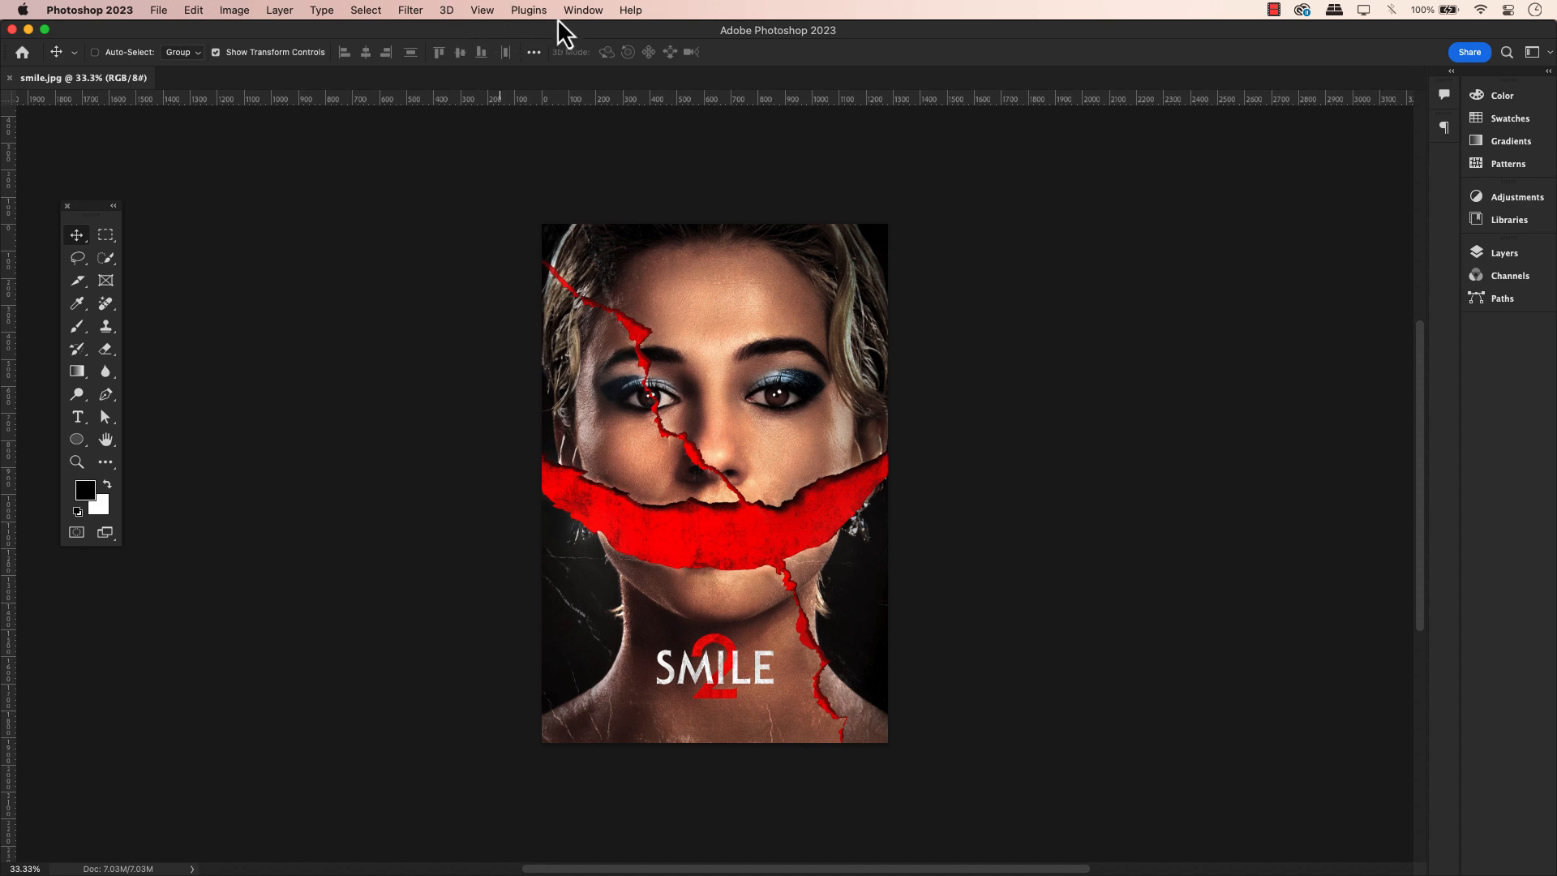
# Show the Actions panel via the Window menu.
pyautogui.click(582, 10)
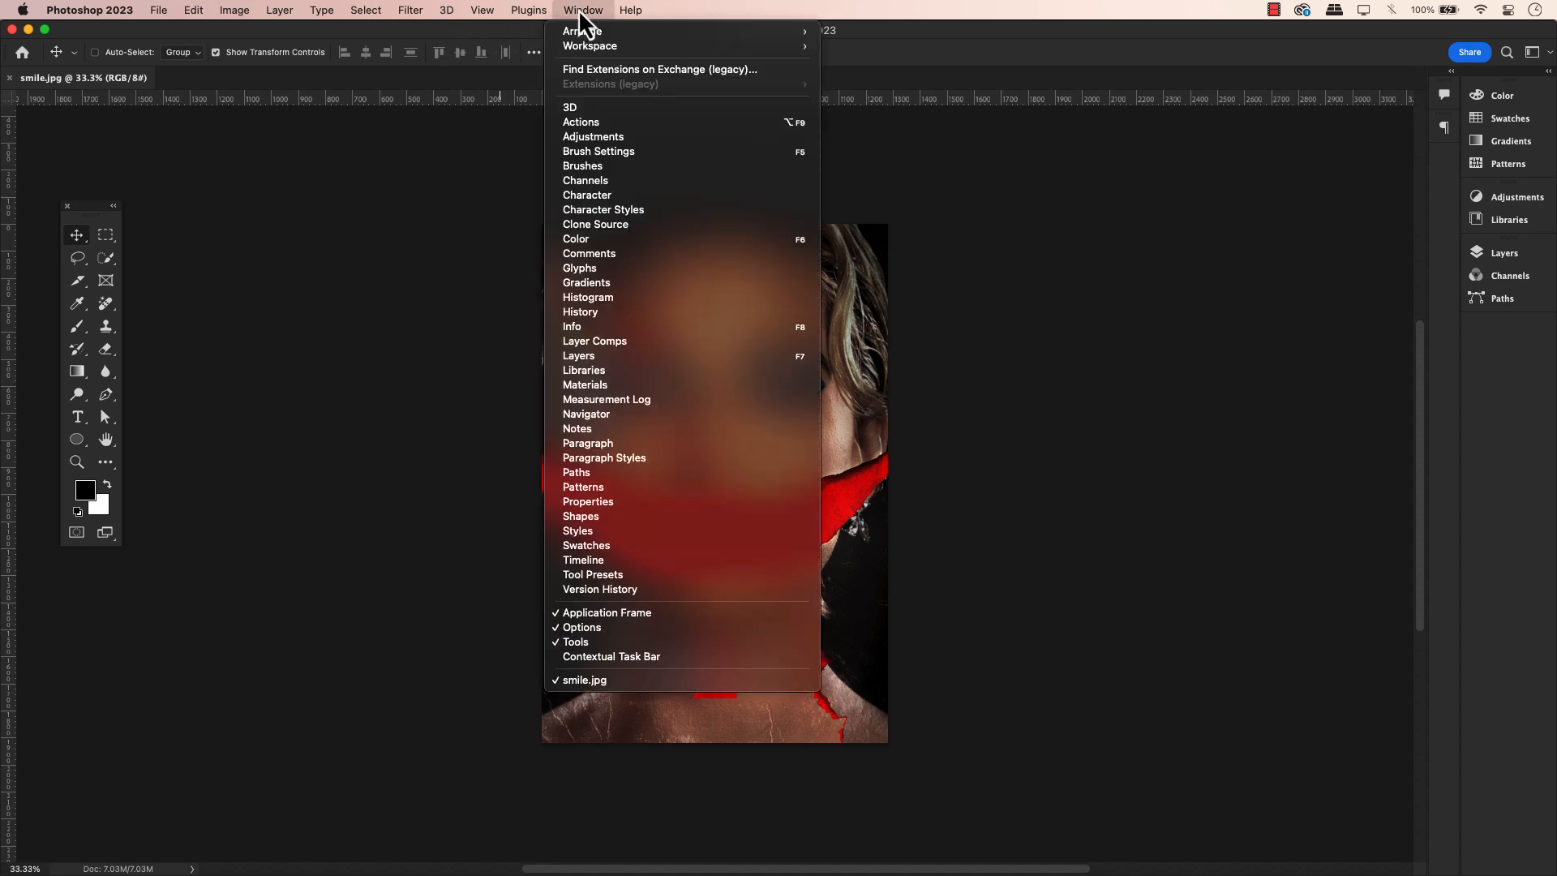
pyautogui.moveTo(581, 122)
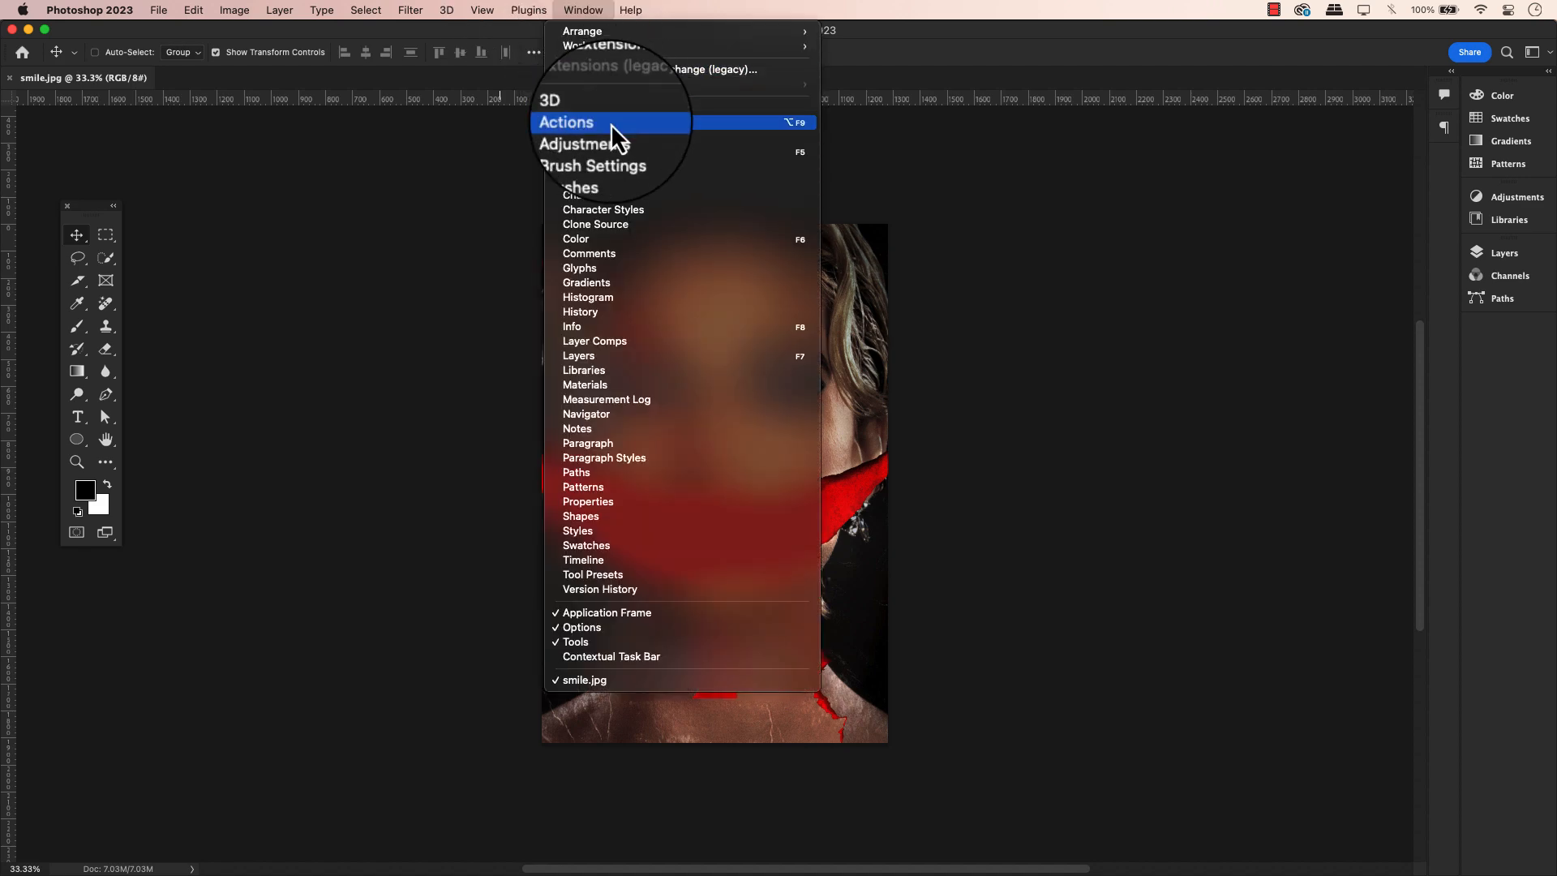
pyautogui.click(564, 121)
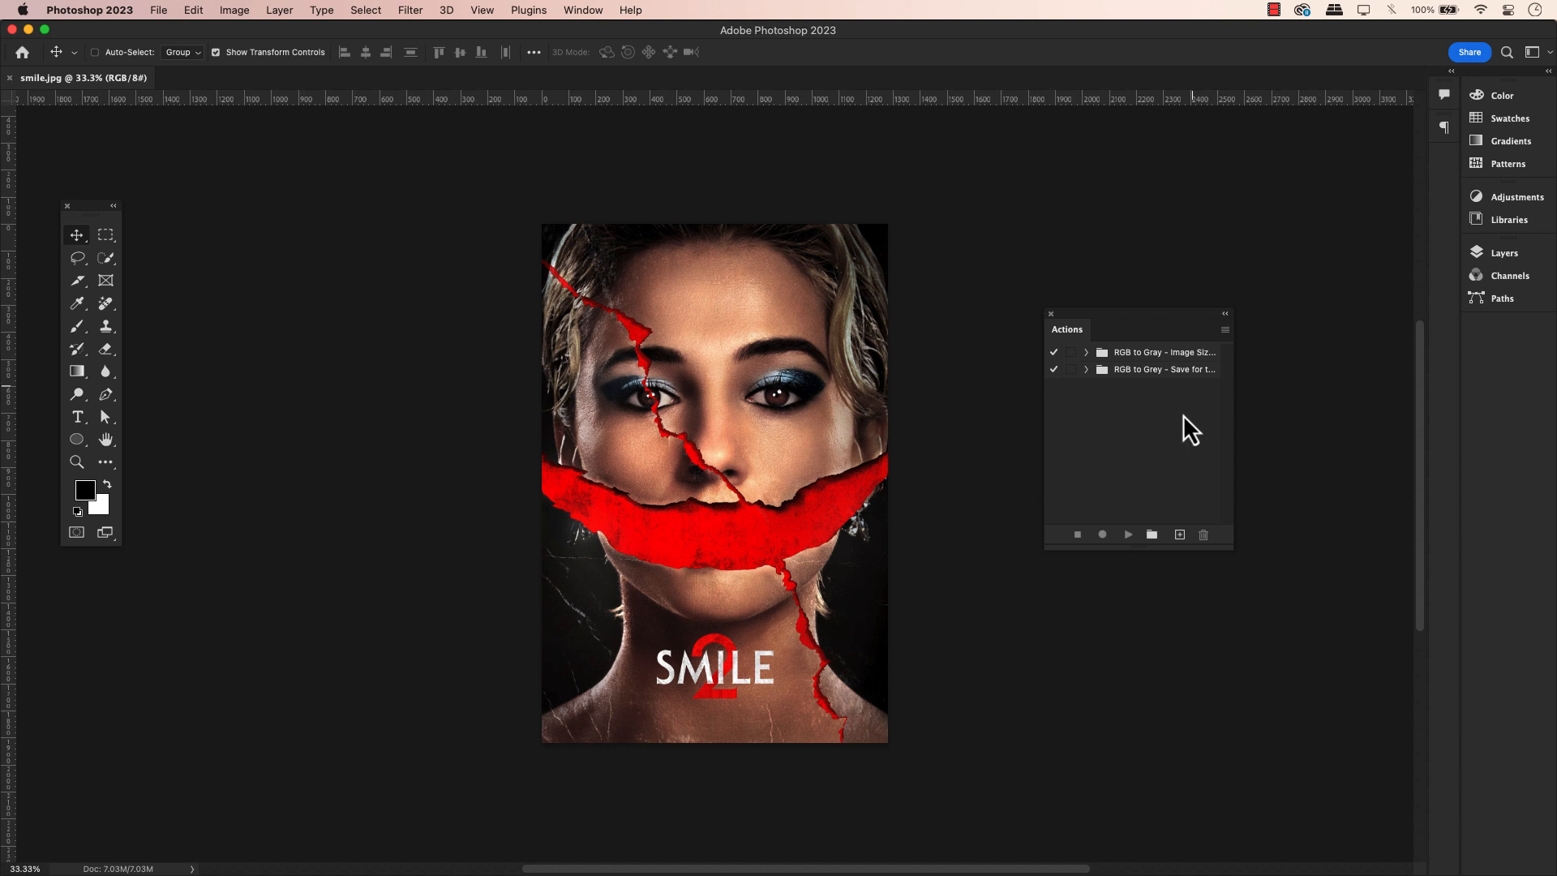
pyautogui.moveTo(1188, 483)
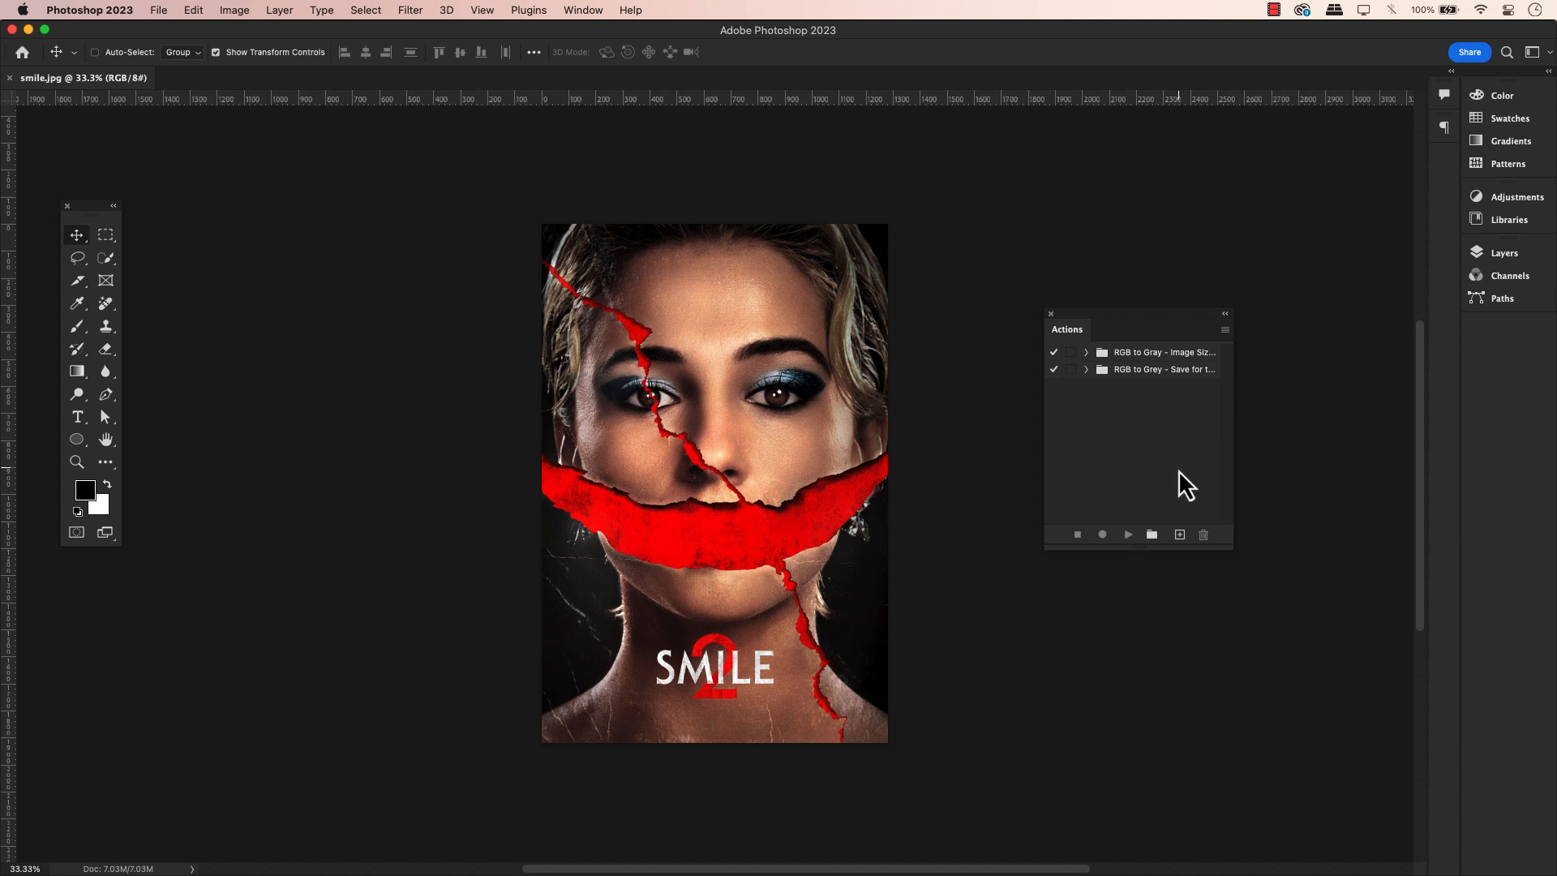
pyautogui.moveTo(1154, 422)
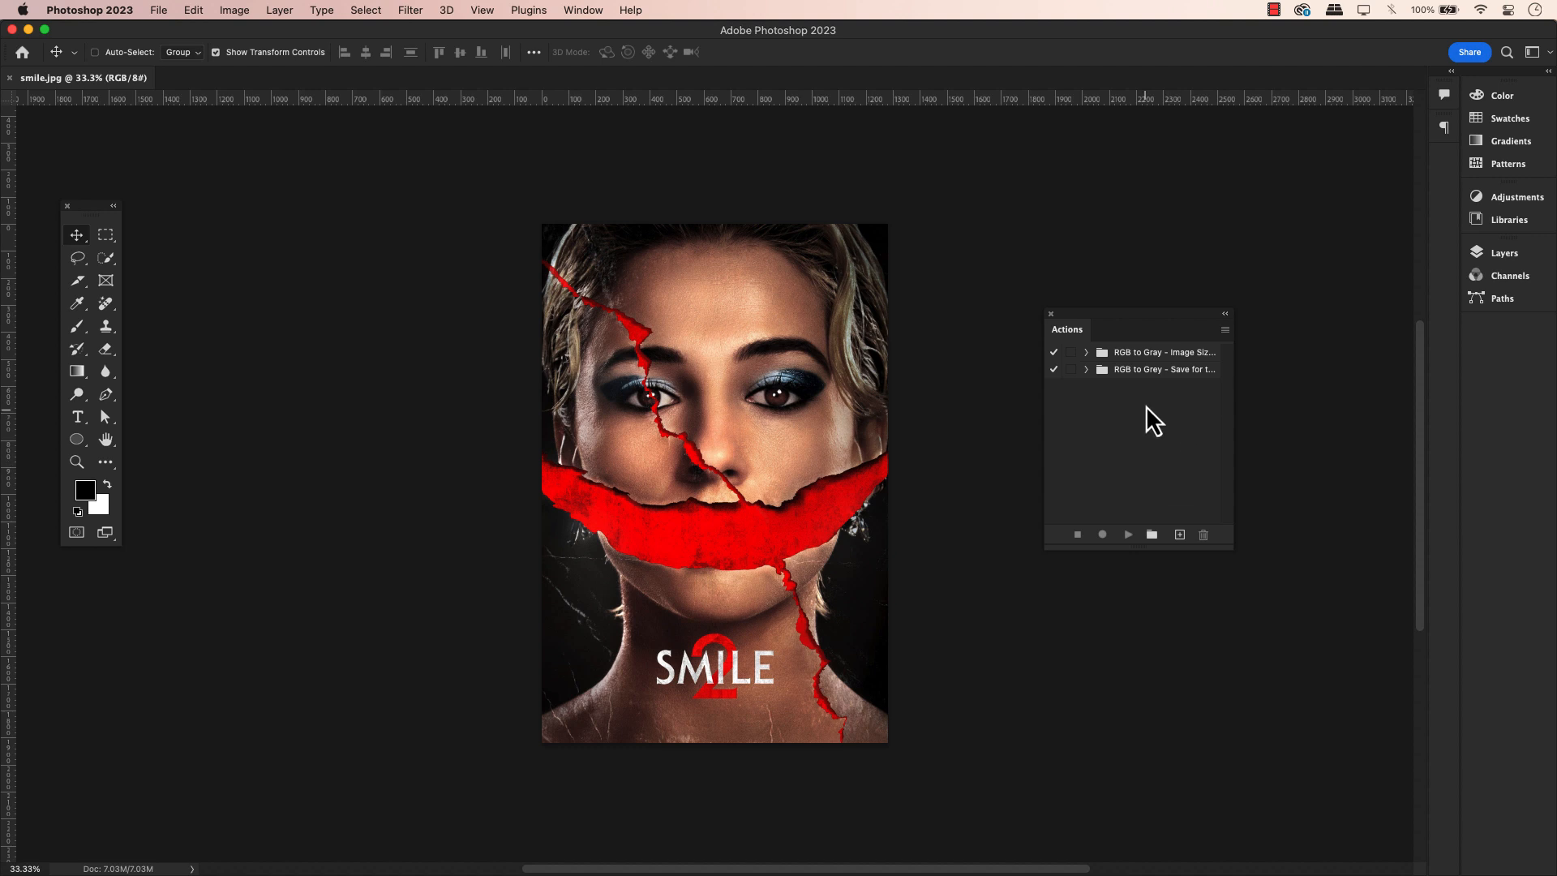
pyautogui.moveTo(1153, 441)
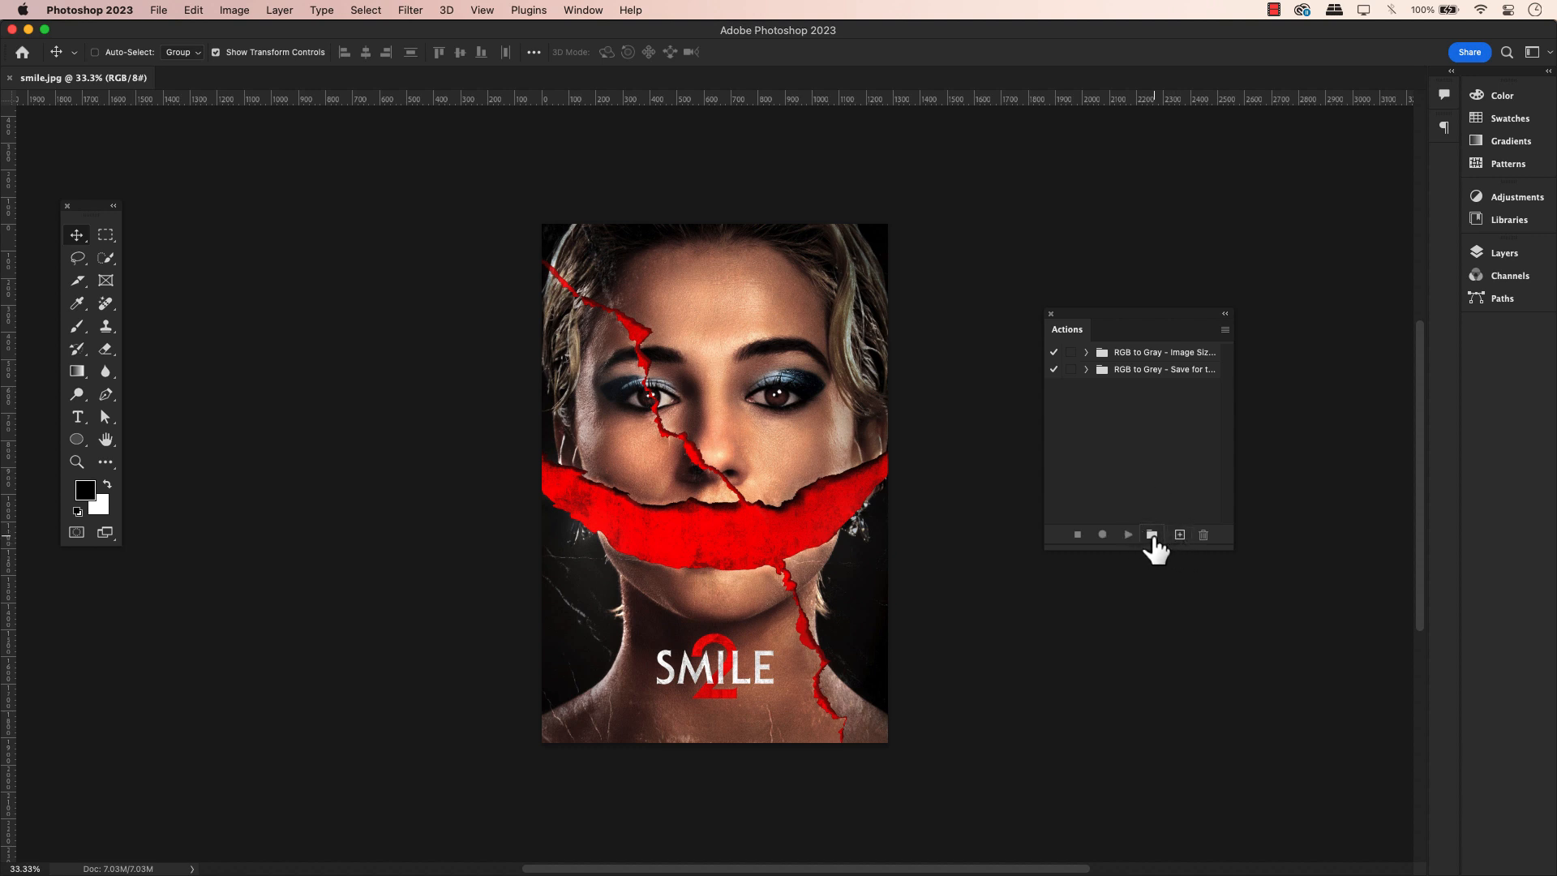
# Create a new action set named resize to 300px.
pyautogui.click(1152, 534)
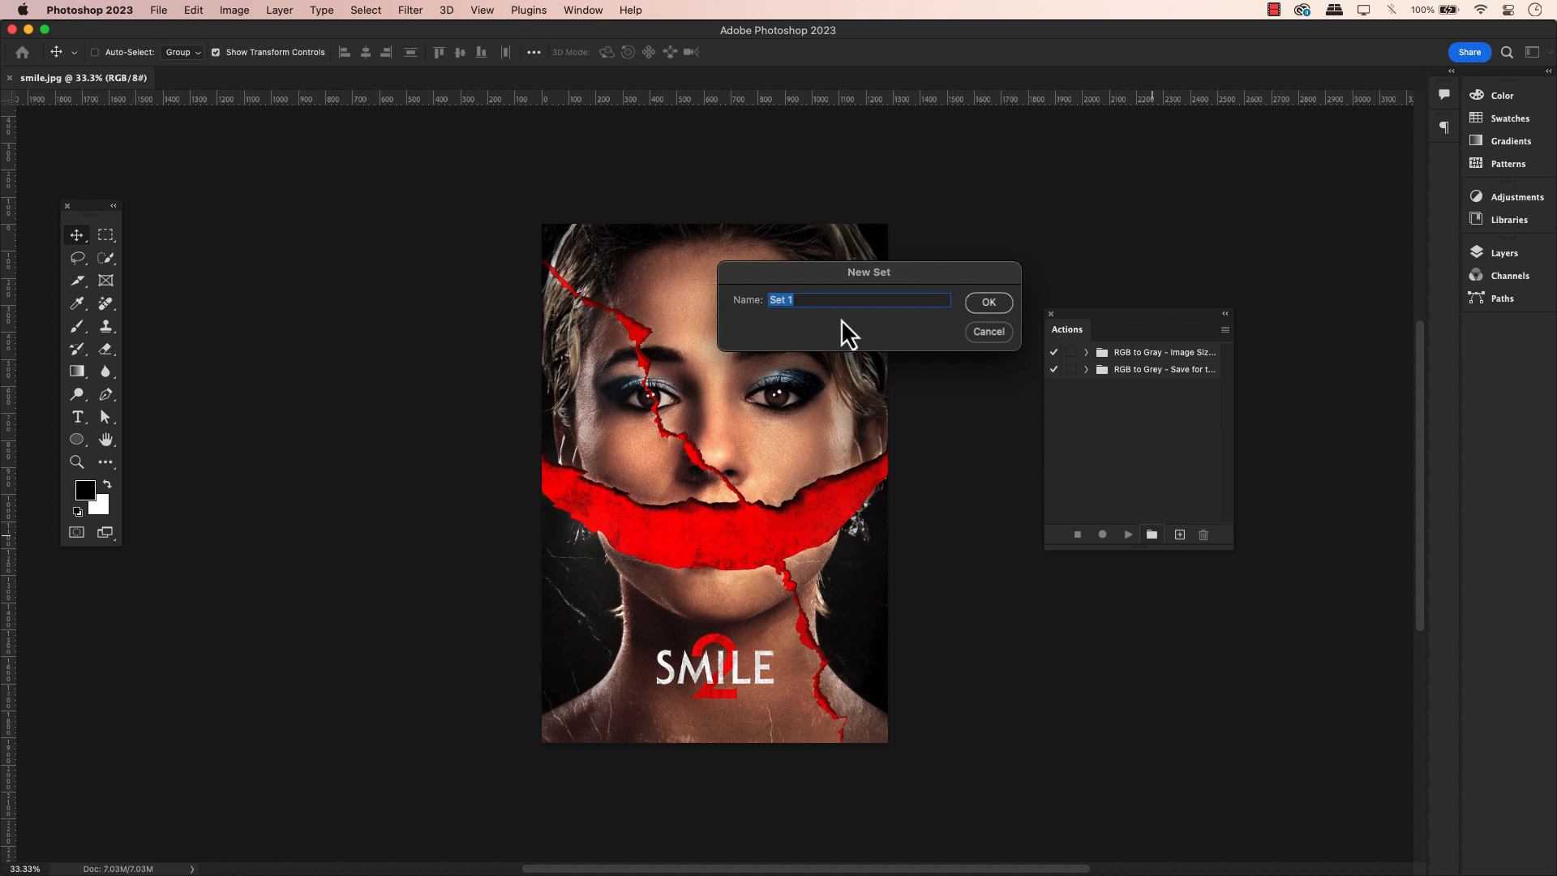
pyautogui.write('resize')
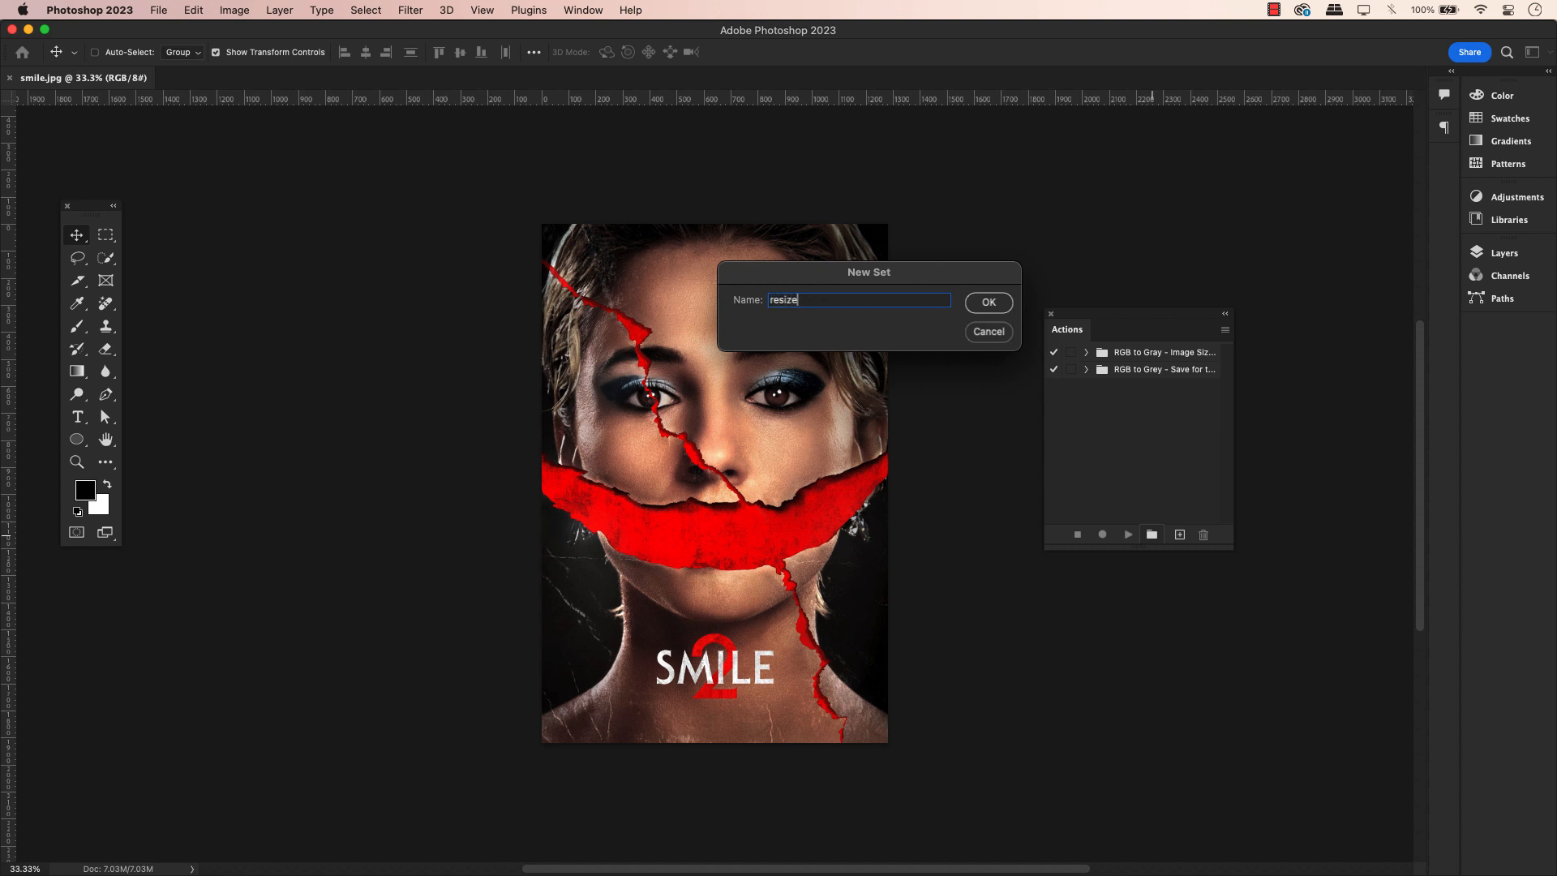
pyautogui.write('to 300px')
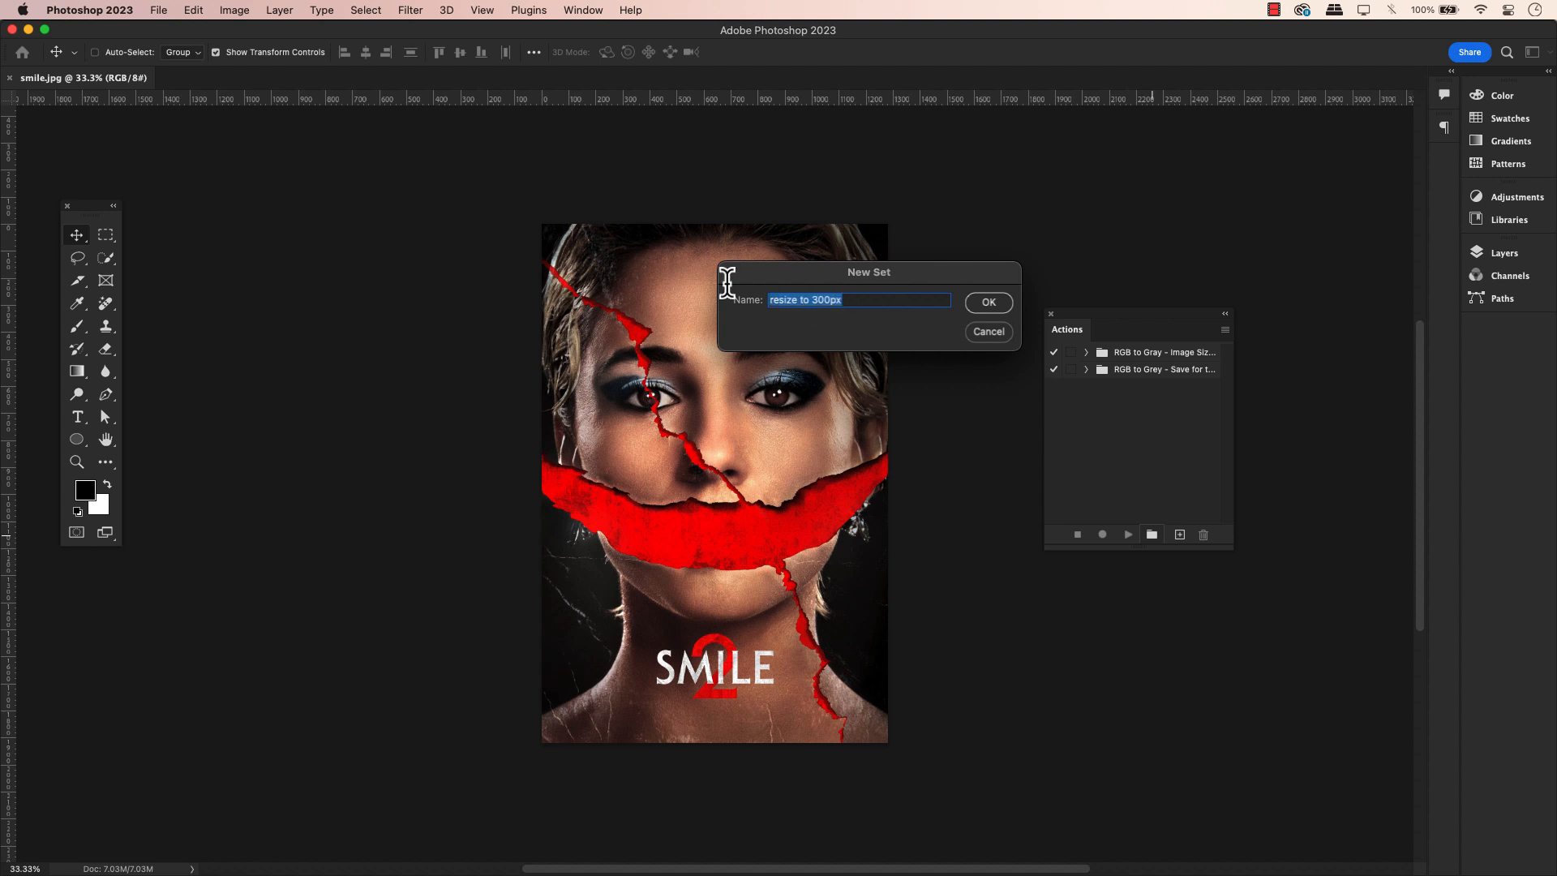
pyautogui.moveTo(994, 326)
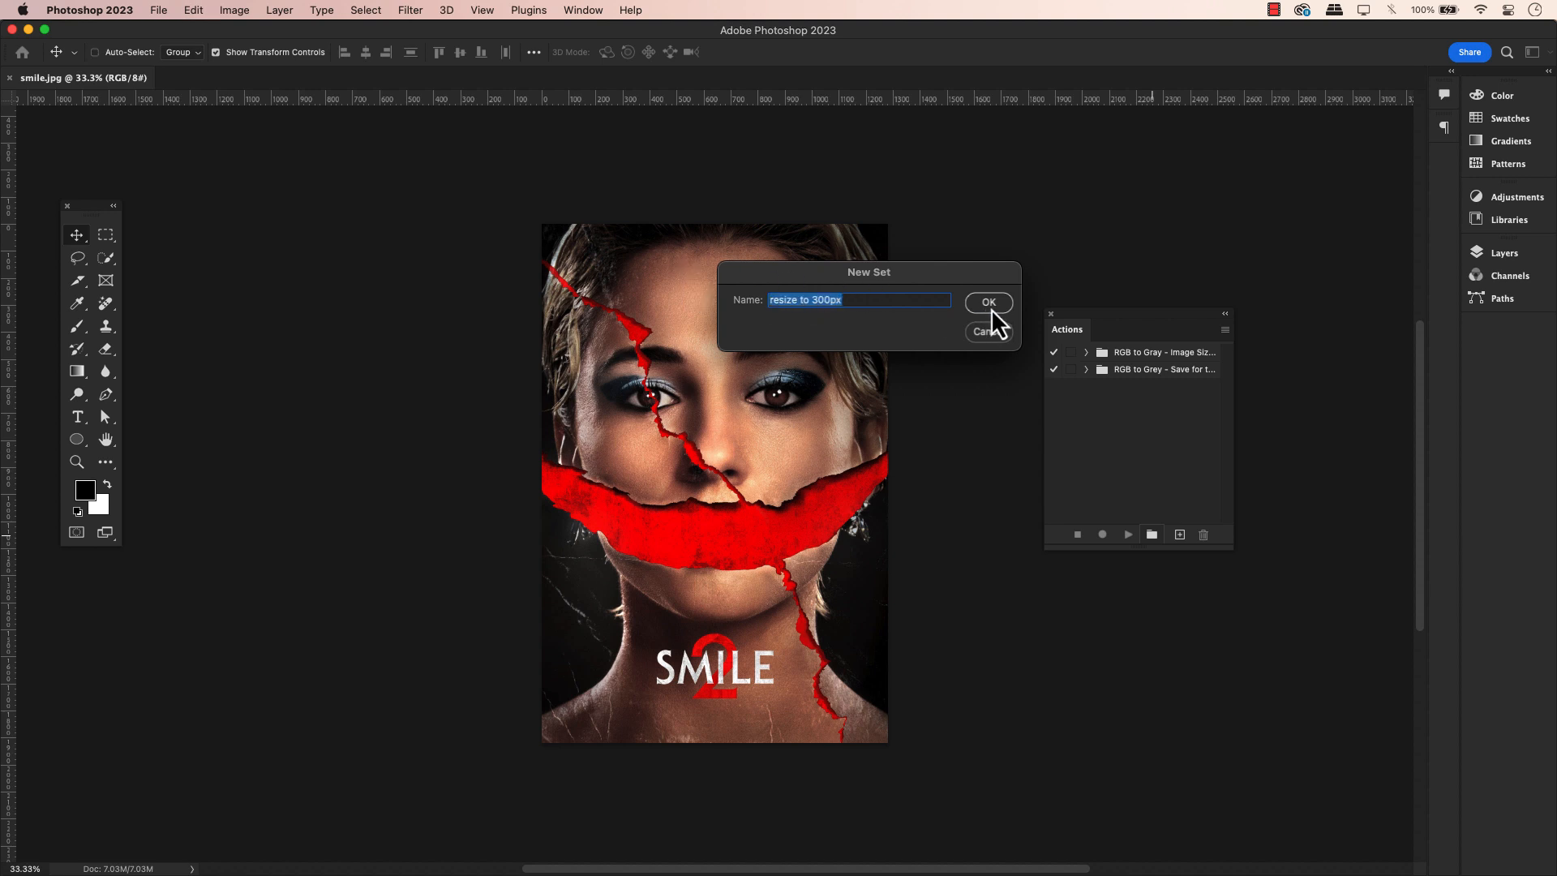
pyautogui.click(988, 304)
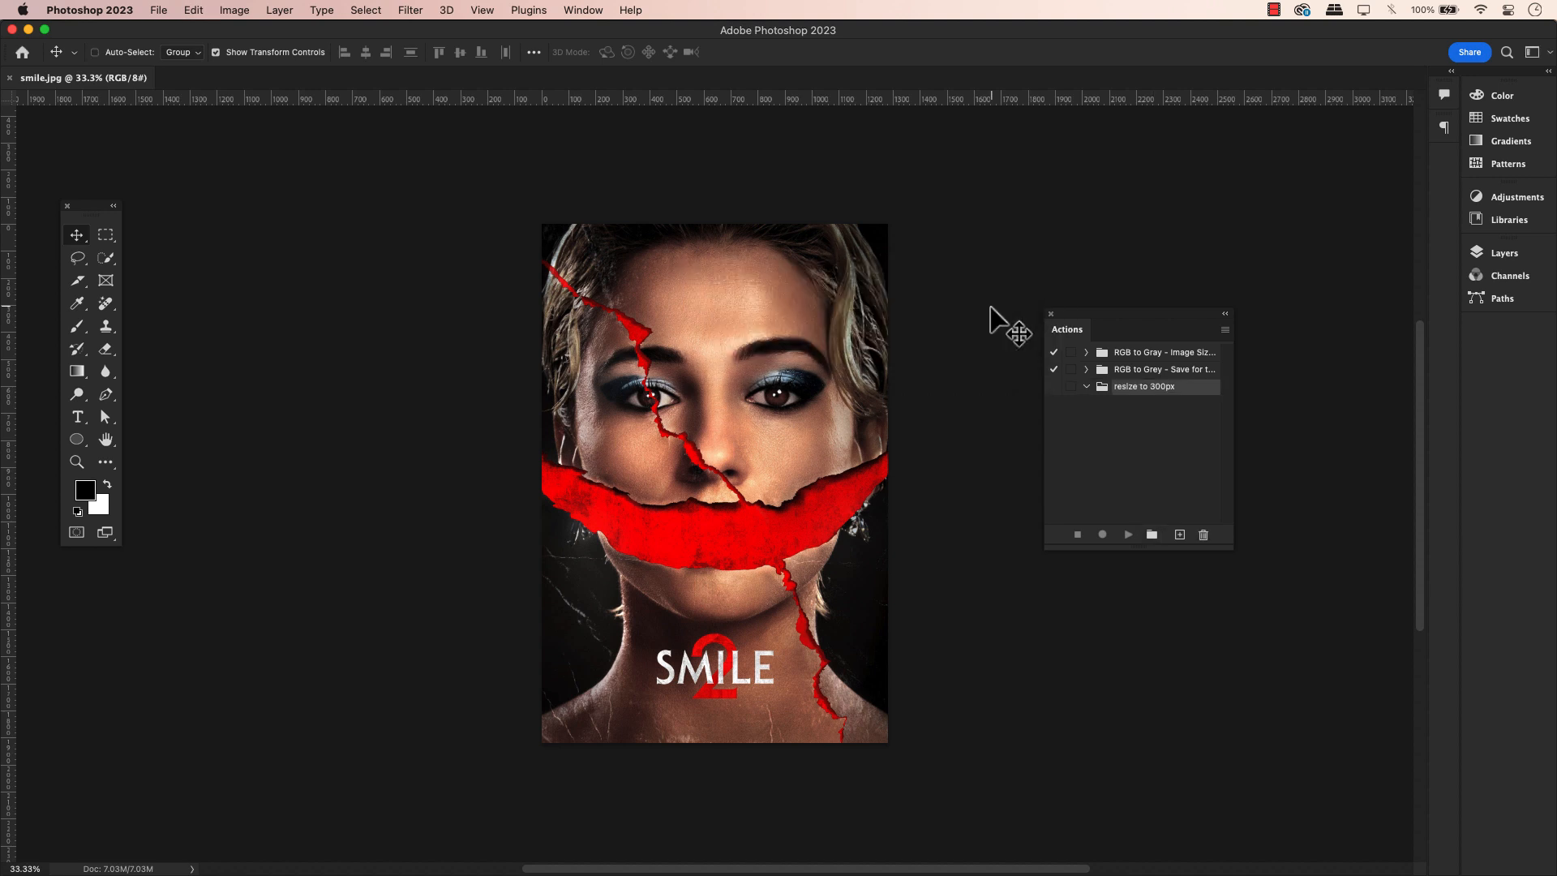
pyautogui.moveTo(1179, 524)
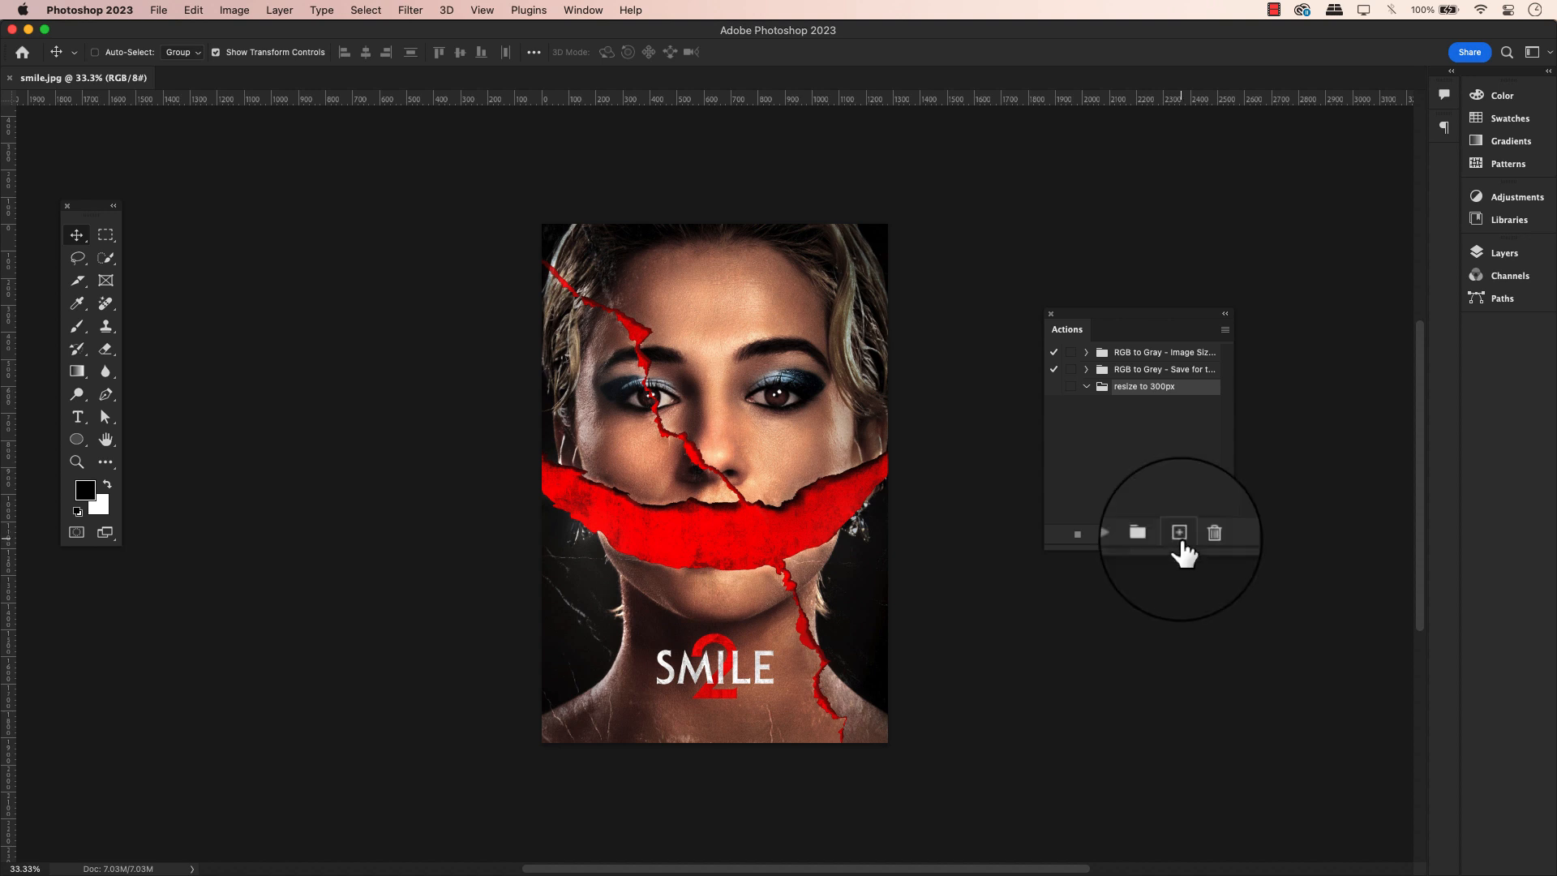
# Start a new action named resize to 300px inside the set.
pyautogui.click(1179, 534)
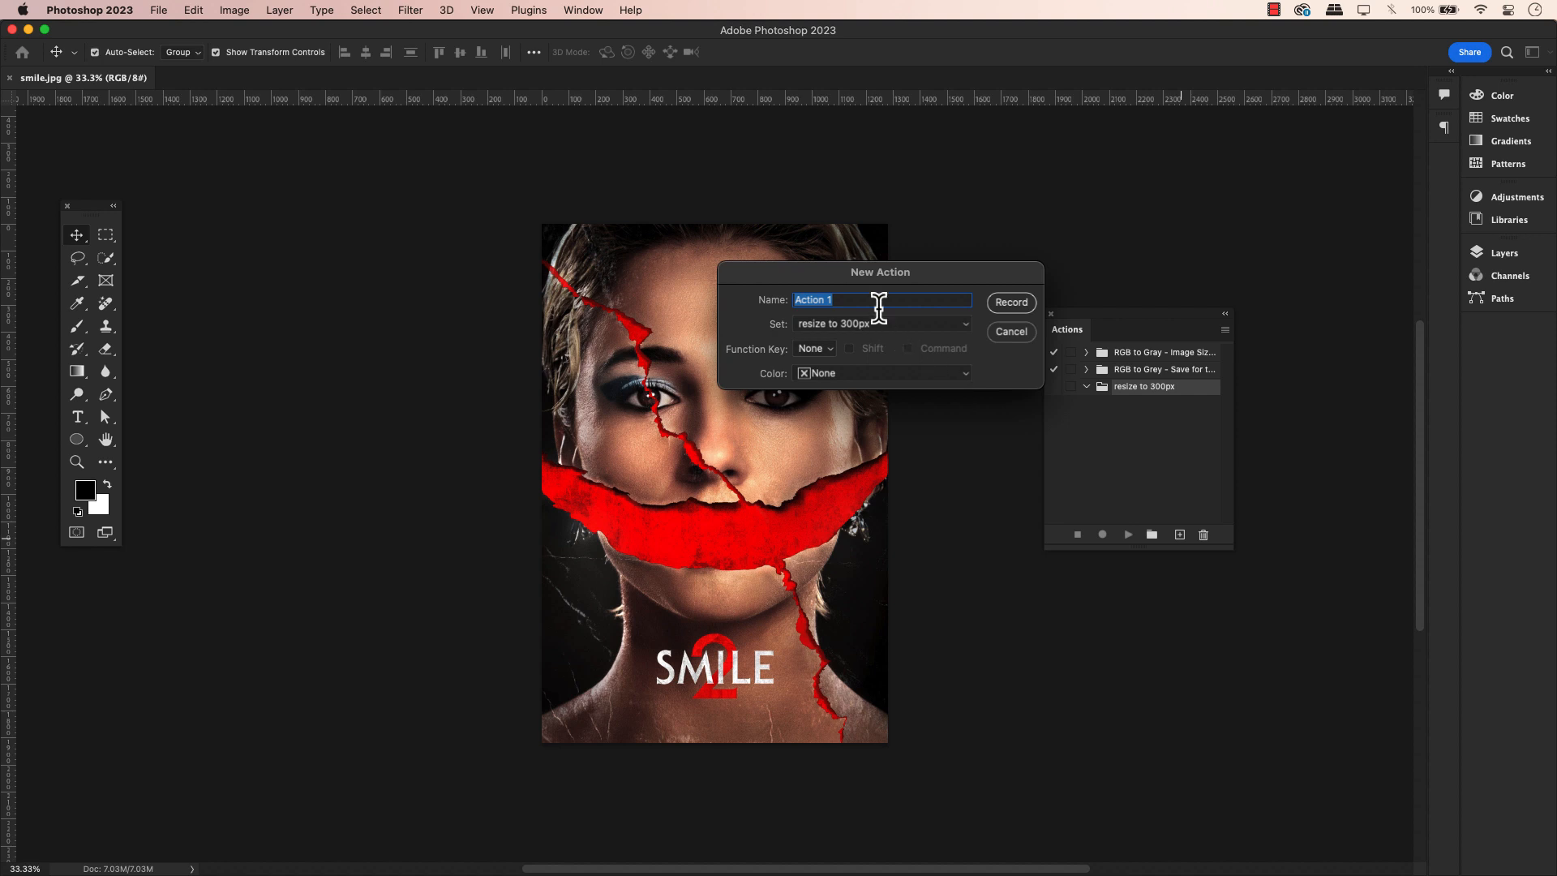
pyautogui.write('resize to 300px')
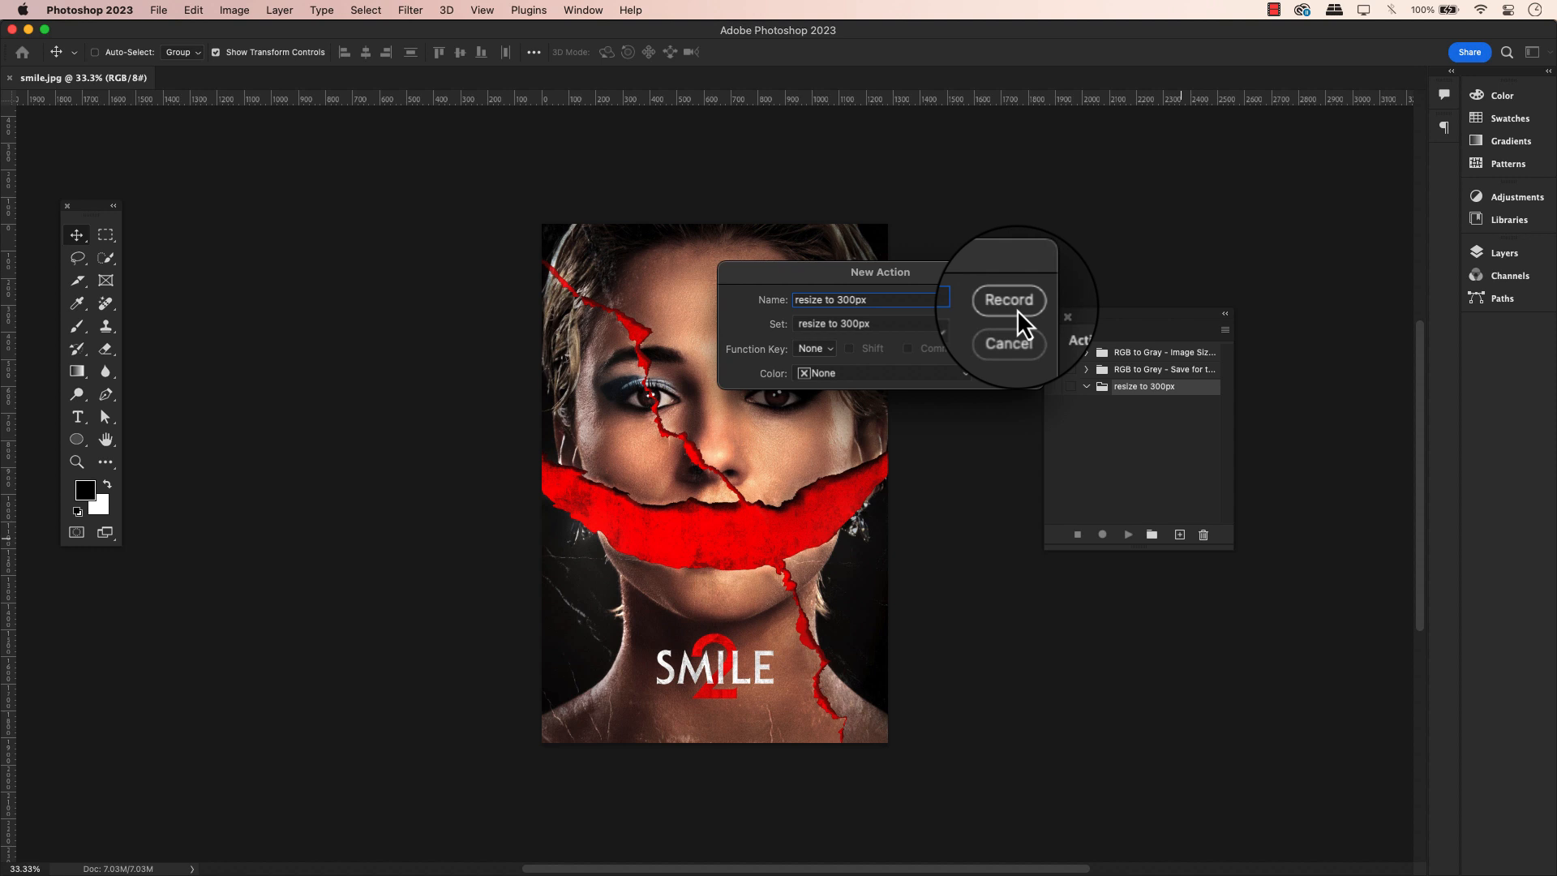
# Begin recording the action and bring up the Image Size dialog.
pyautogui.click(1007, 300)
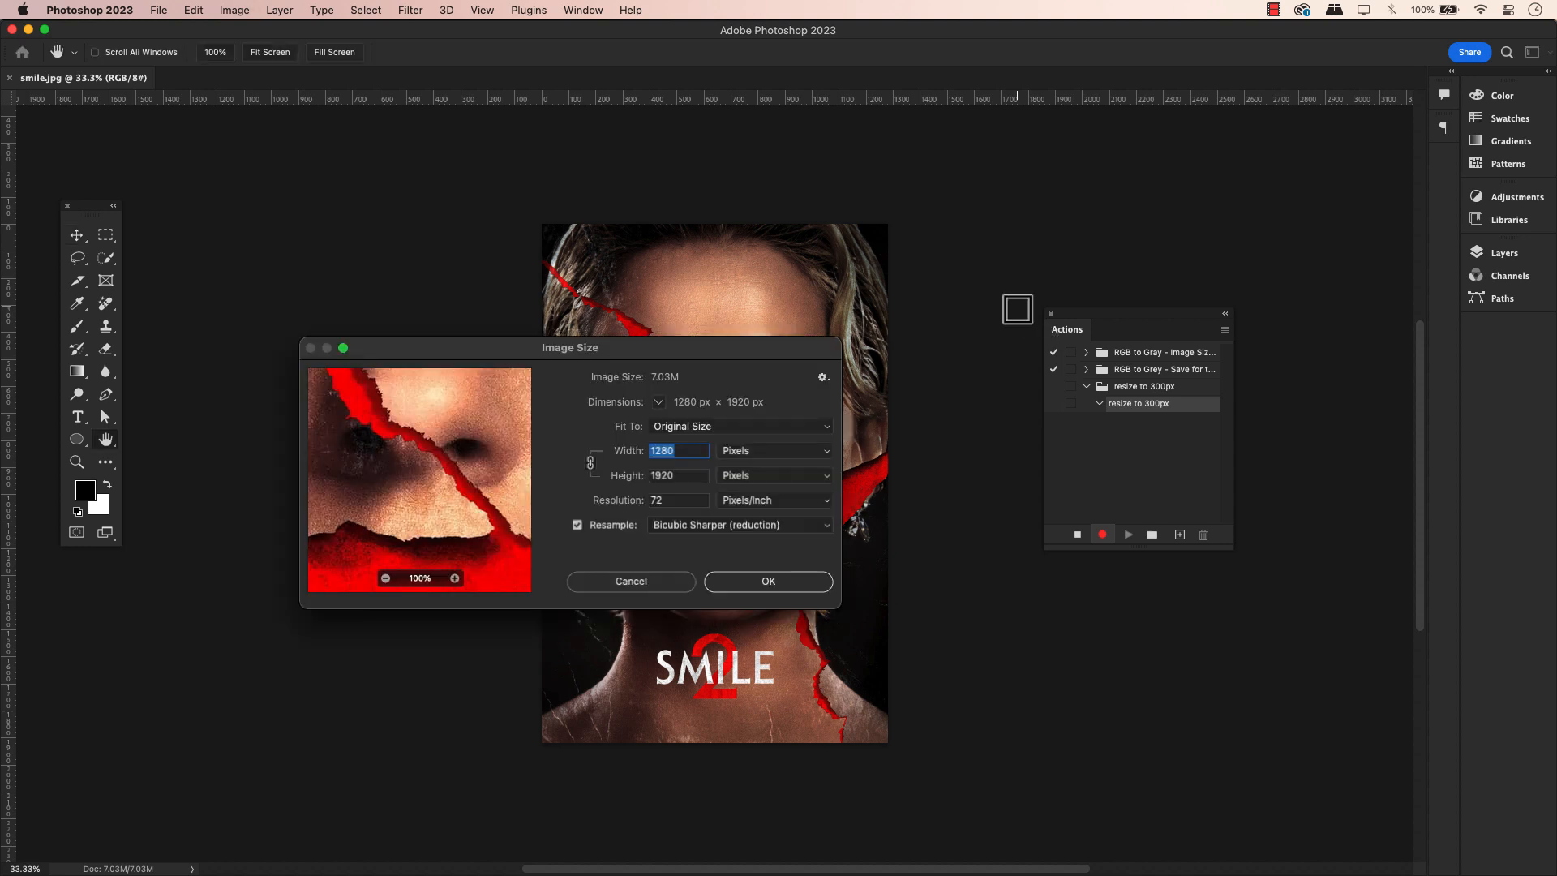
pyautogui.moveTo(809, 436)
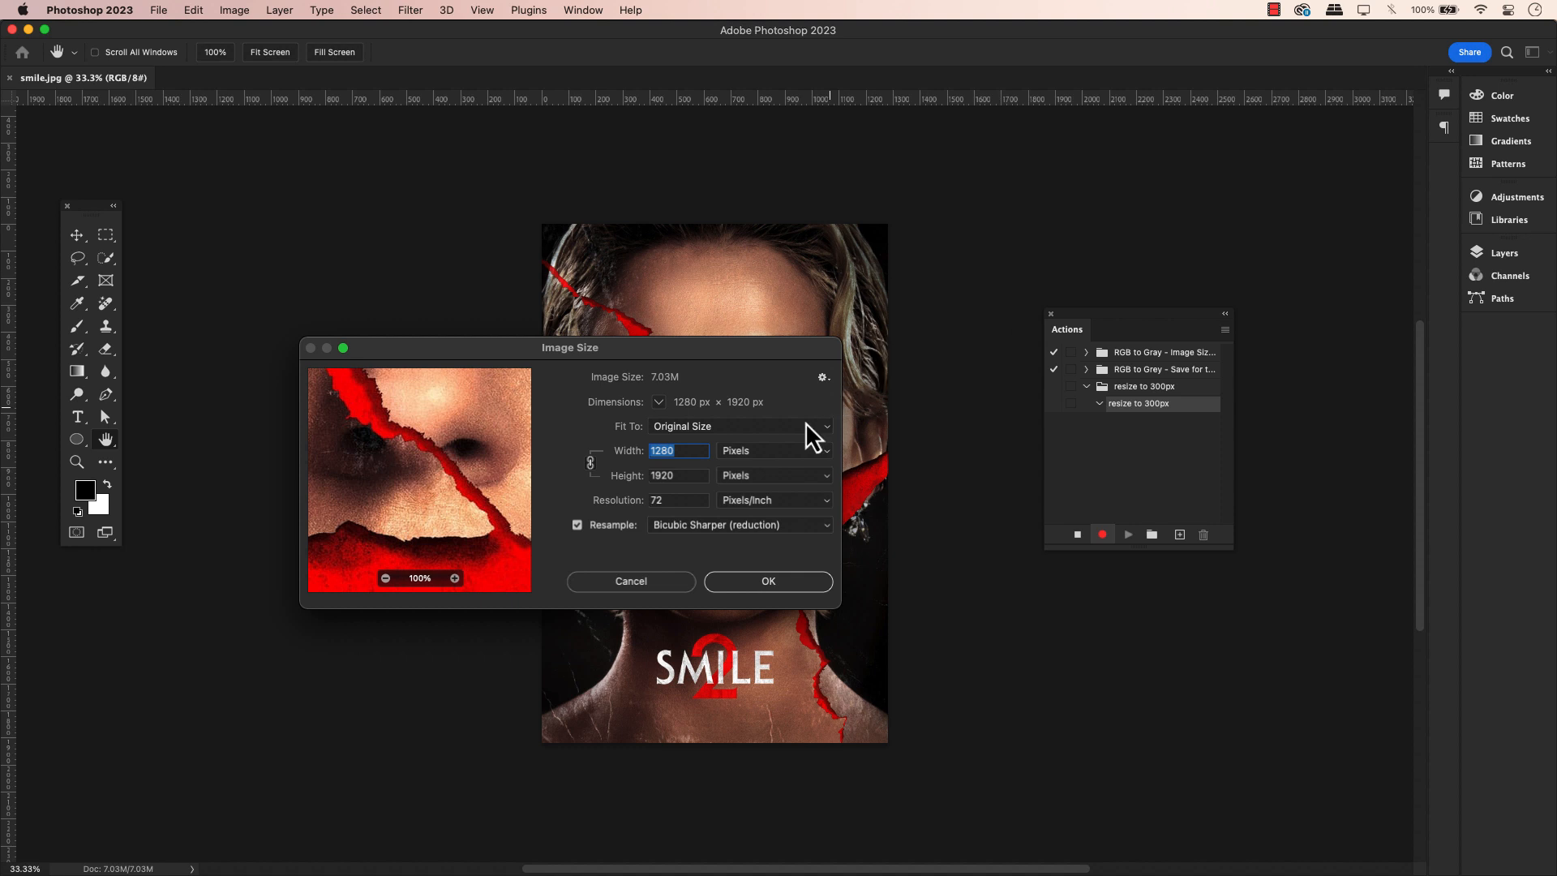
pyautogui.moveTo(662, 570)
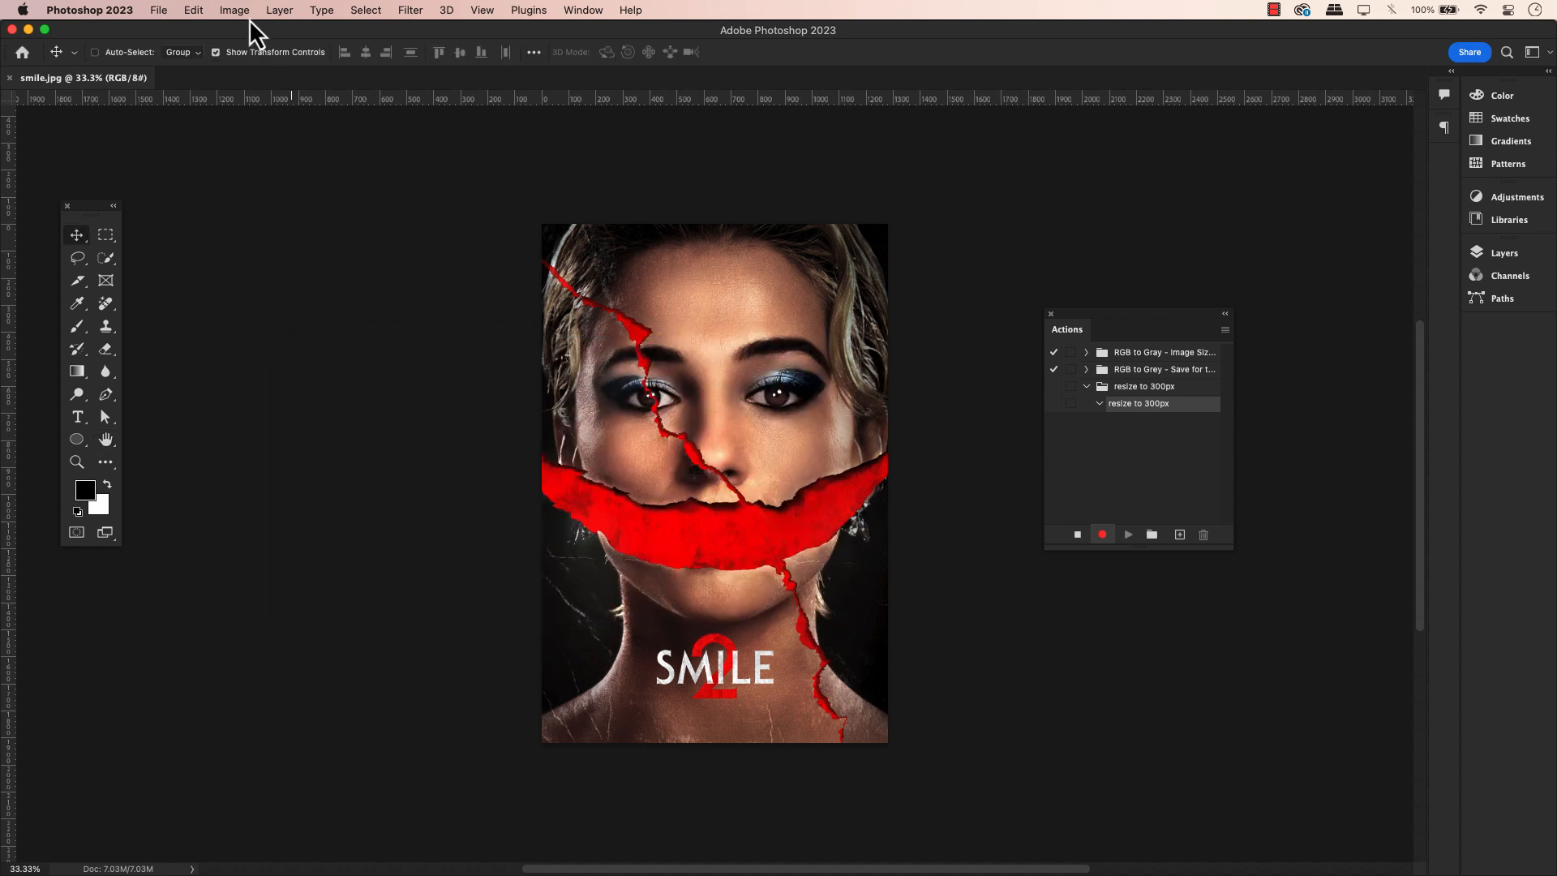
pyautogui.click(234, 10)
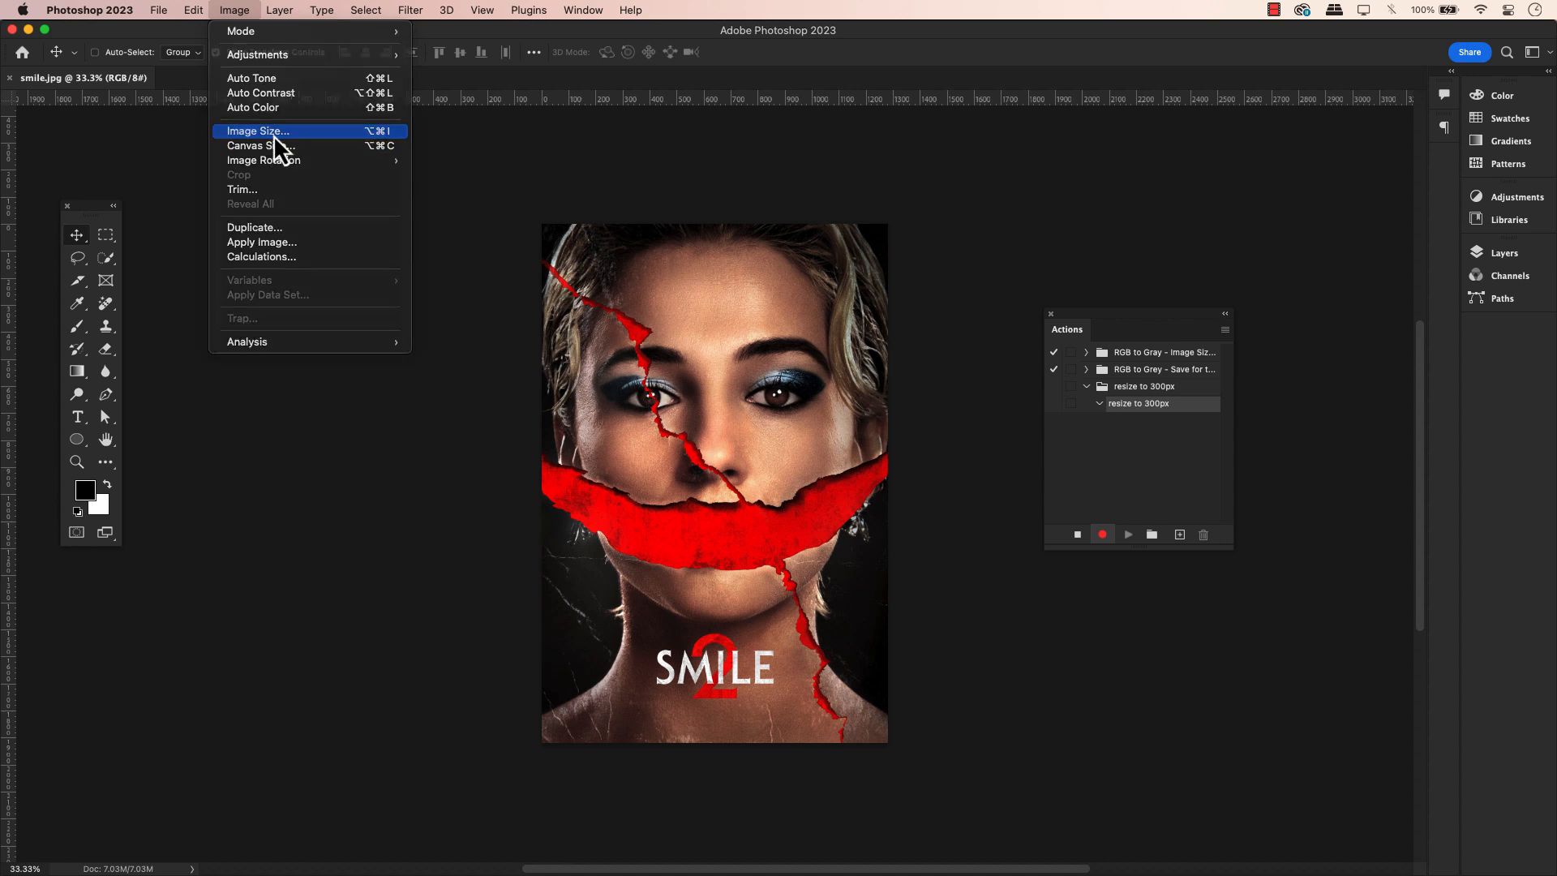
pyautogui.click(256, 130)
pyautogui.write('300')
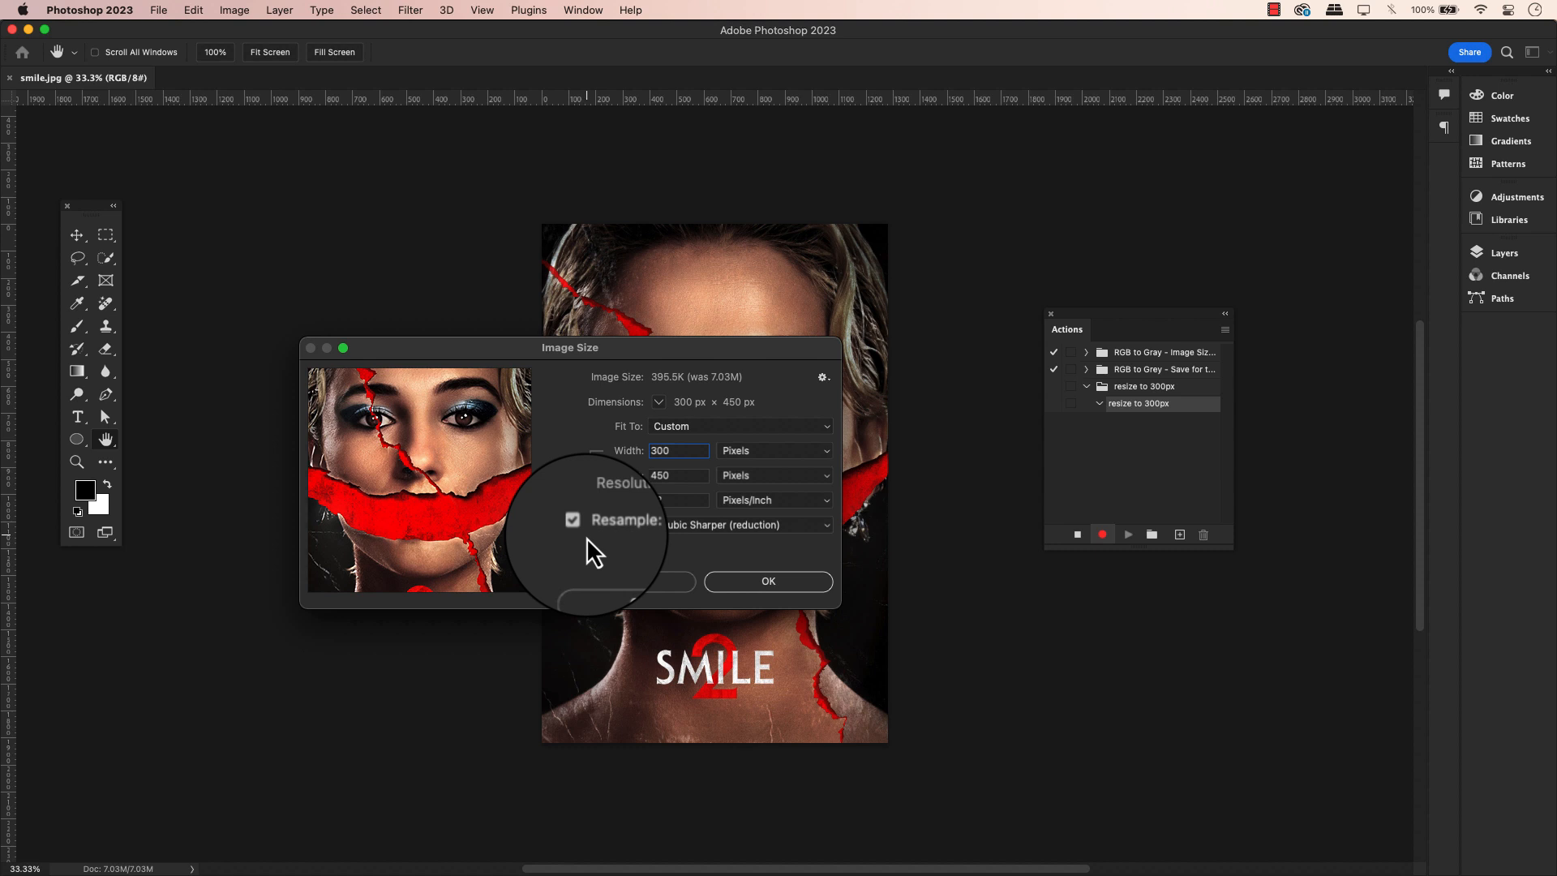
# Keep Bicubic Sharper (reduction) resampling and enter width 300 px, constrained height 450.
pyautogui.click(740, 426)
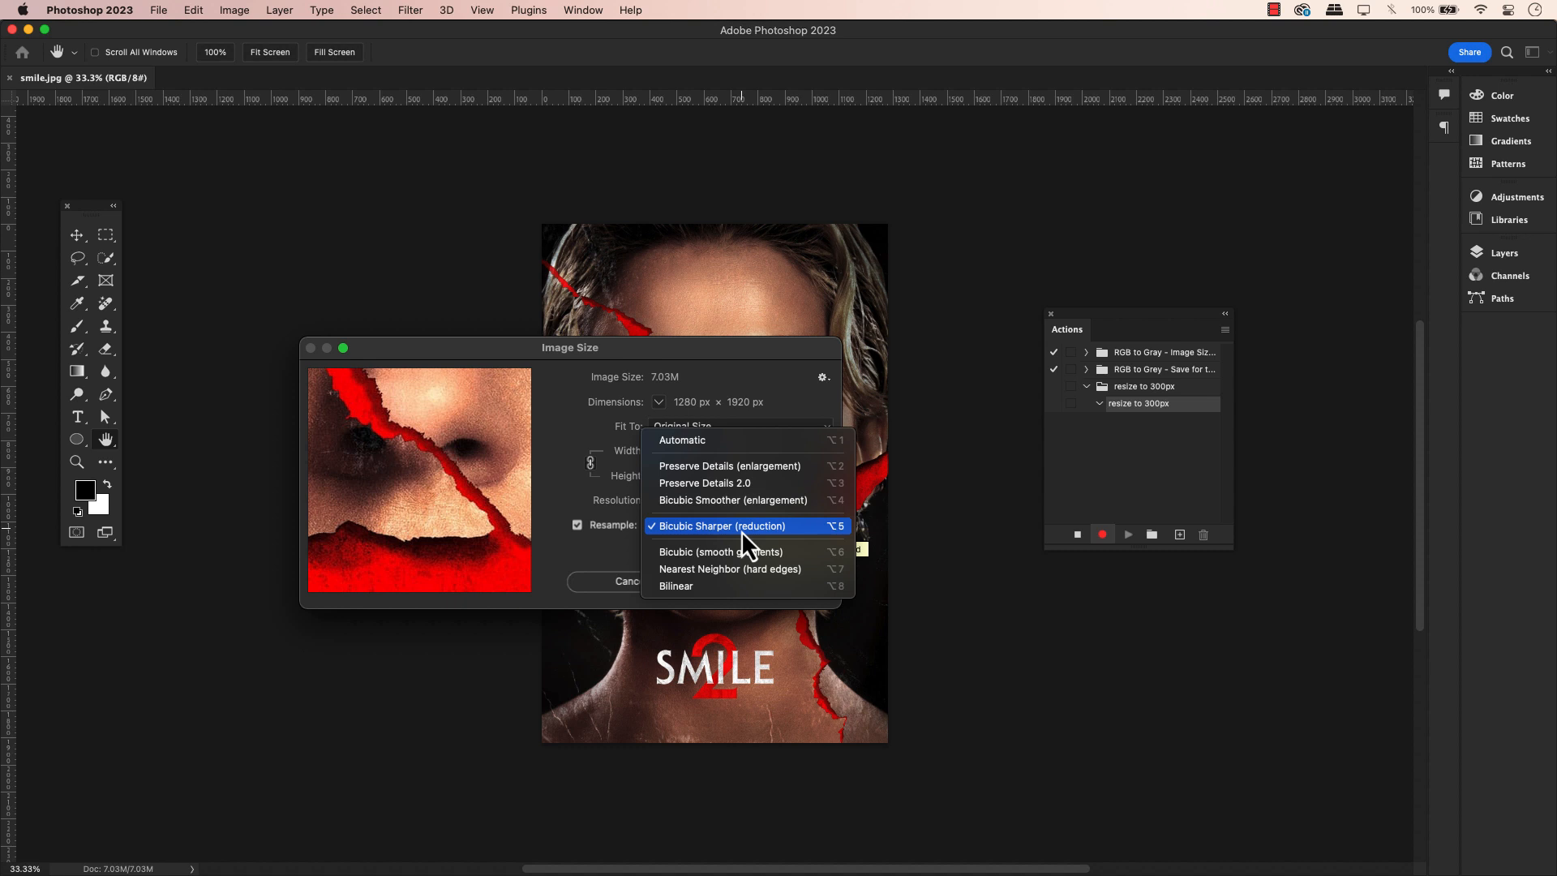
pyautogui.click(720, 525)
pyautogui.write('300')
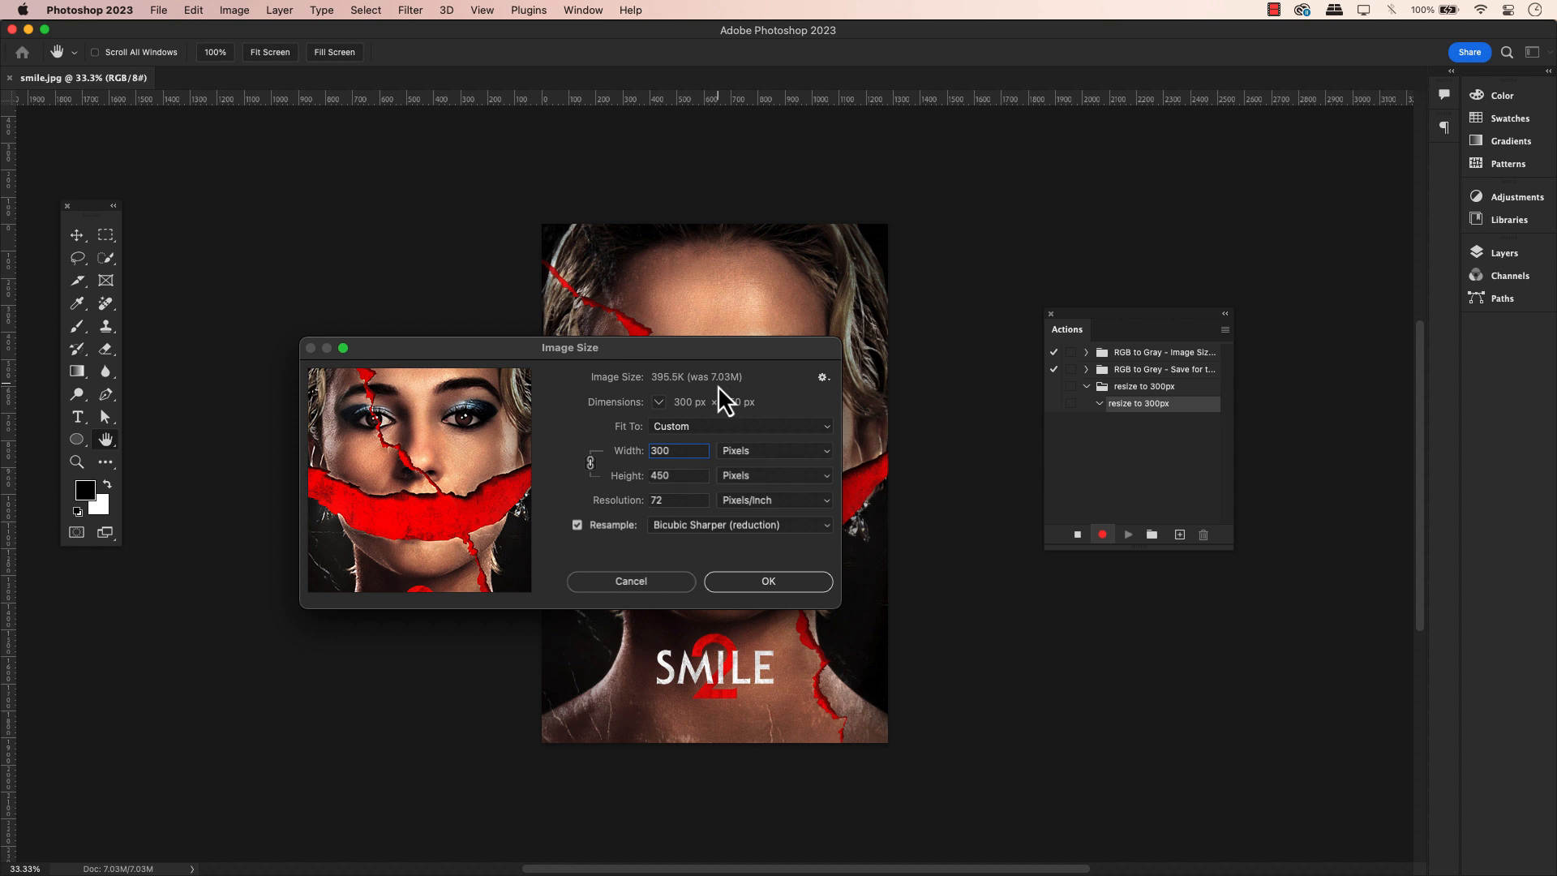
pyautogui.moveTo(673, 405)
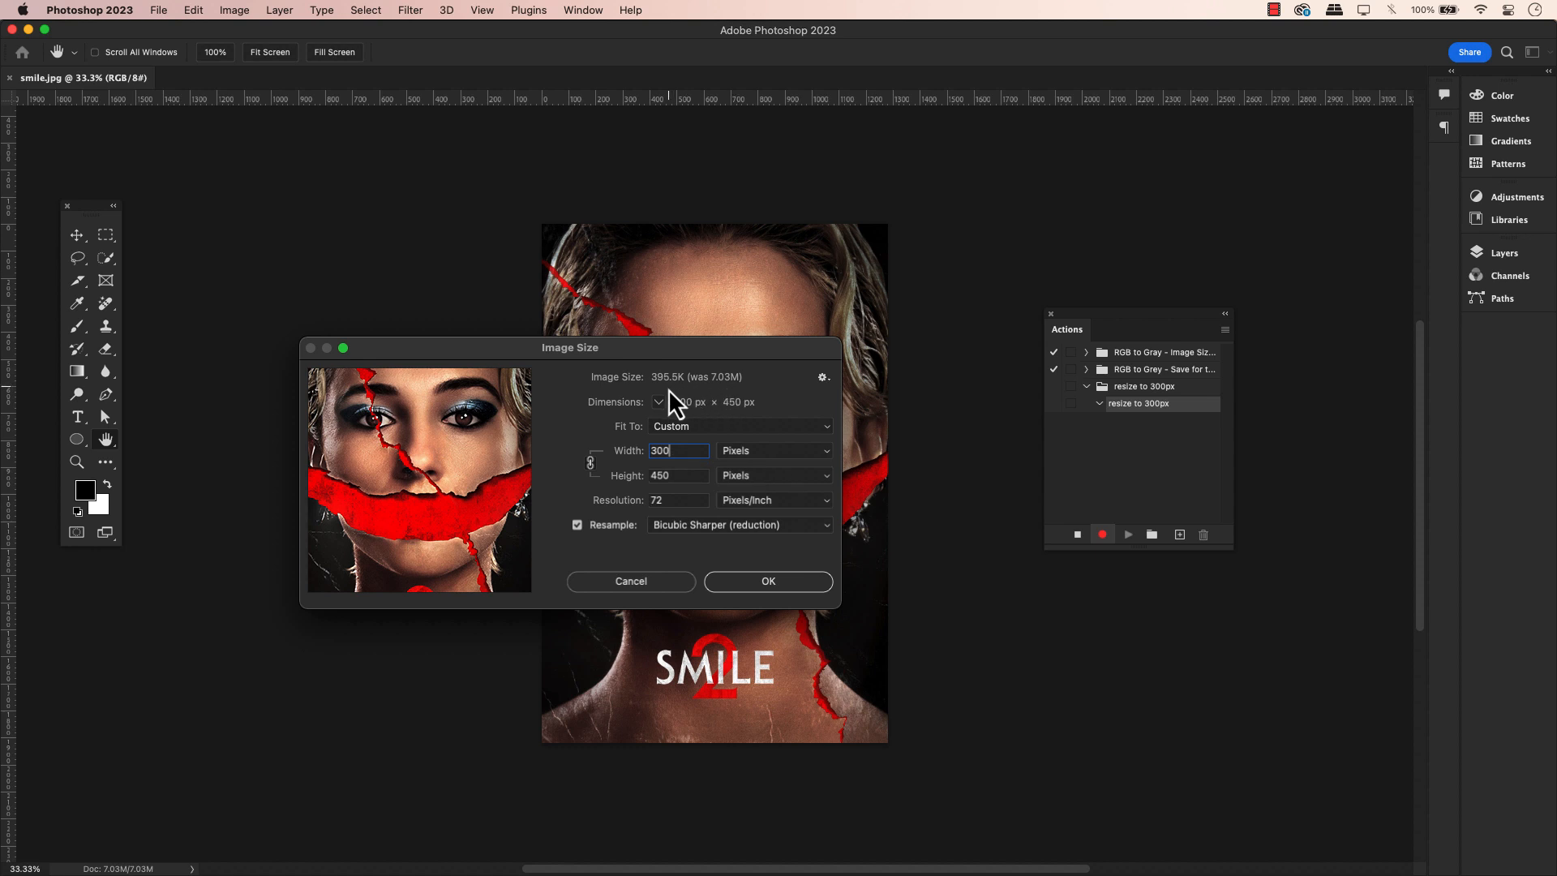
pyautogui.click(738, 524)
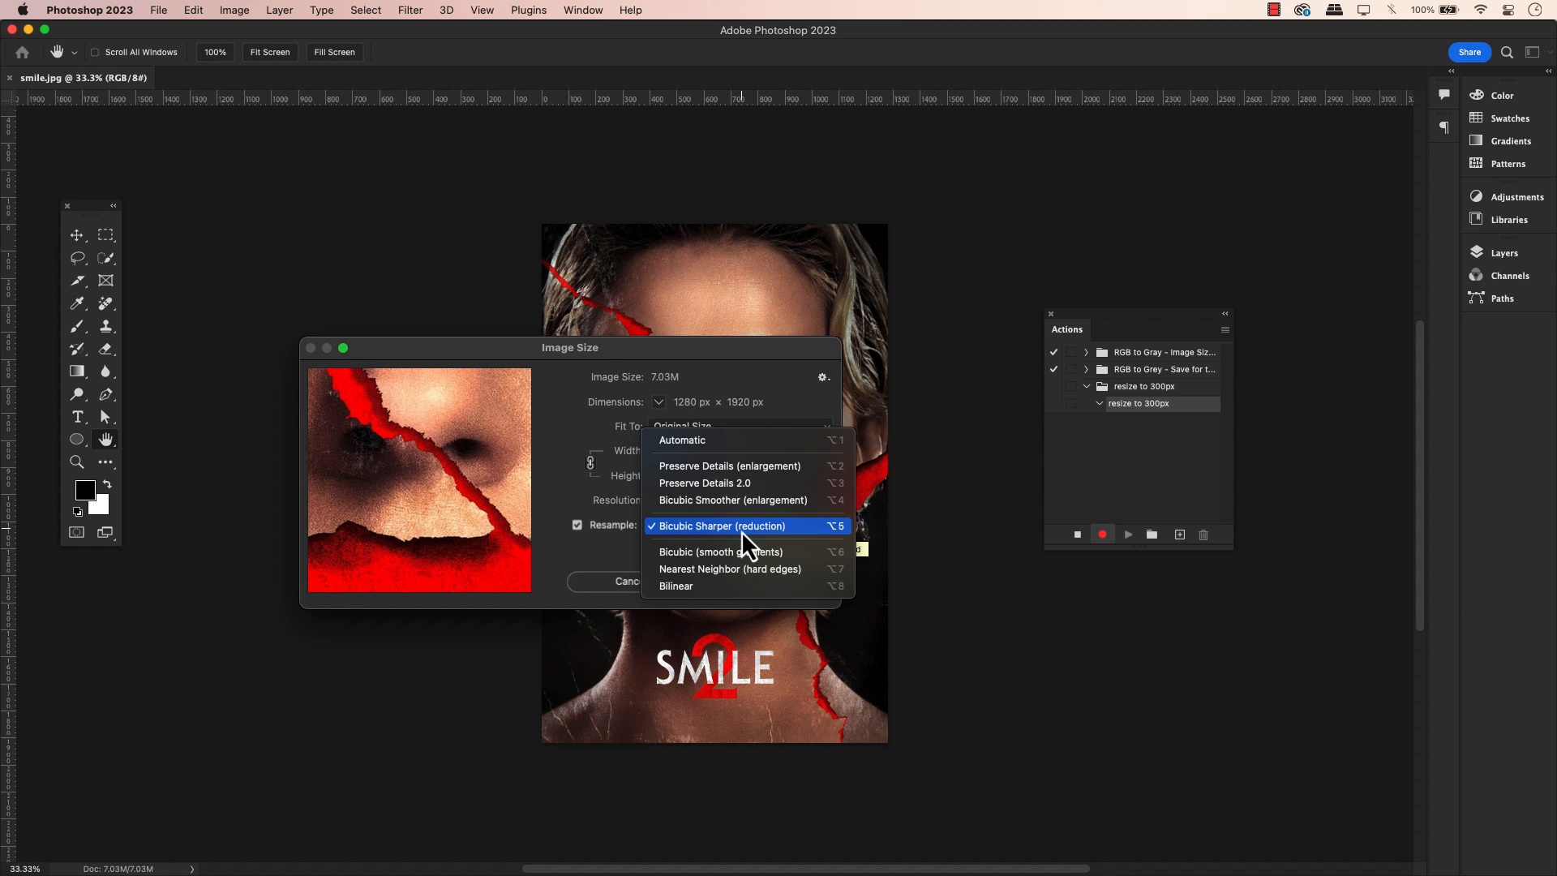
pyautogui.click(720, 526)
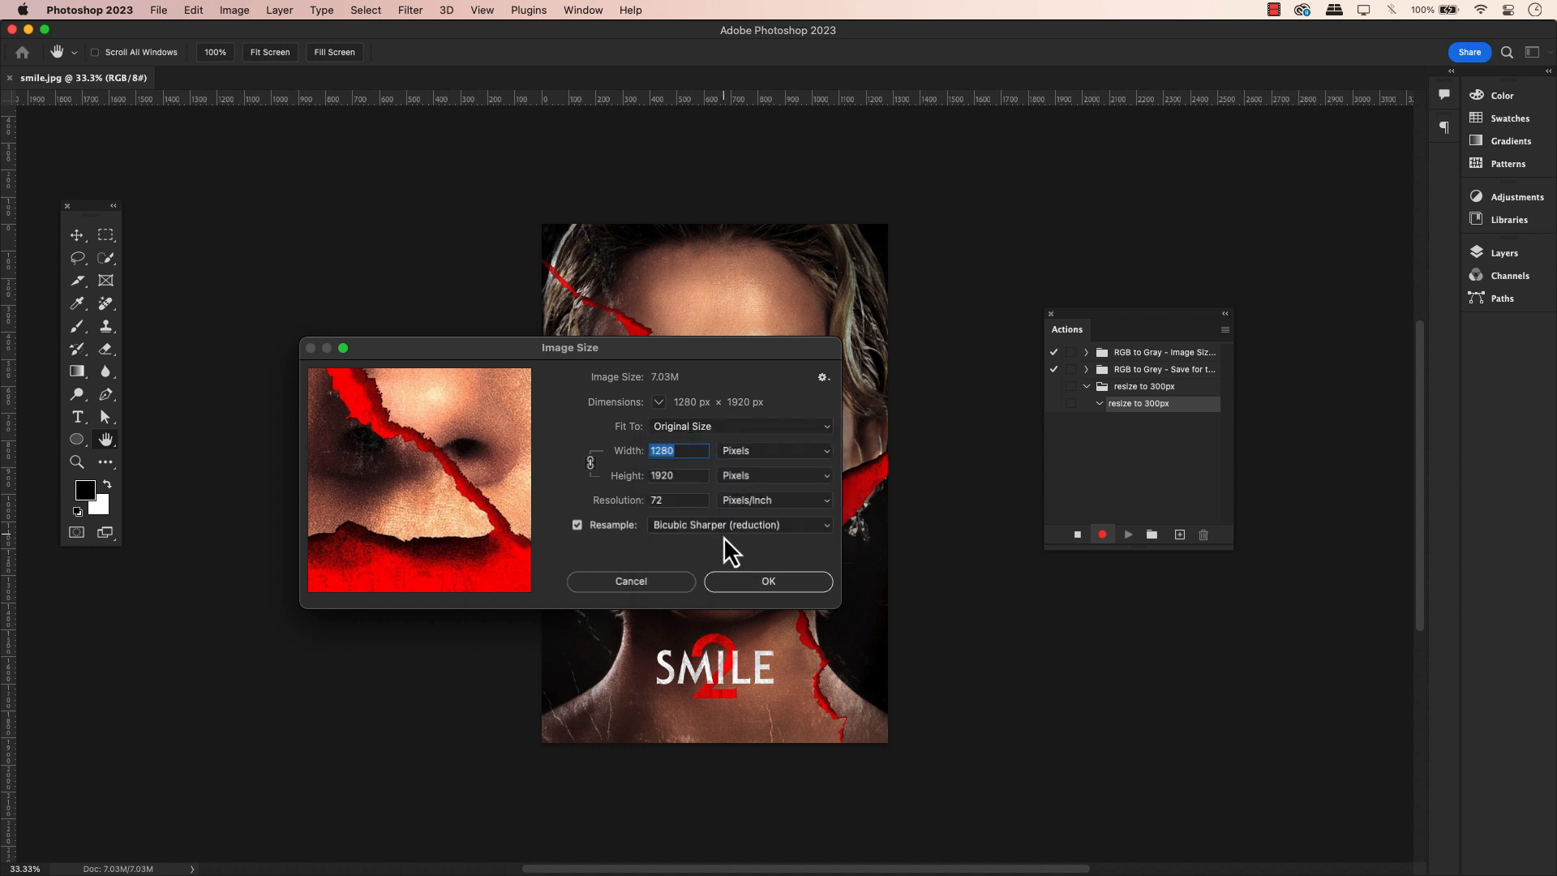
pyautogui.moveTo(746, 544)
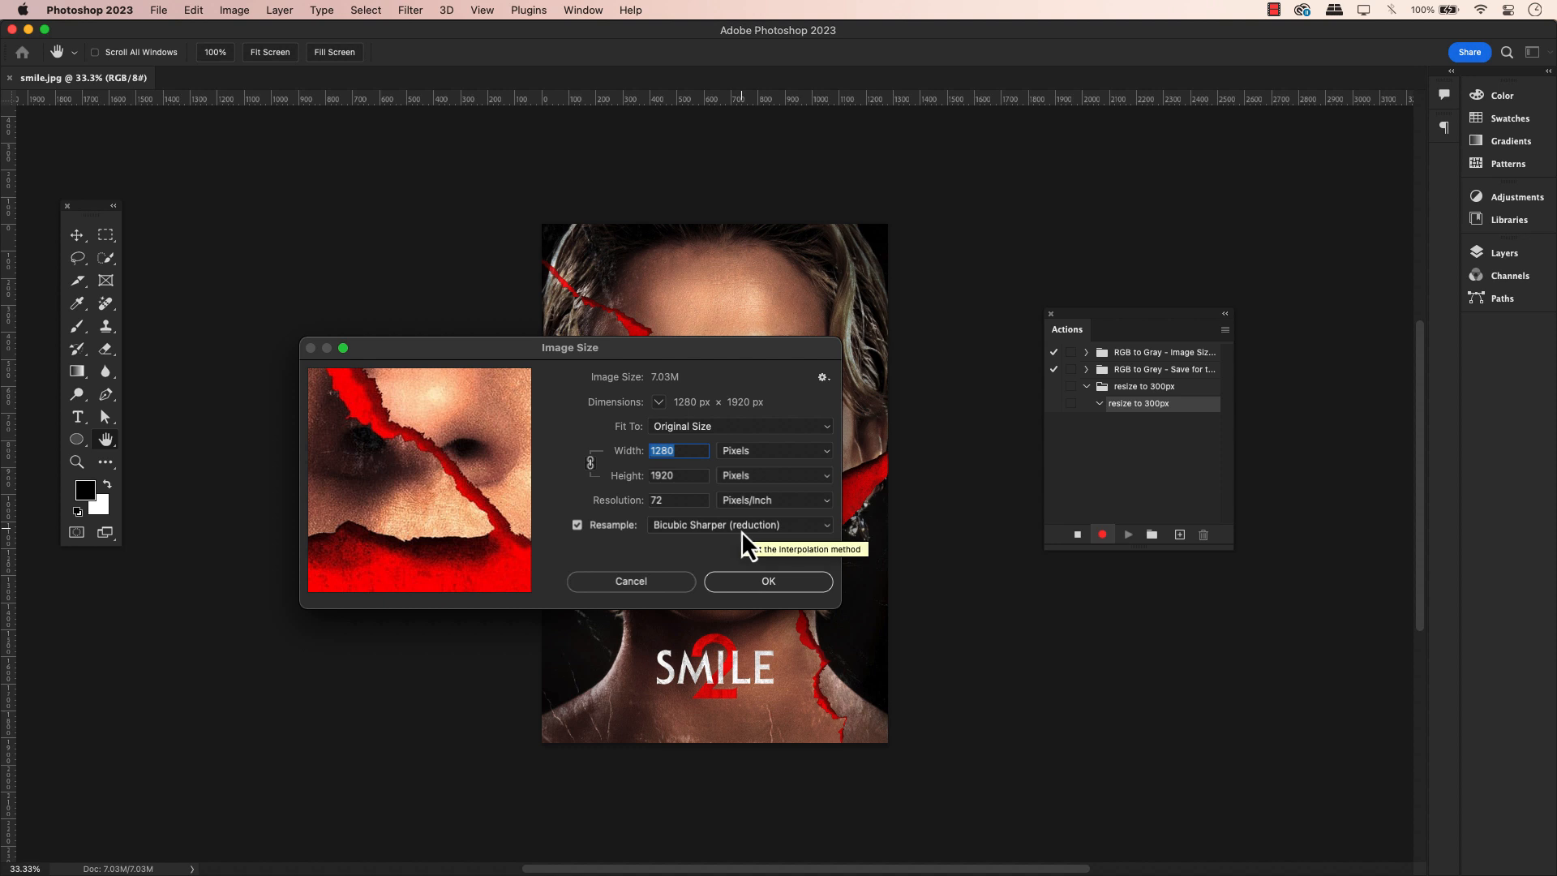
pyautogui.click(740, 524)
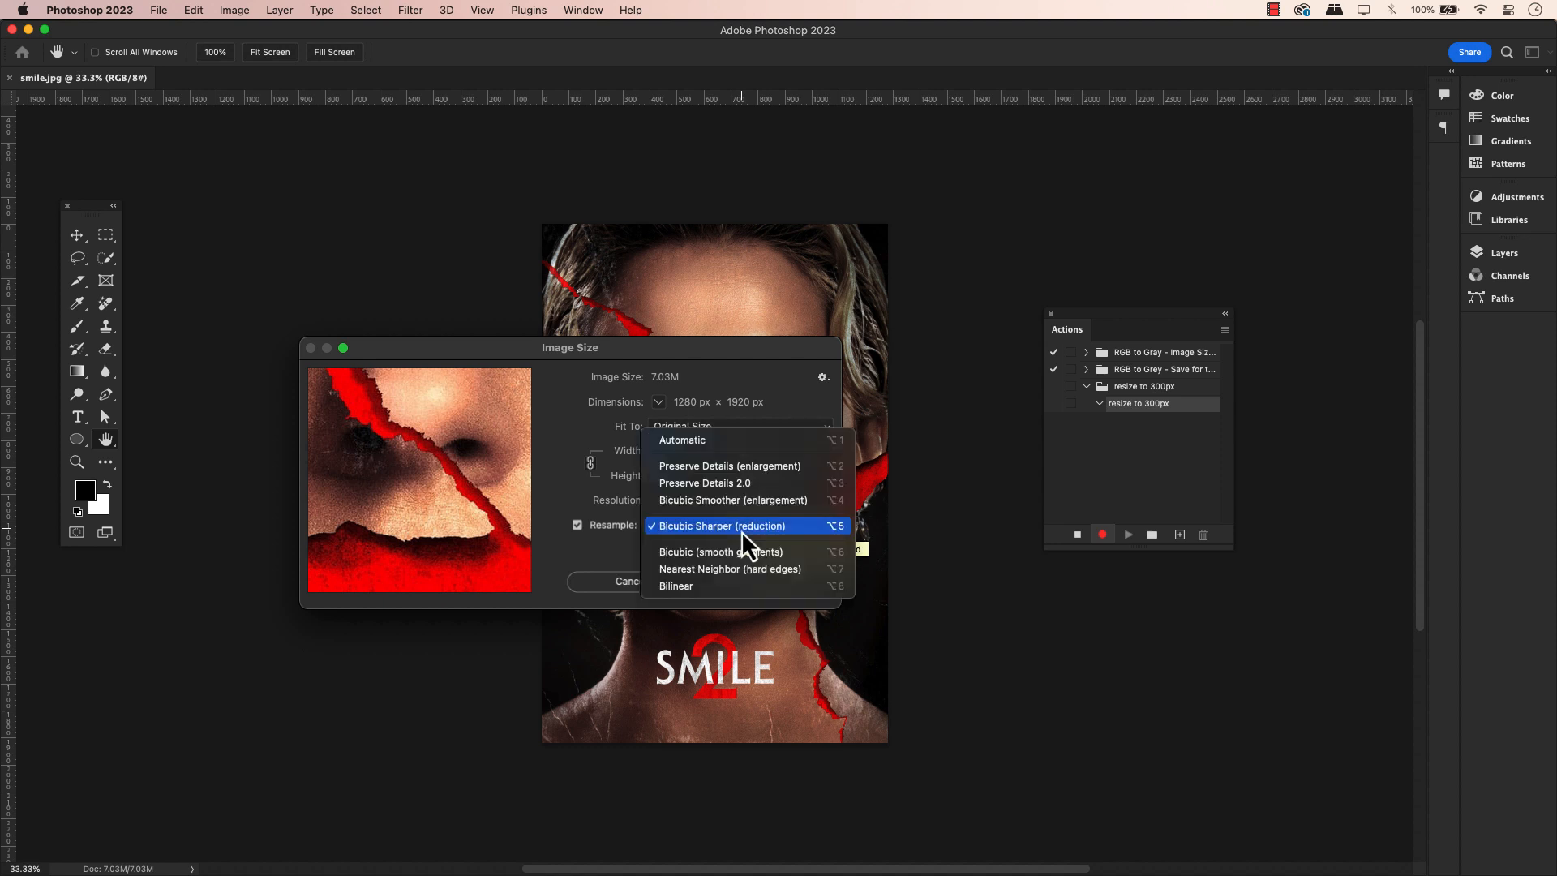
pyautogui.click(720, 525)
pyautogui.write('300')
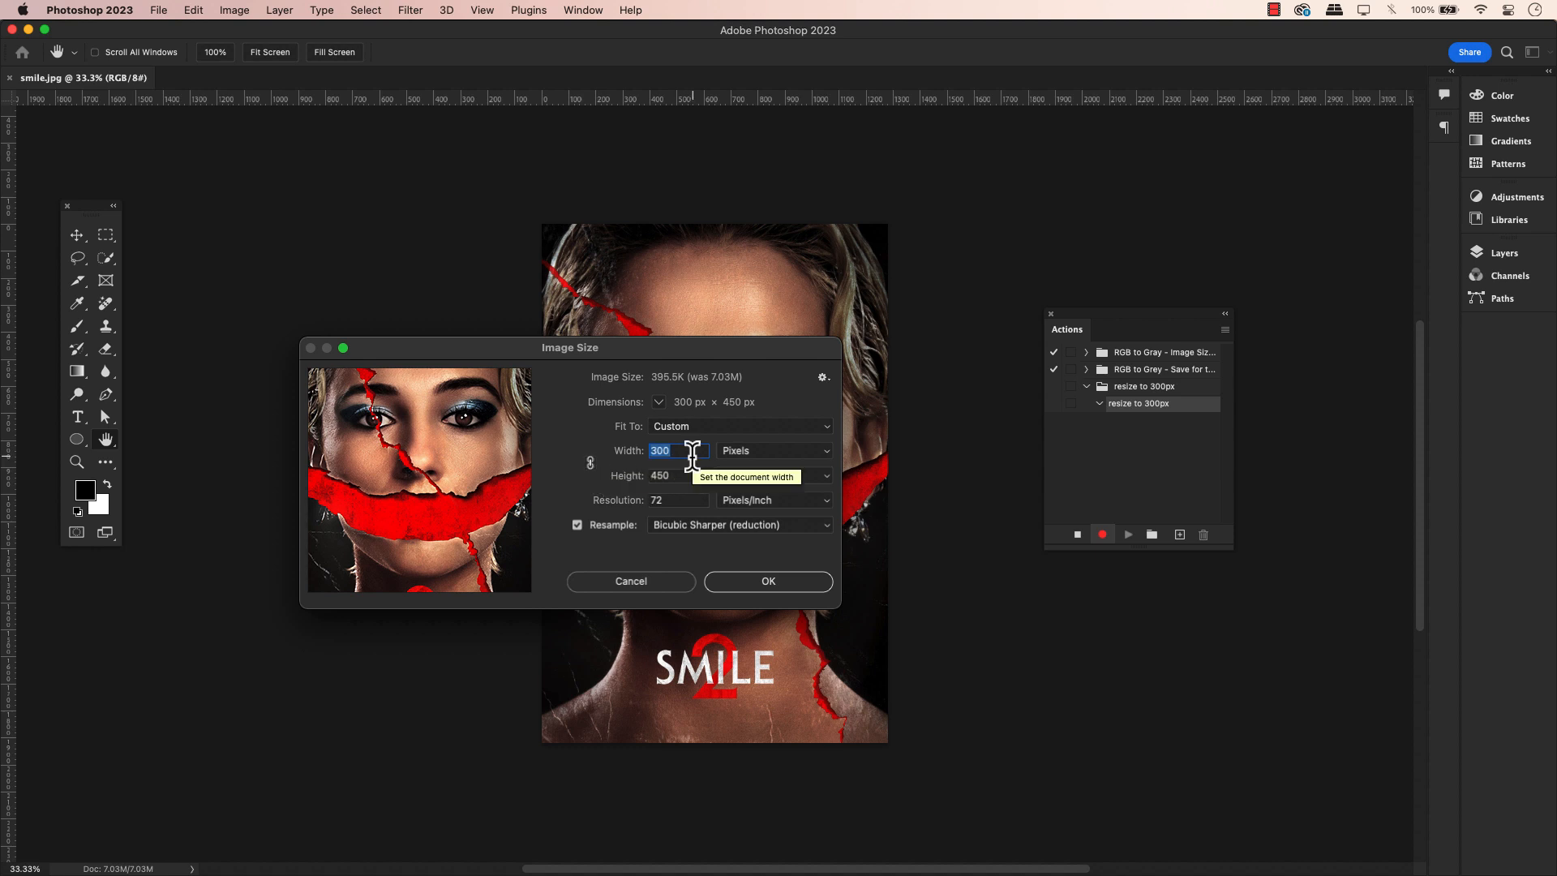
pyautogui.write('12')
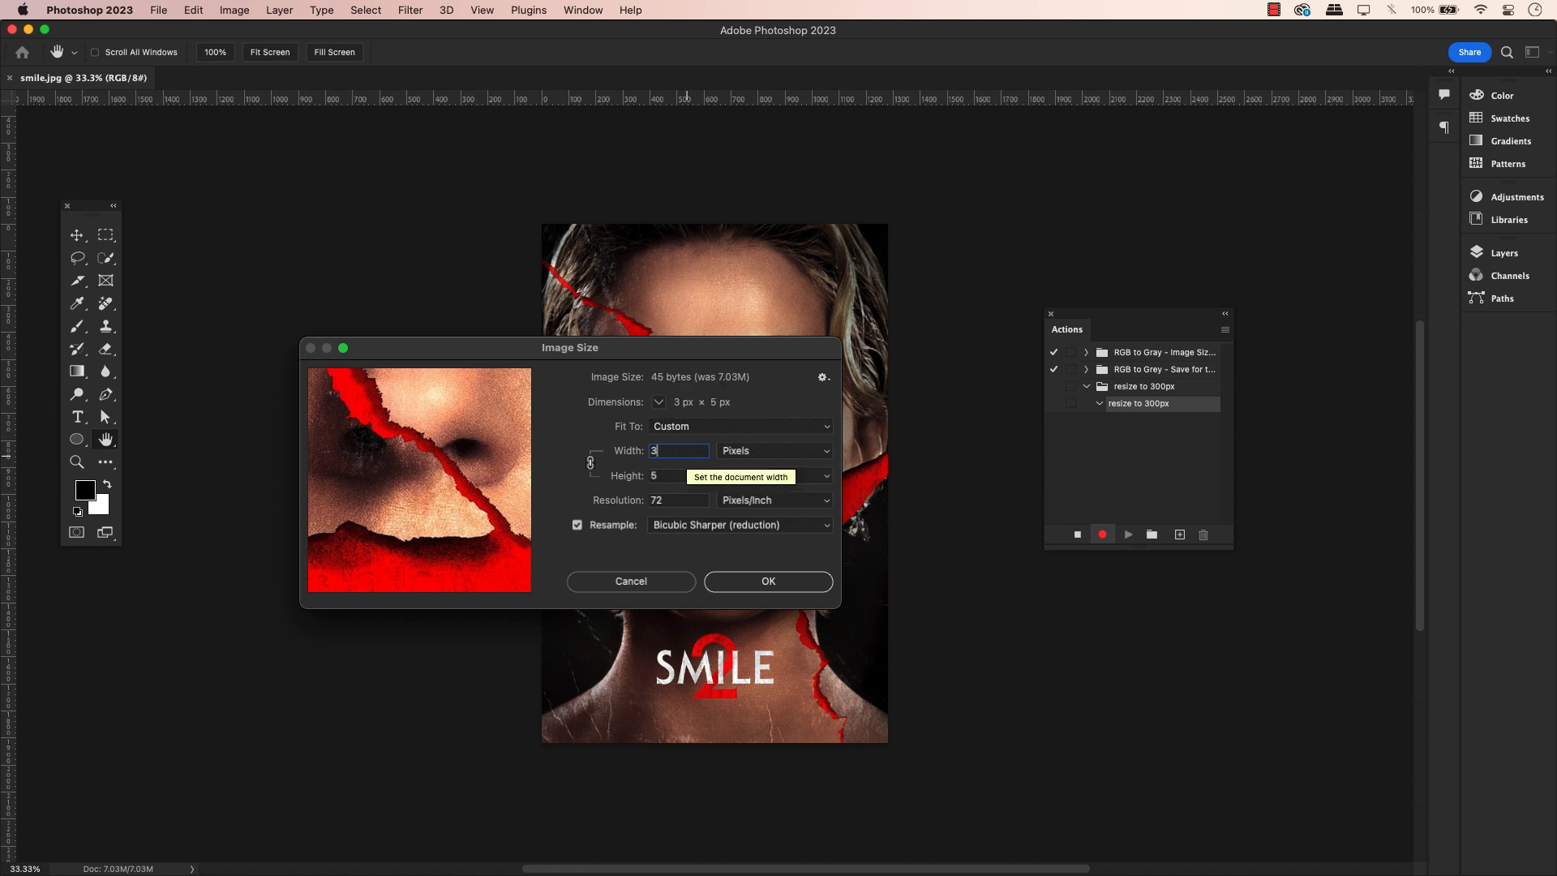
pyautogui.write('00')
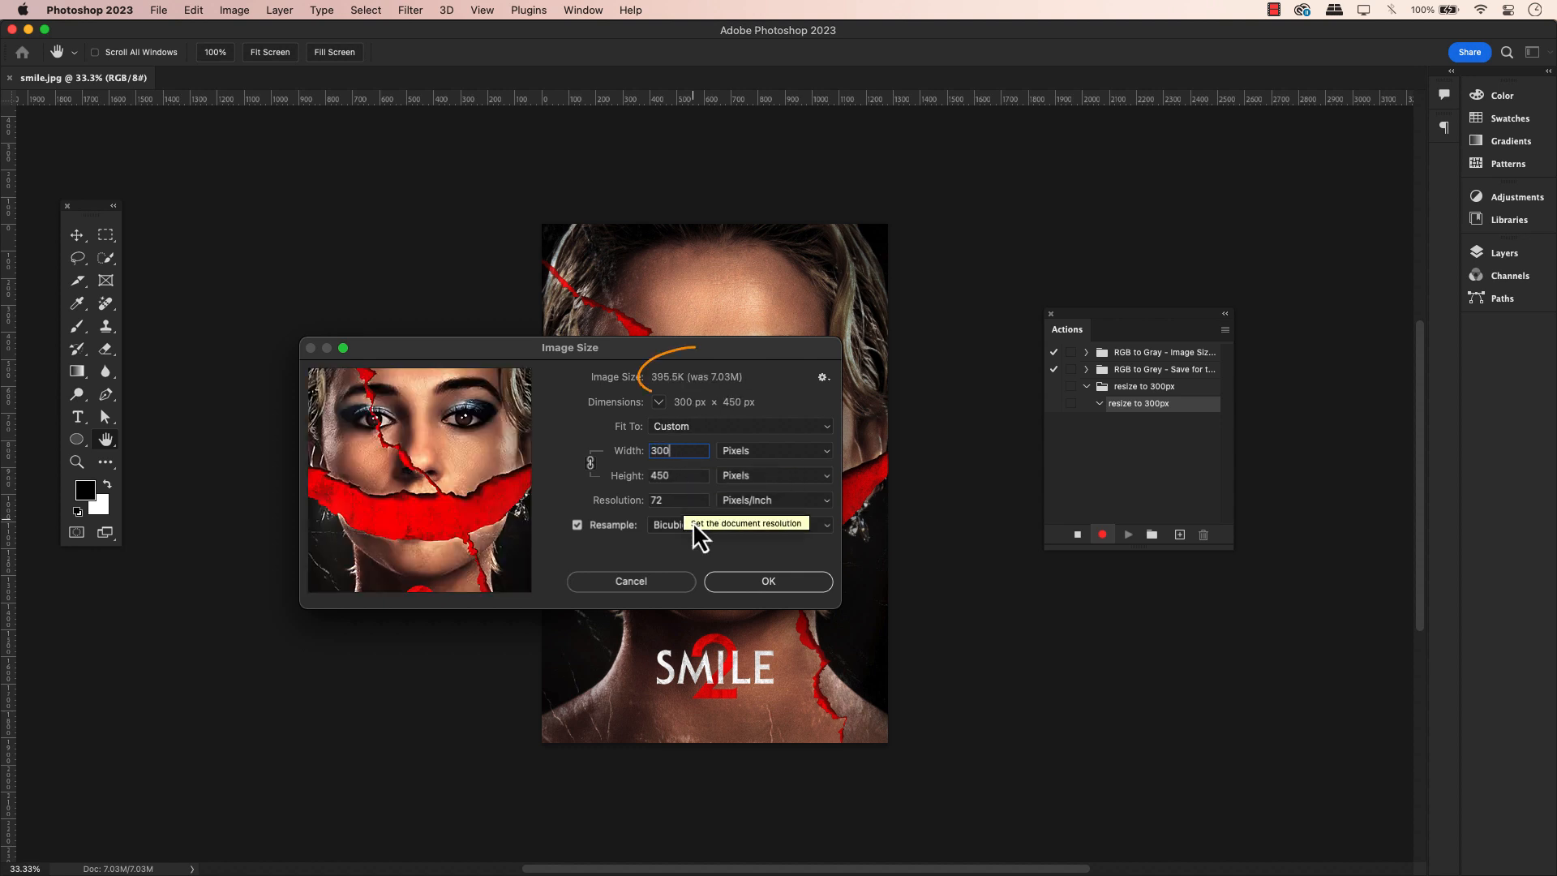
pyautogui.moveTo(750, 585)
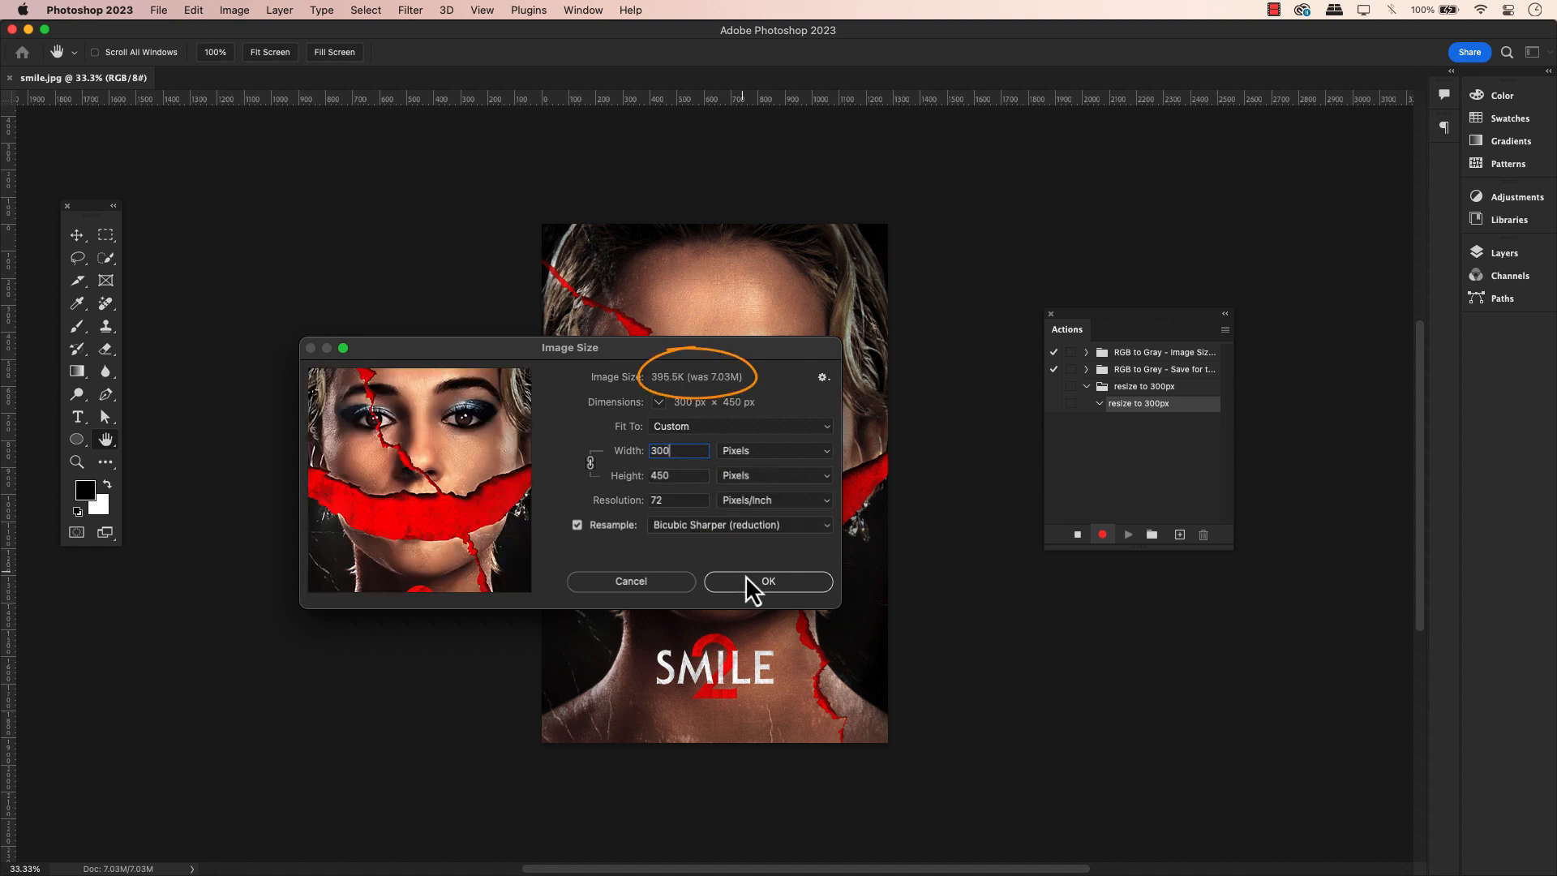
pyautogui.moveTo(761, 596)
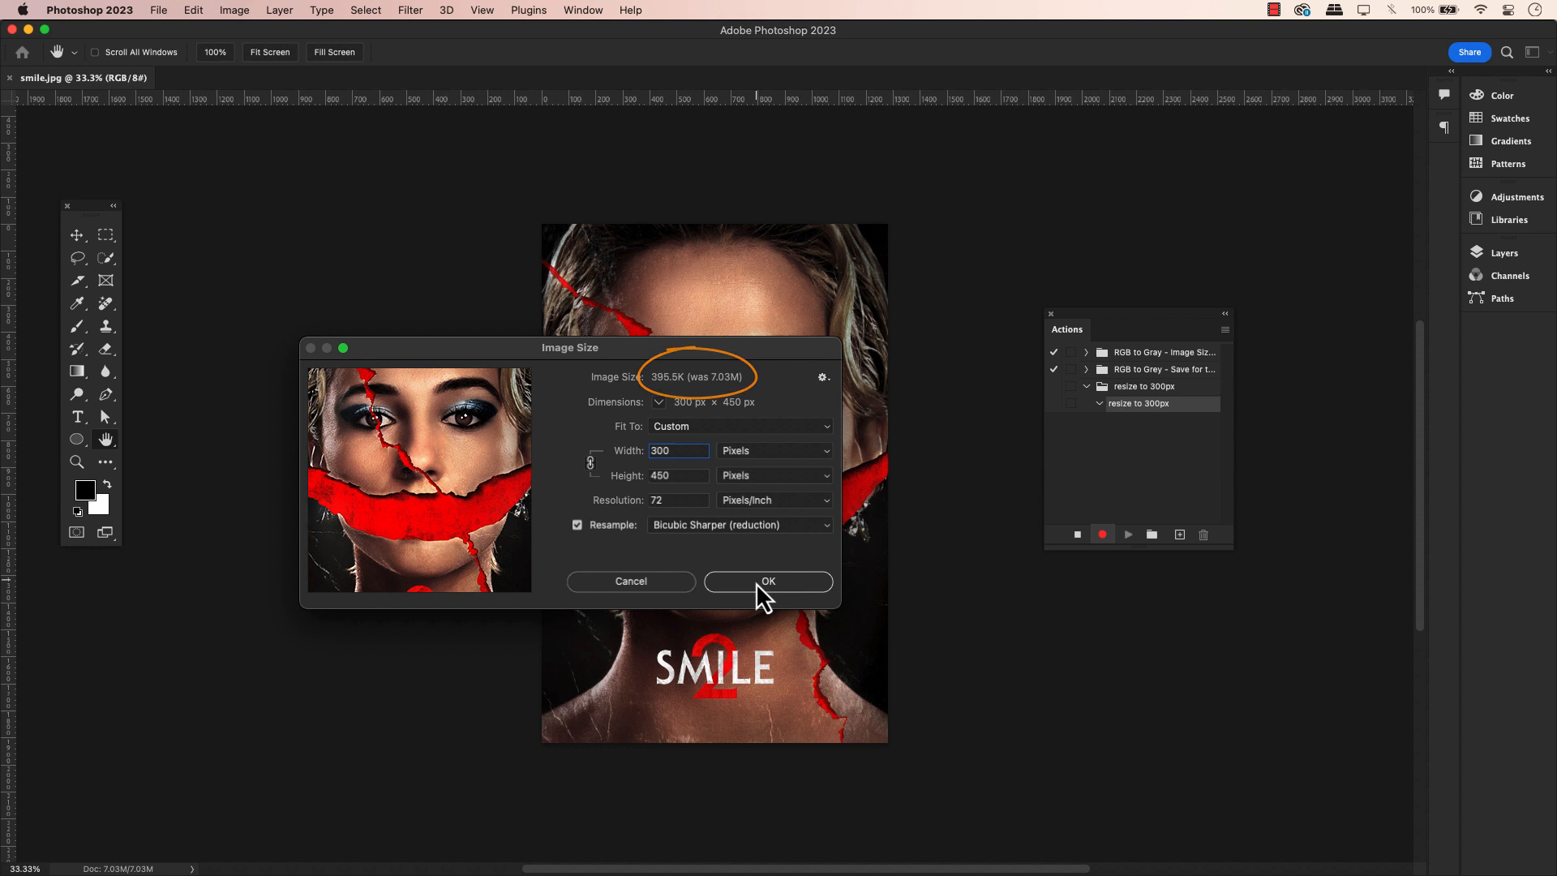
# Apply the 300×450 px resize, recording an Image Size step in the action.
pyautogui.click(767, 581)
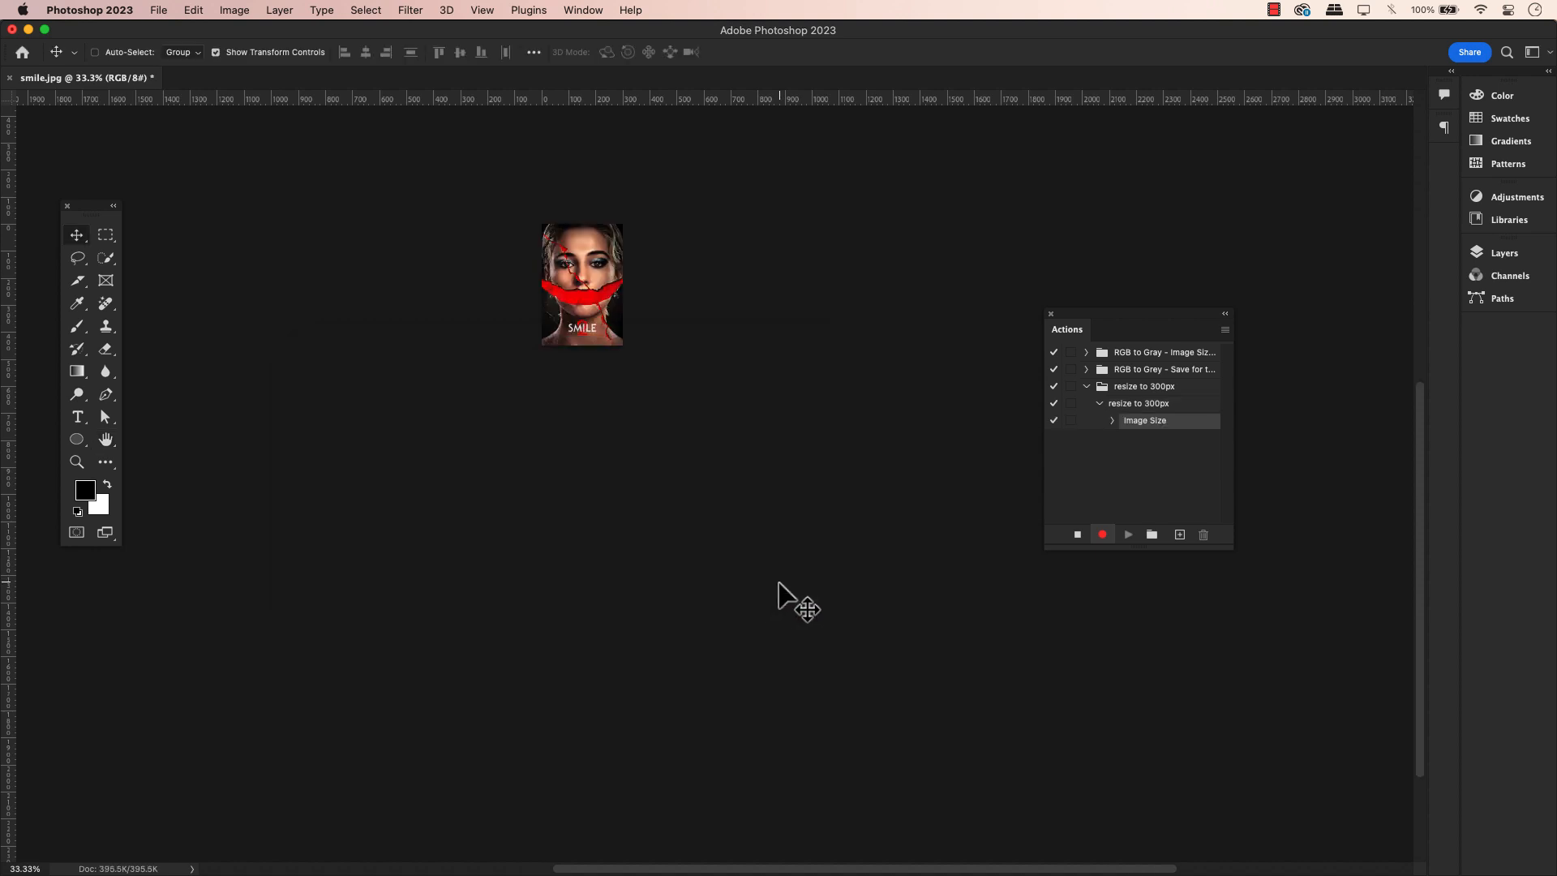
pyautogui.moveTo(1144, 450)
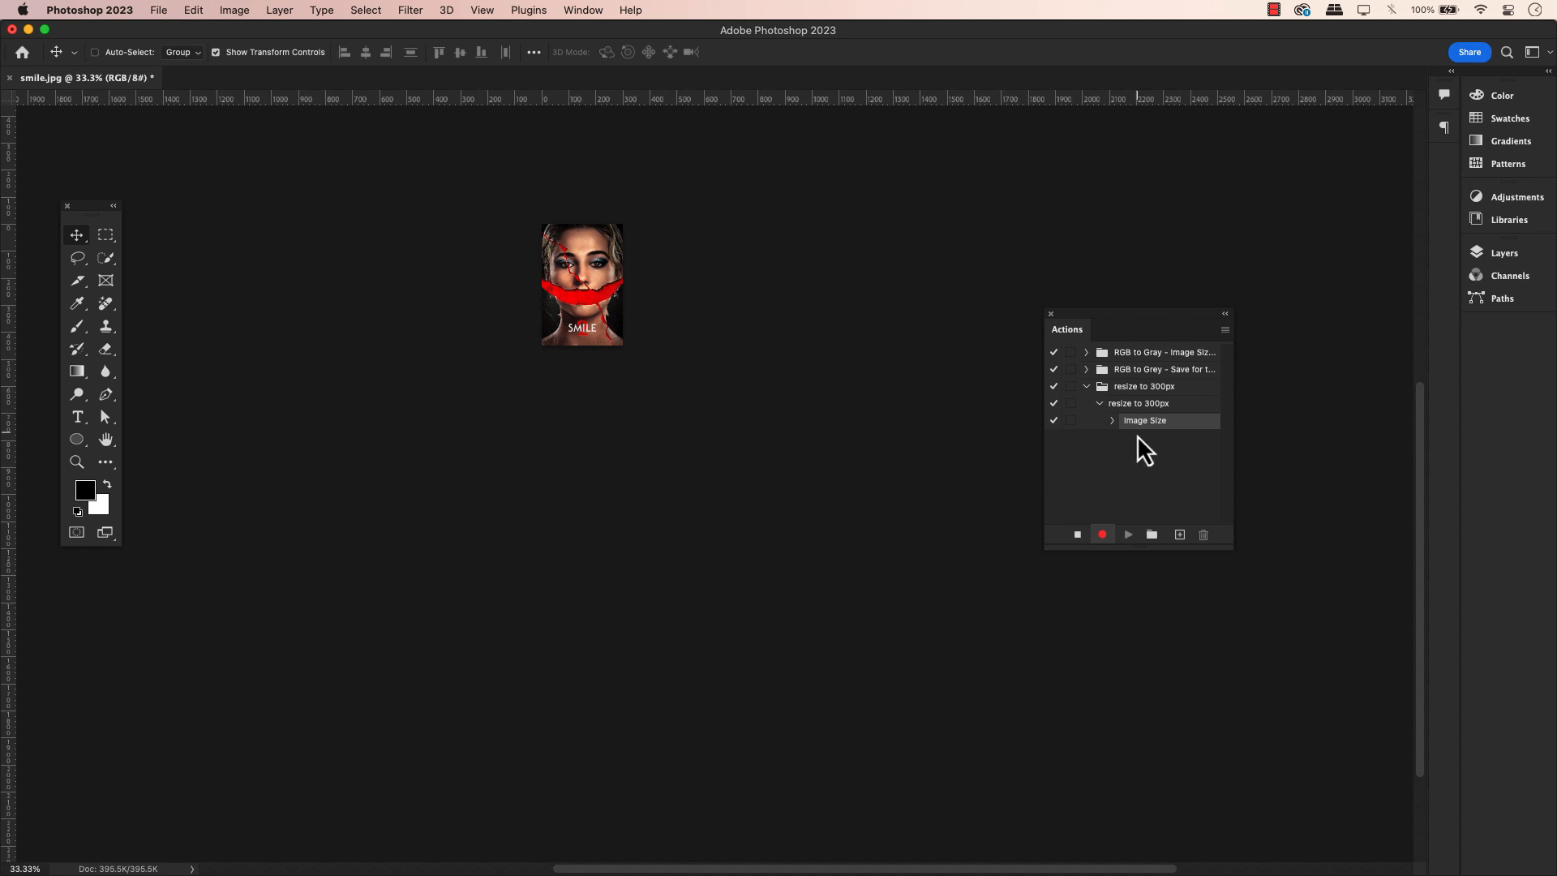
pyautogui.moveTo(1149, 480)
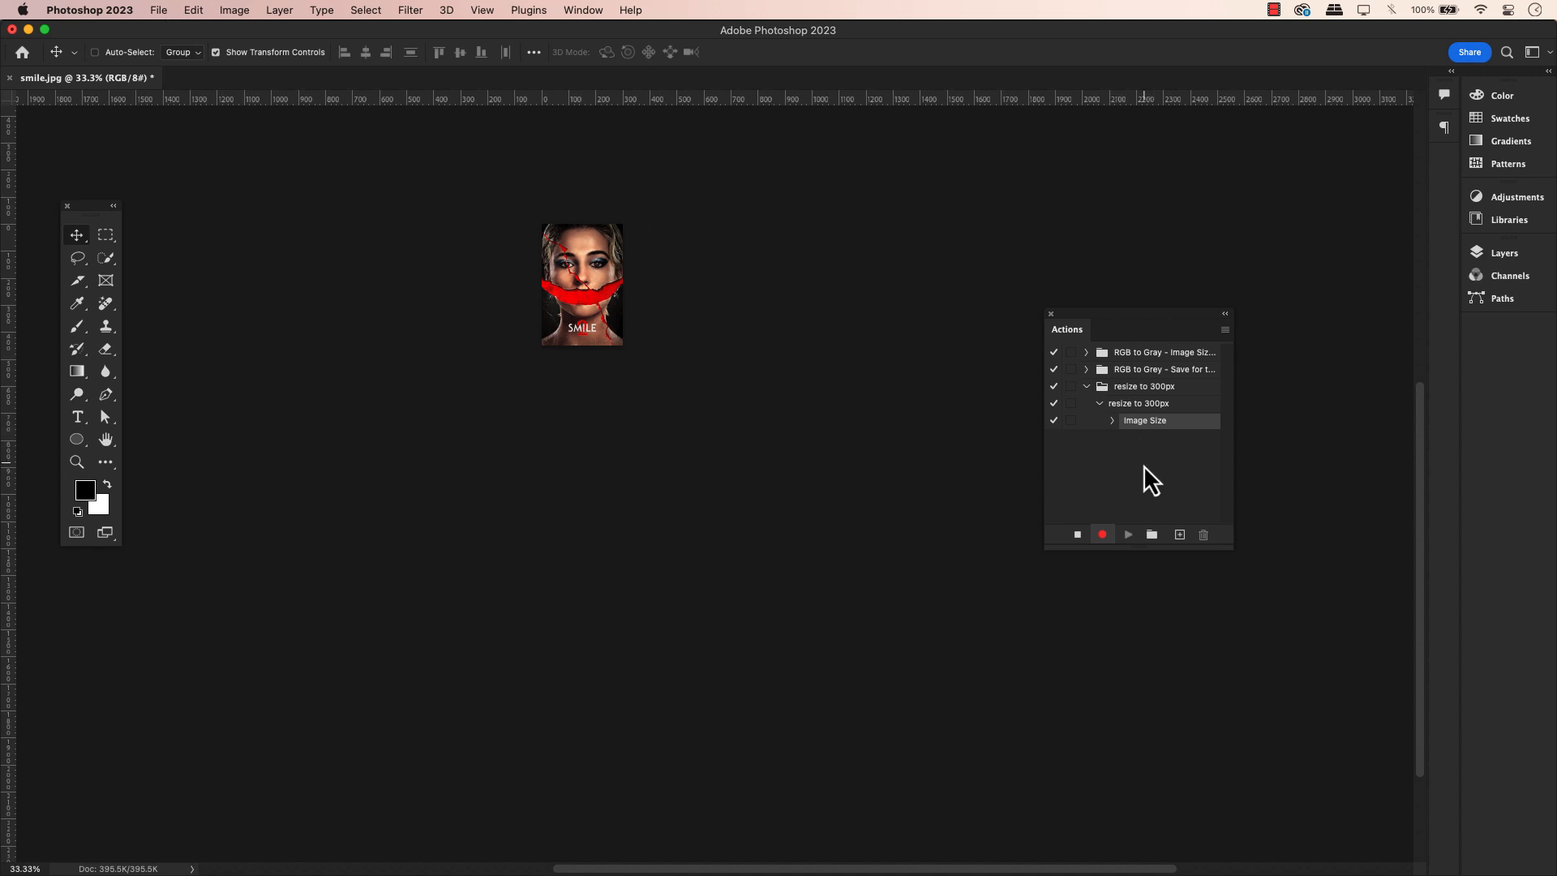
pyautogui.moveTo(1151, 477)
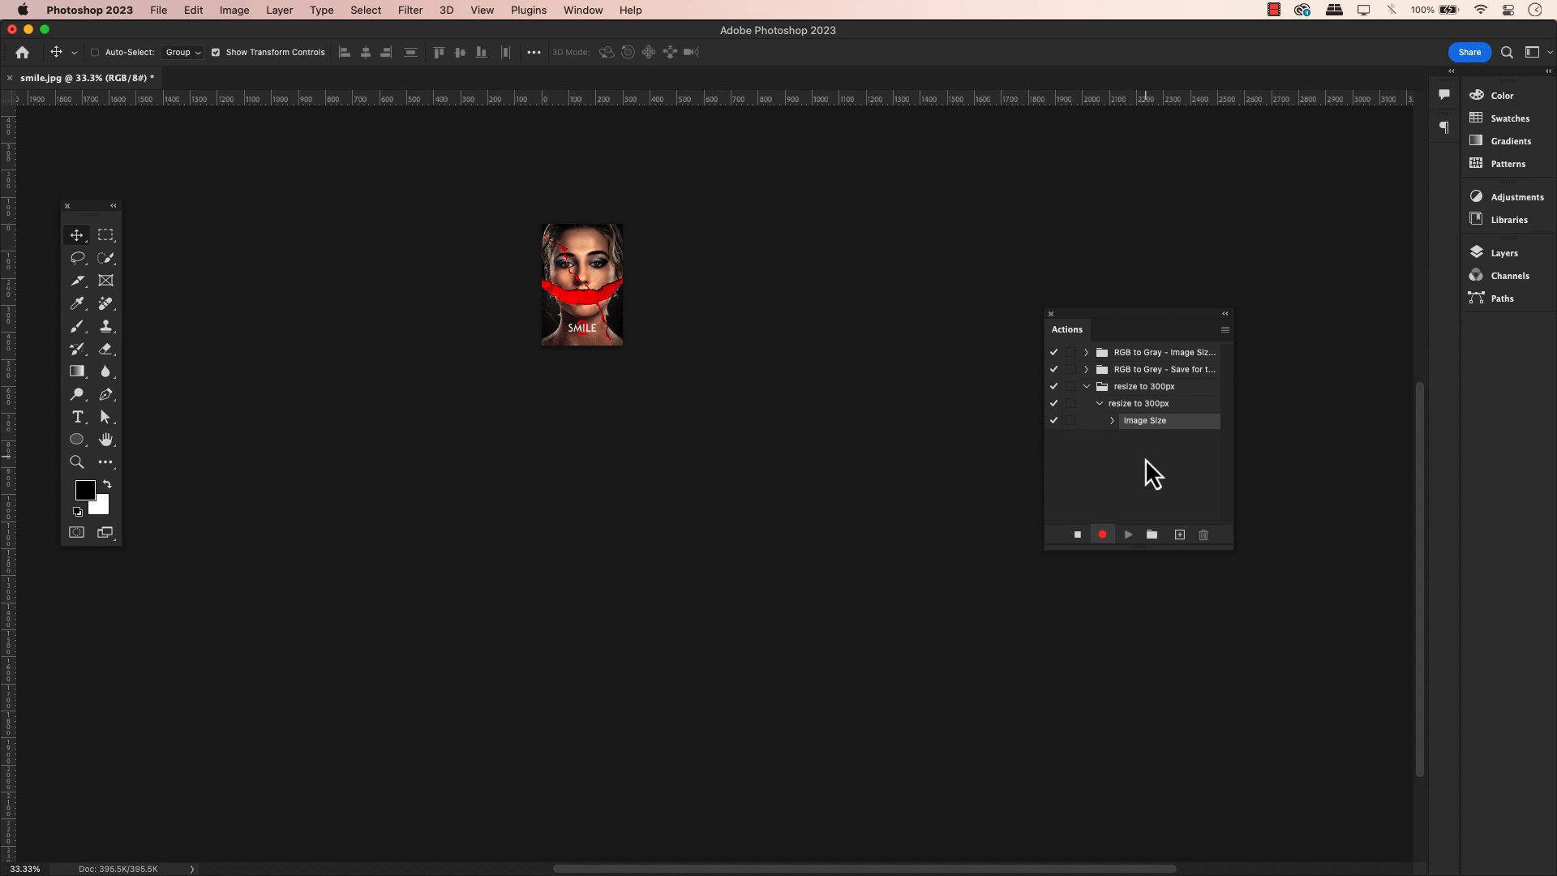
# Bring up the File menu to reach Save As.
pyautogui.click(157, 9)
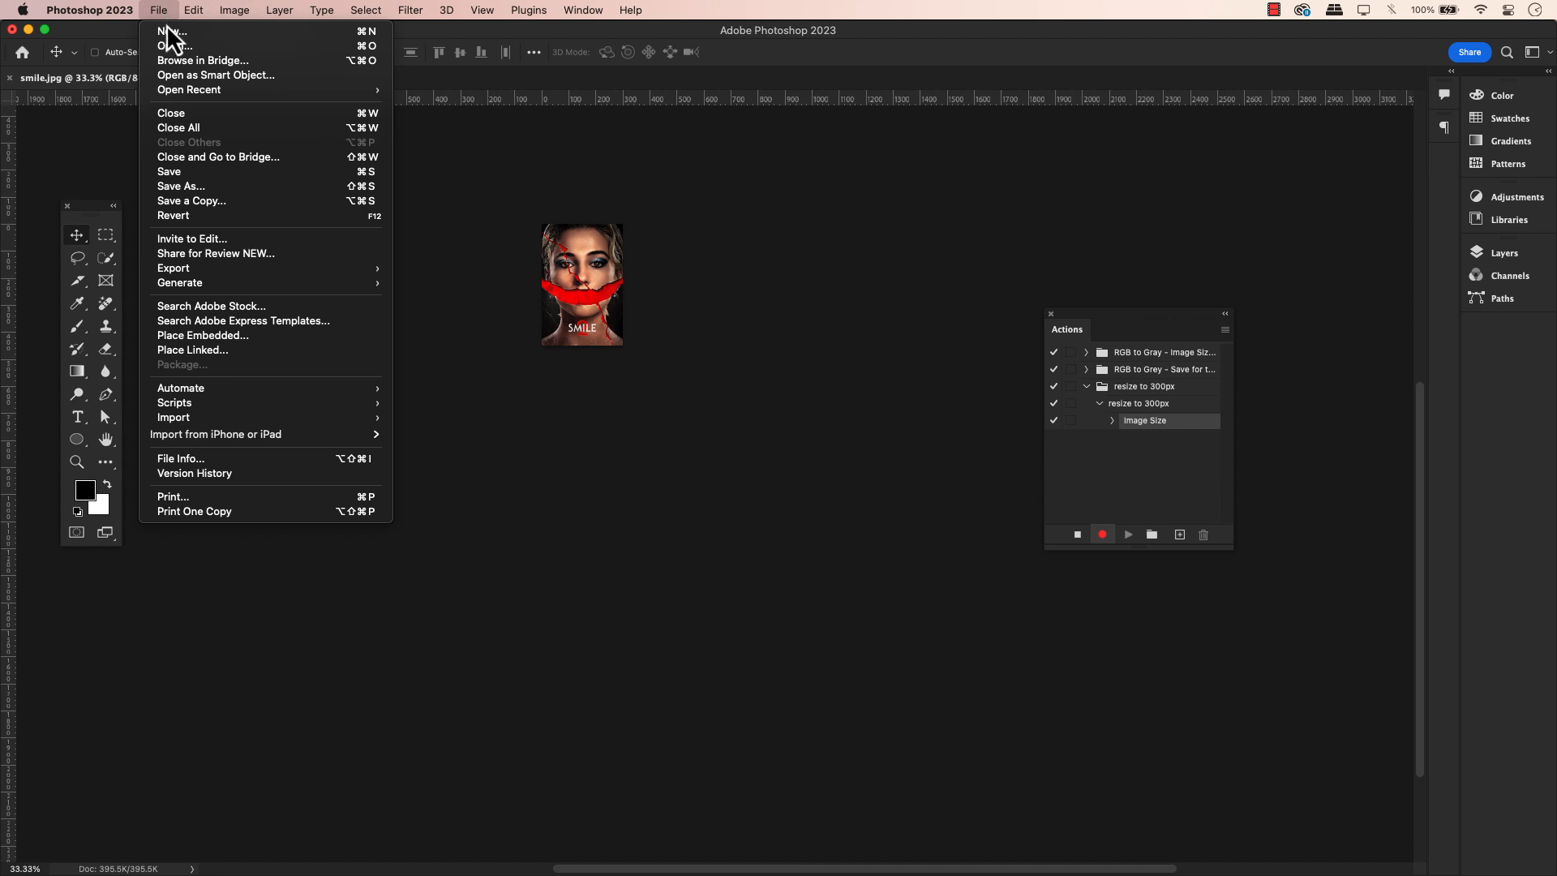
pyautogui.moveTo(236, 159)
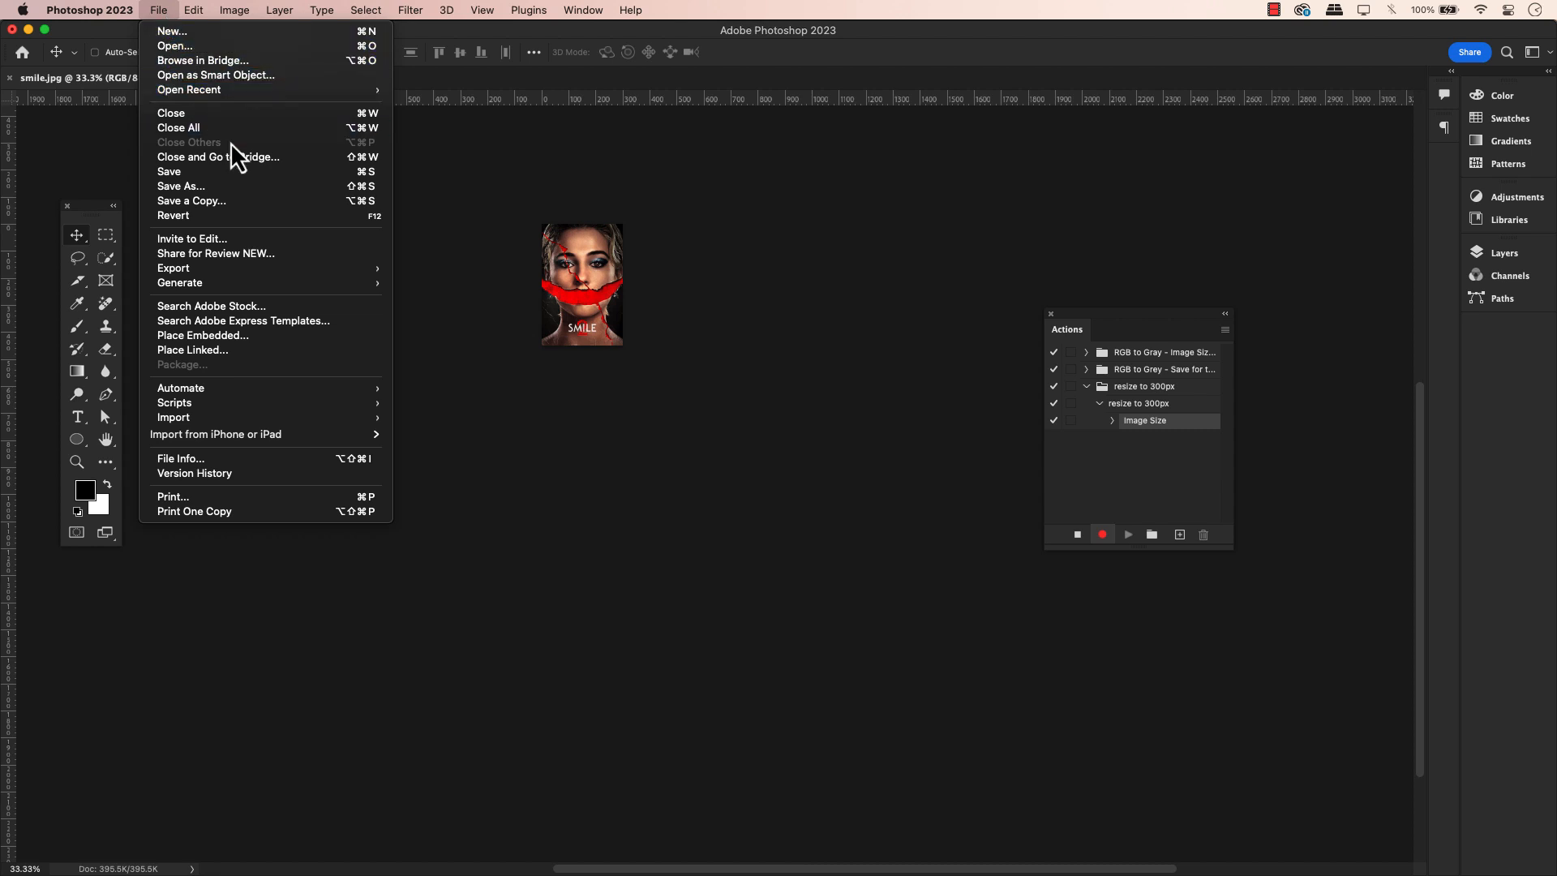
pyautogui.moveTo(180, 185)
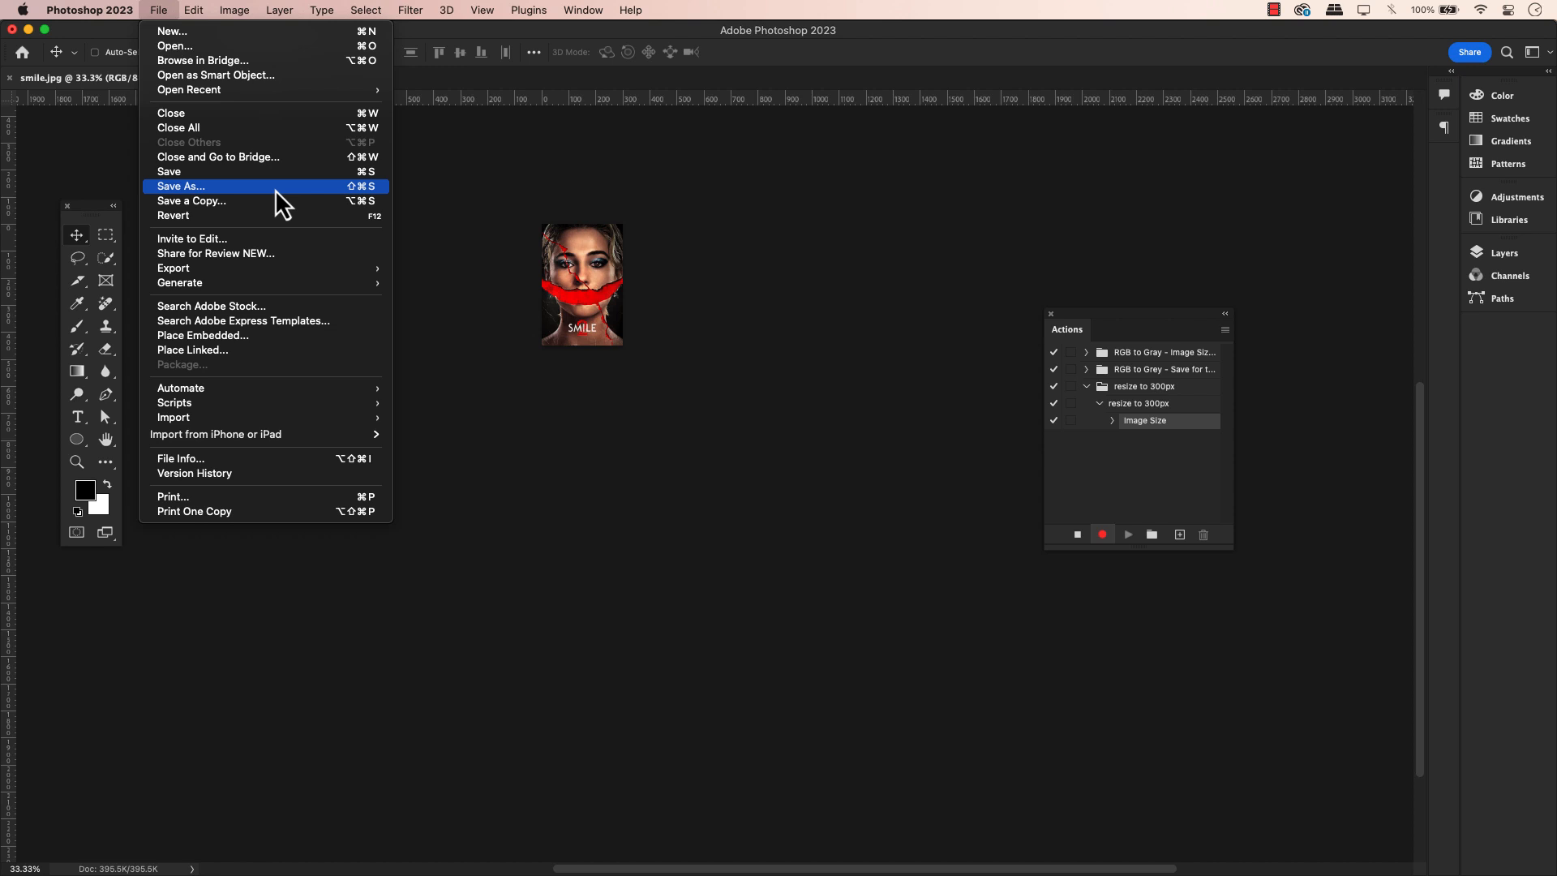
# Save the poster as smile.png in PNG format into the desktop 300px folder.
pyautogui.click(180, 187)
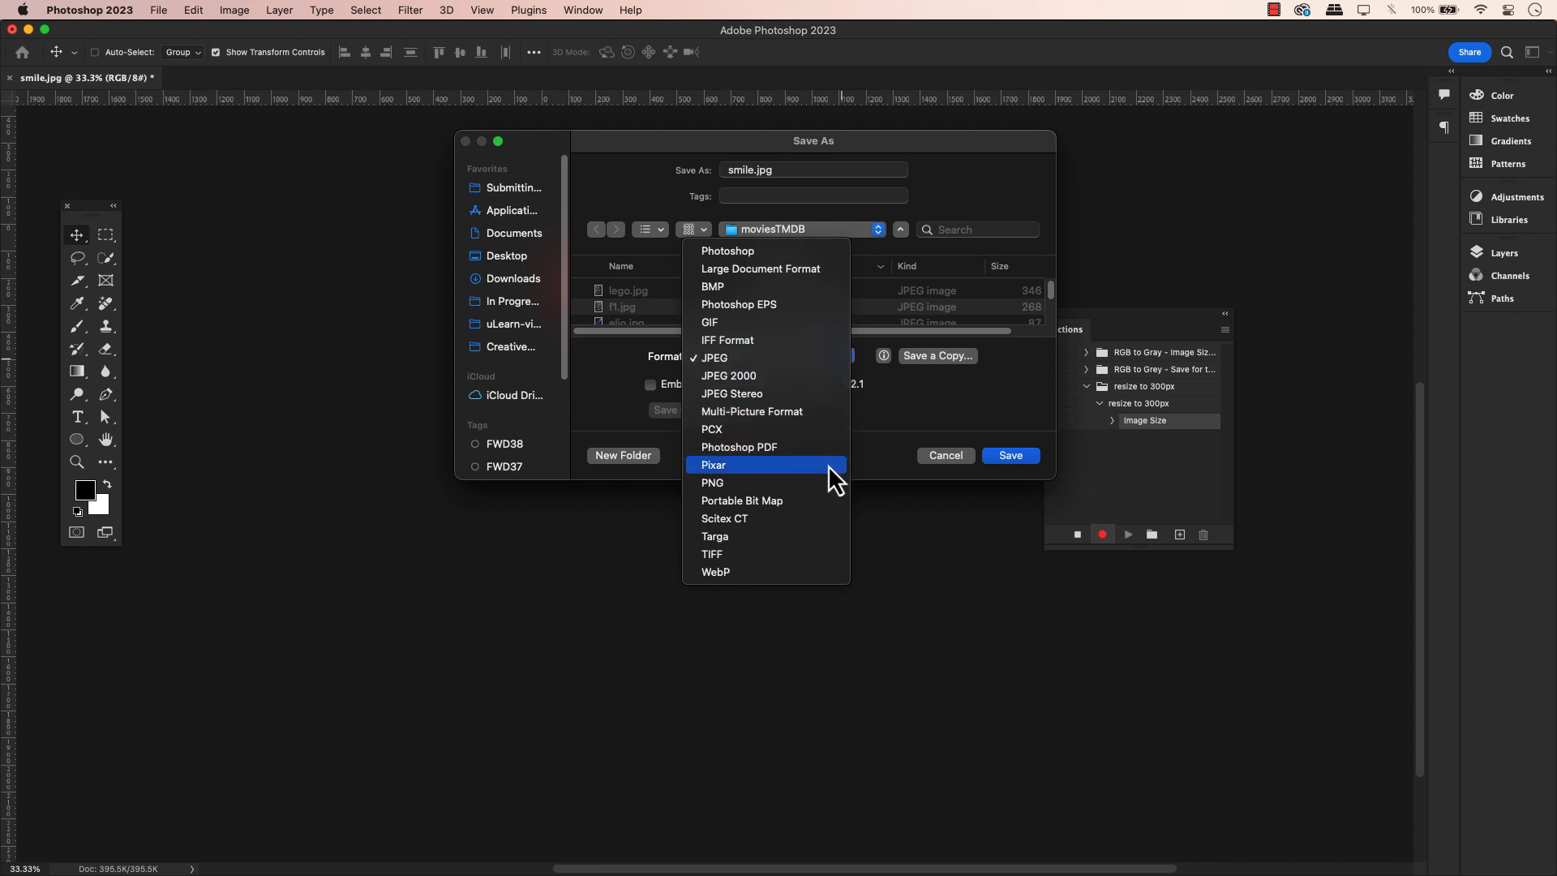
pyautogui.moveTo(834, 490)
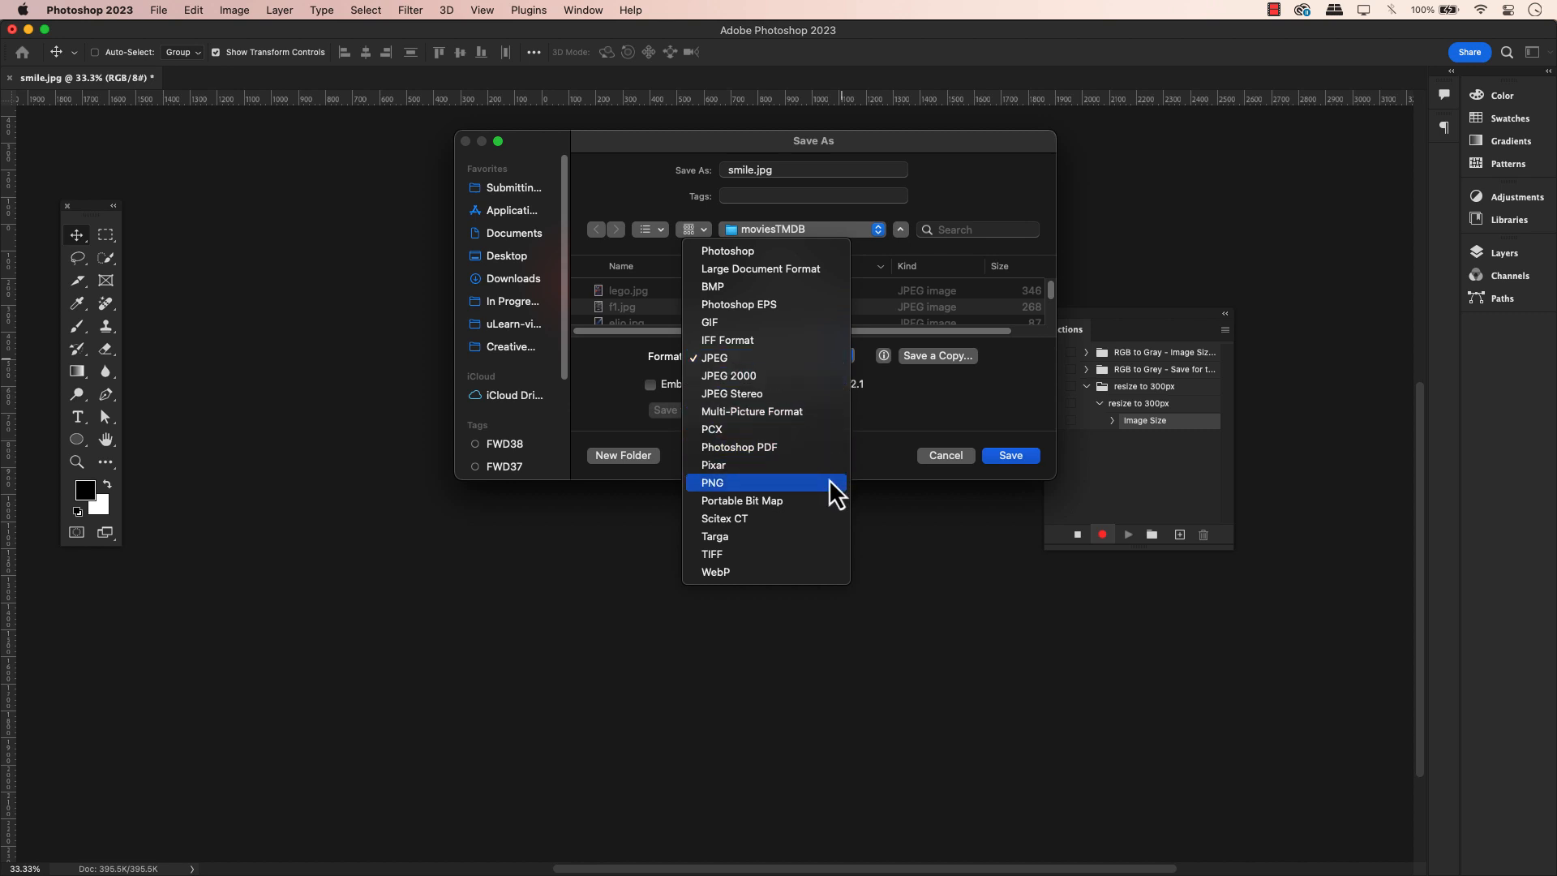
pyautogui.click(712, 483)
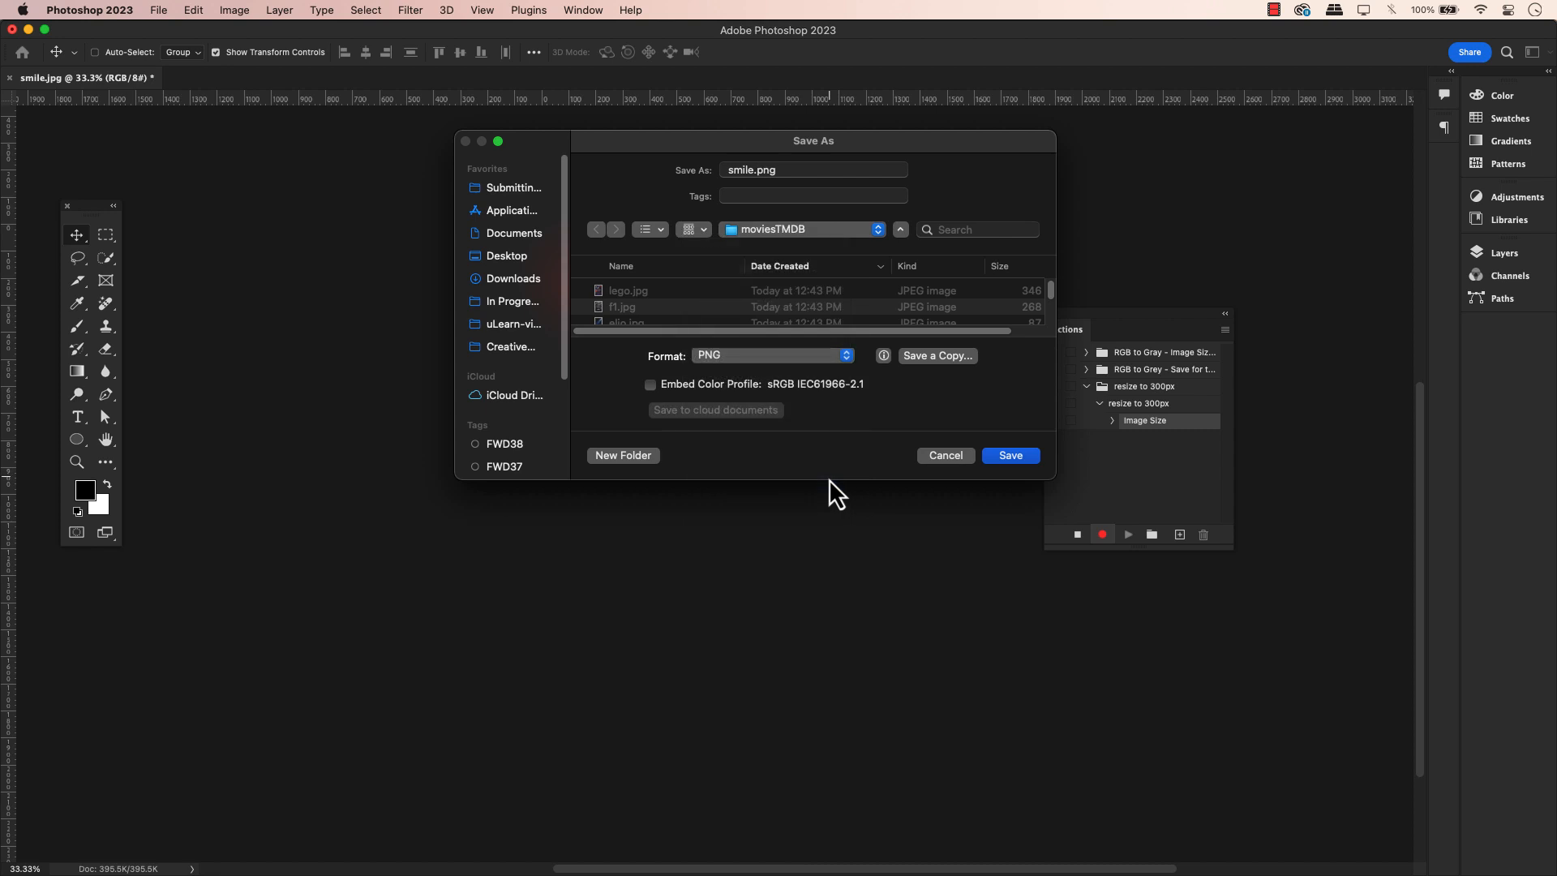
pyautogui.moveTo(605, 281)
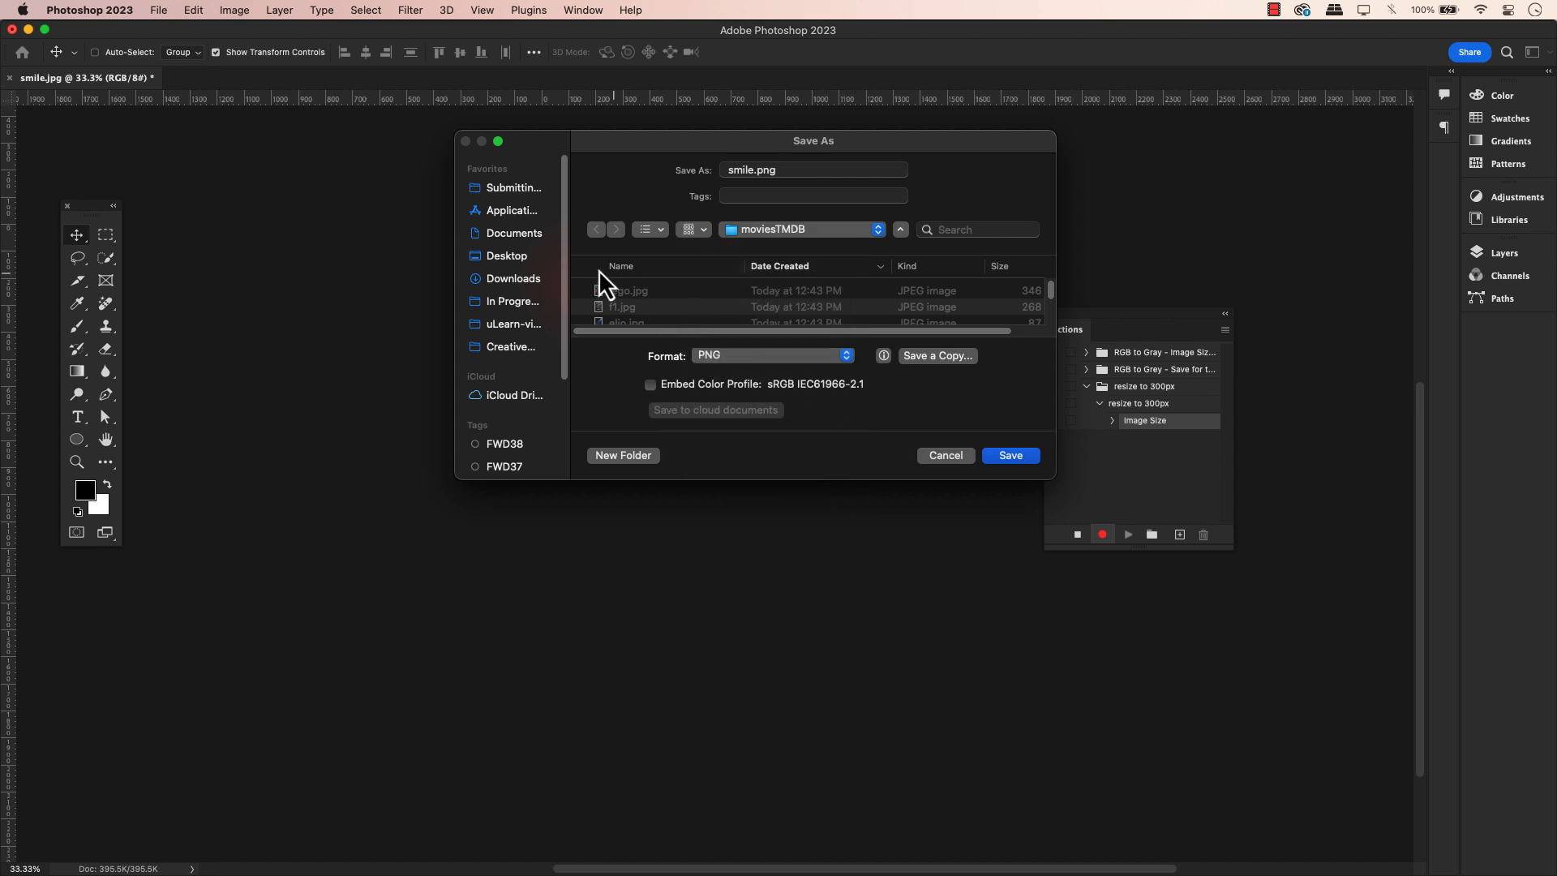
pyautogui.click(506, 254)
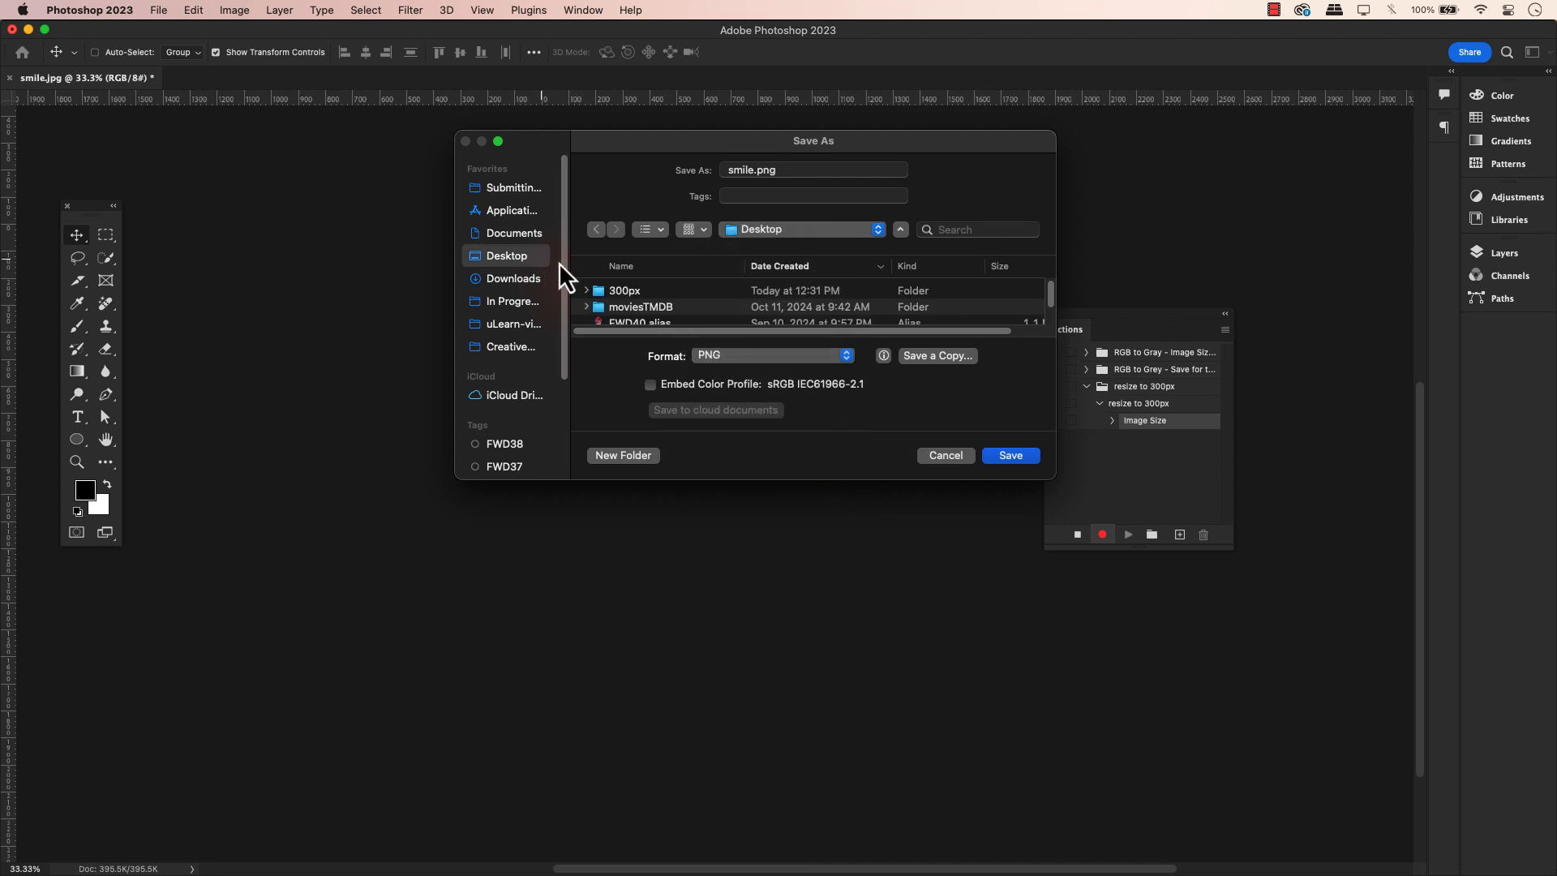
pyautogui.doubleClick(624, 291)
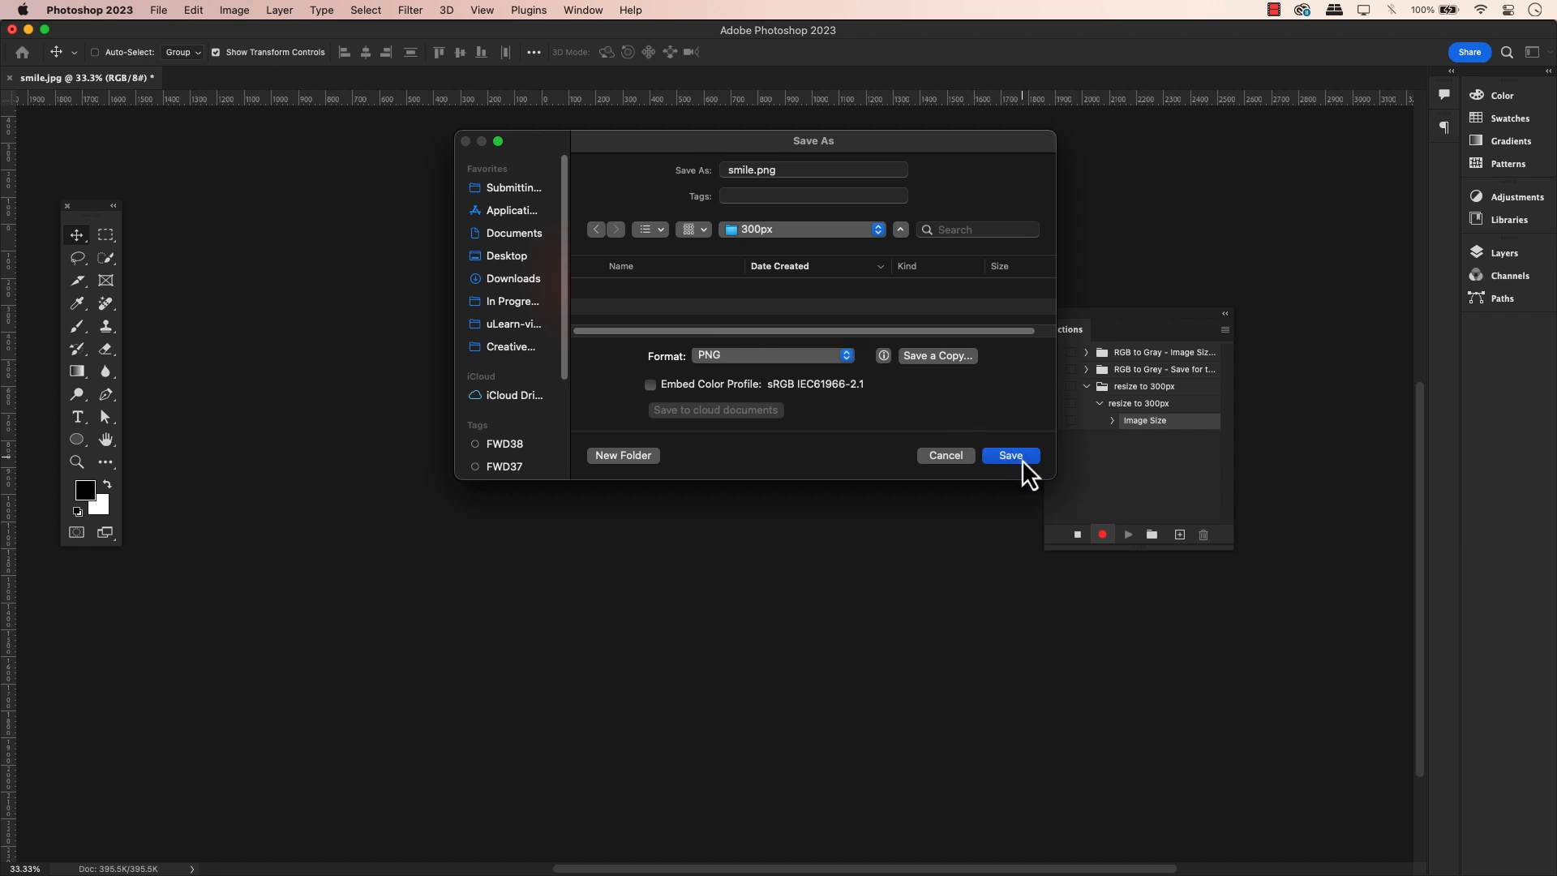
pyautogui.click(1010, 454)
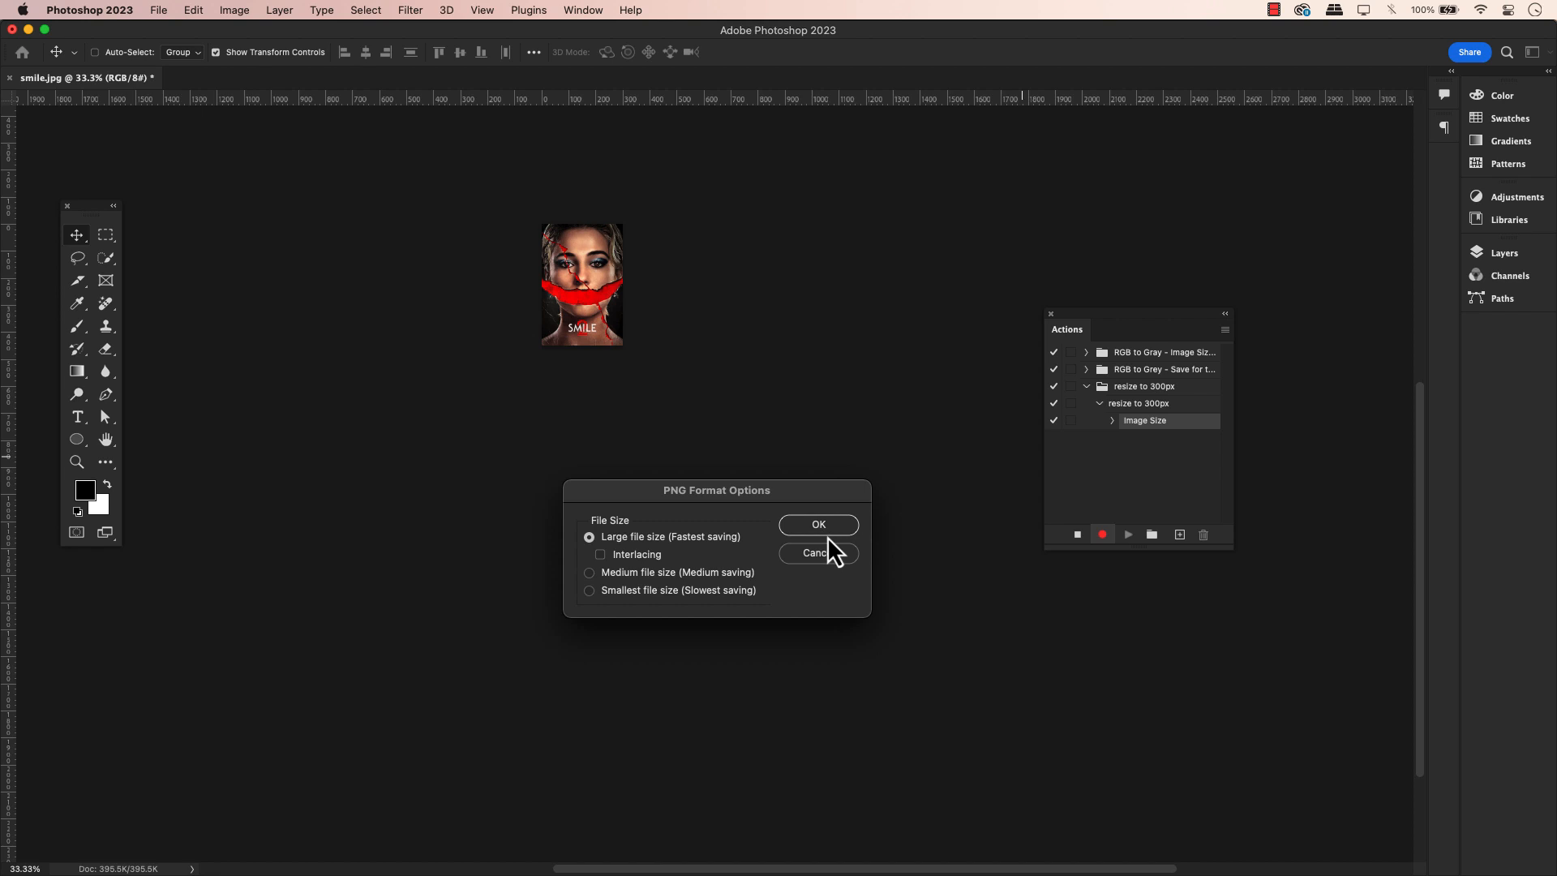
pyautogui.moveTo(650, 558)
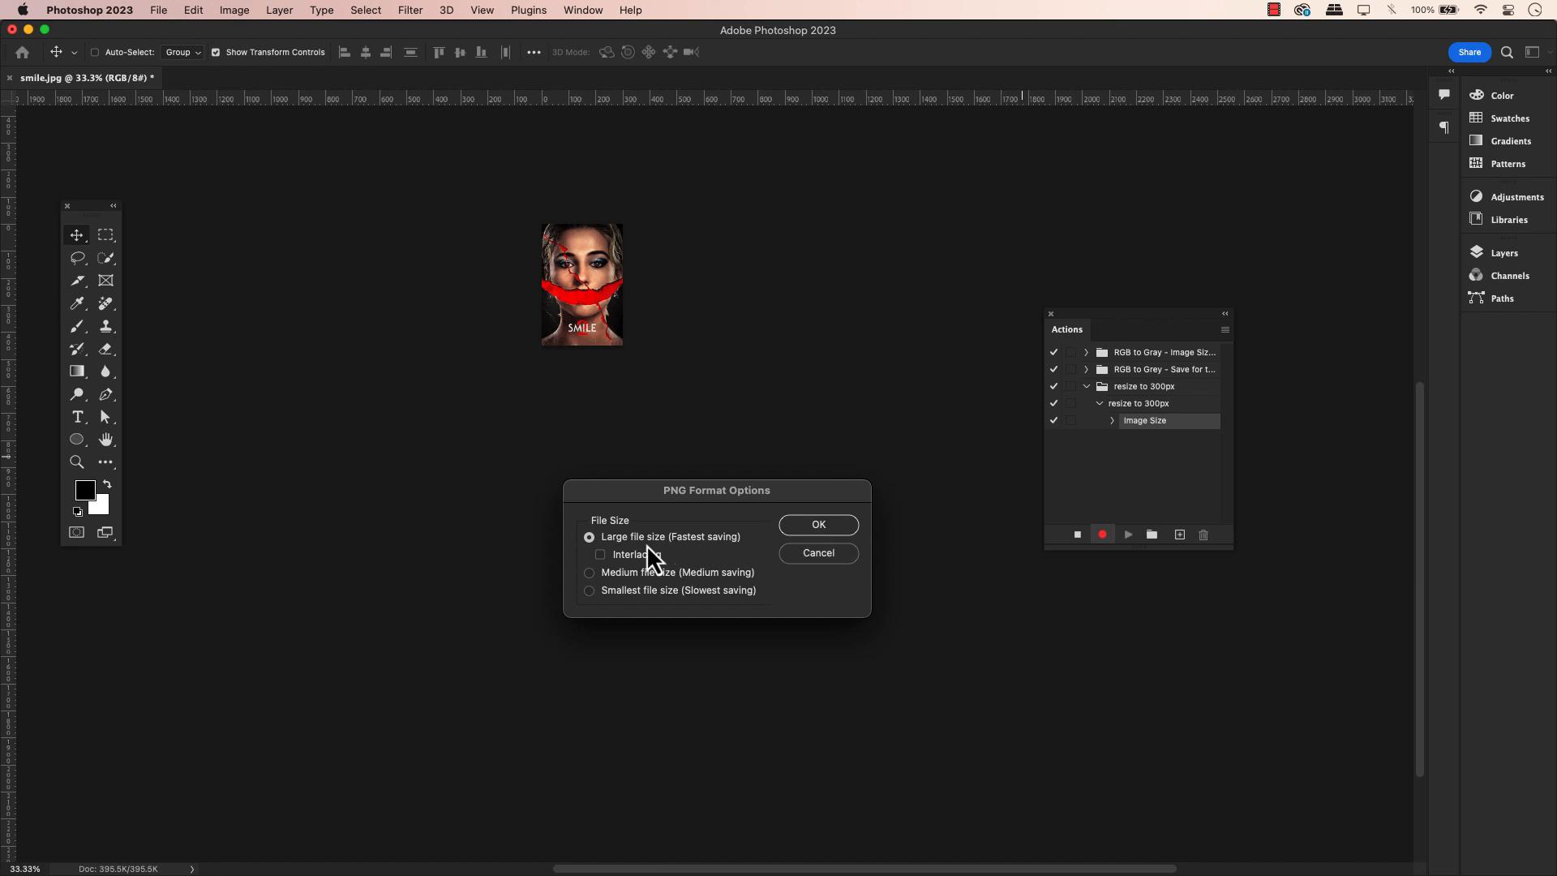
# Confirm Large file size PNG options, recording a Save step in the action.
pyautogui.click(818, 524)
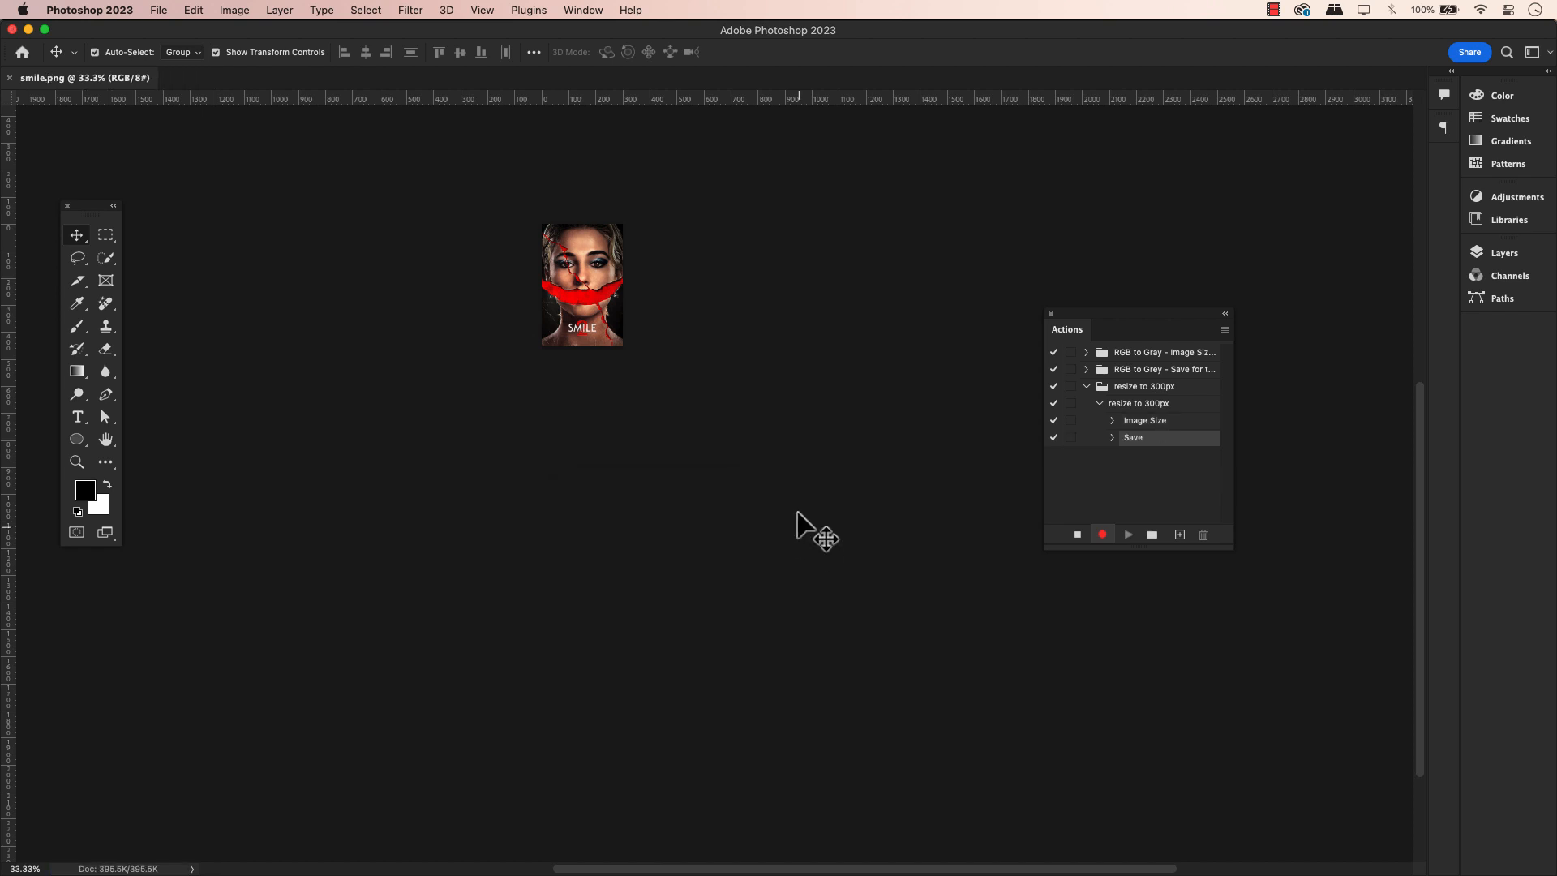
pyautogui.moveTo(58, 127)
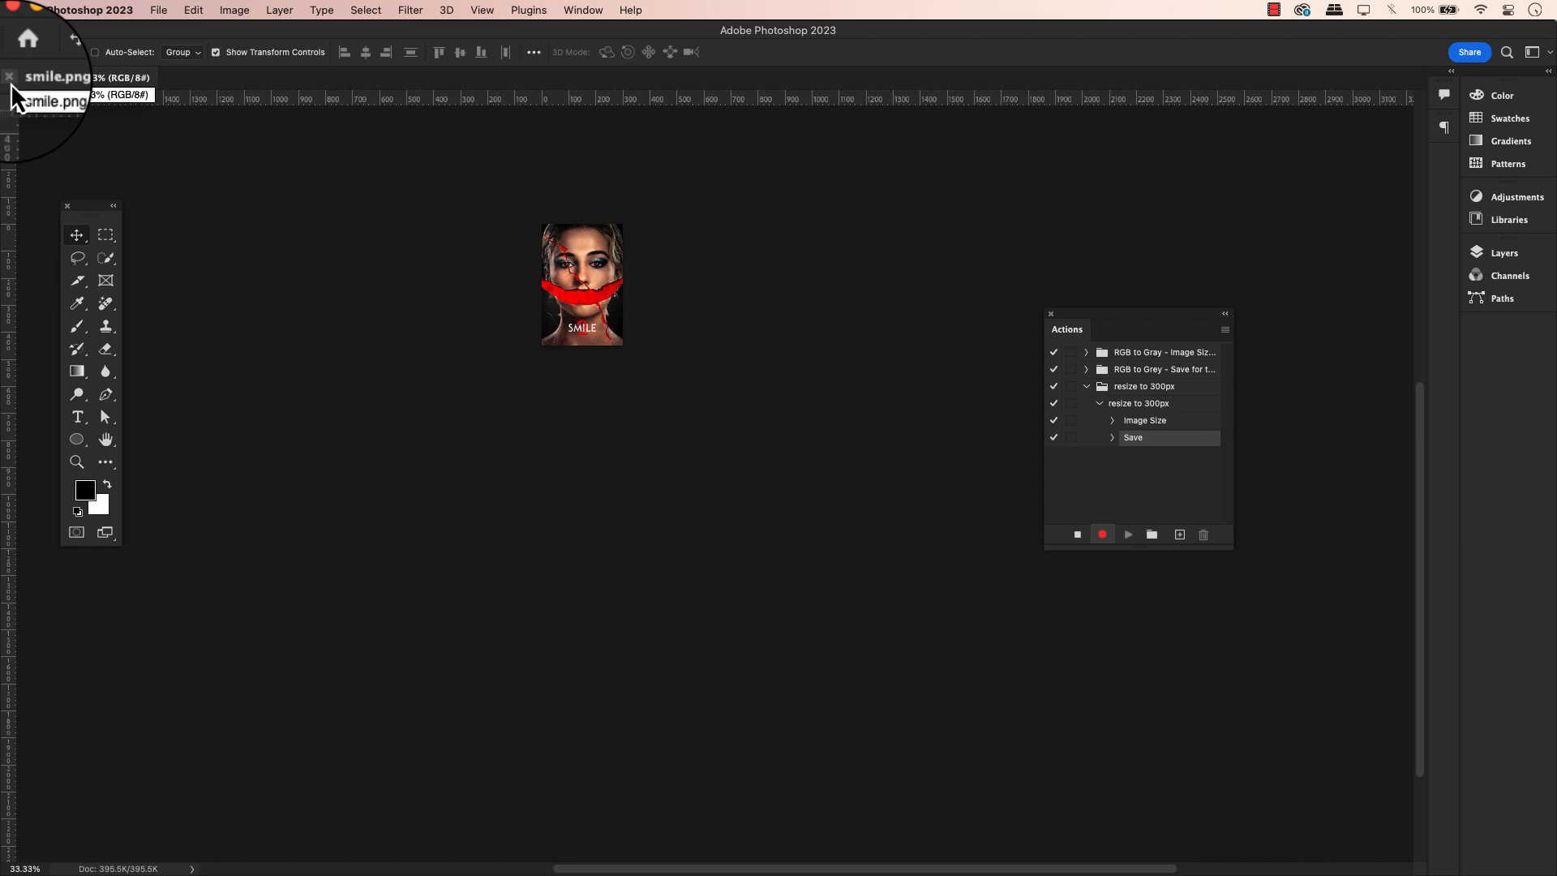
# Close smile.png via File > Close so a Close step is recorded after Save.
pyautogui.click(157, 10)
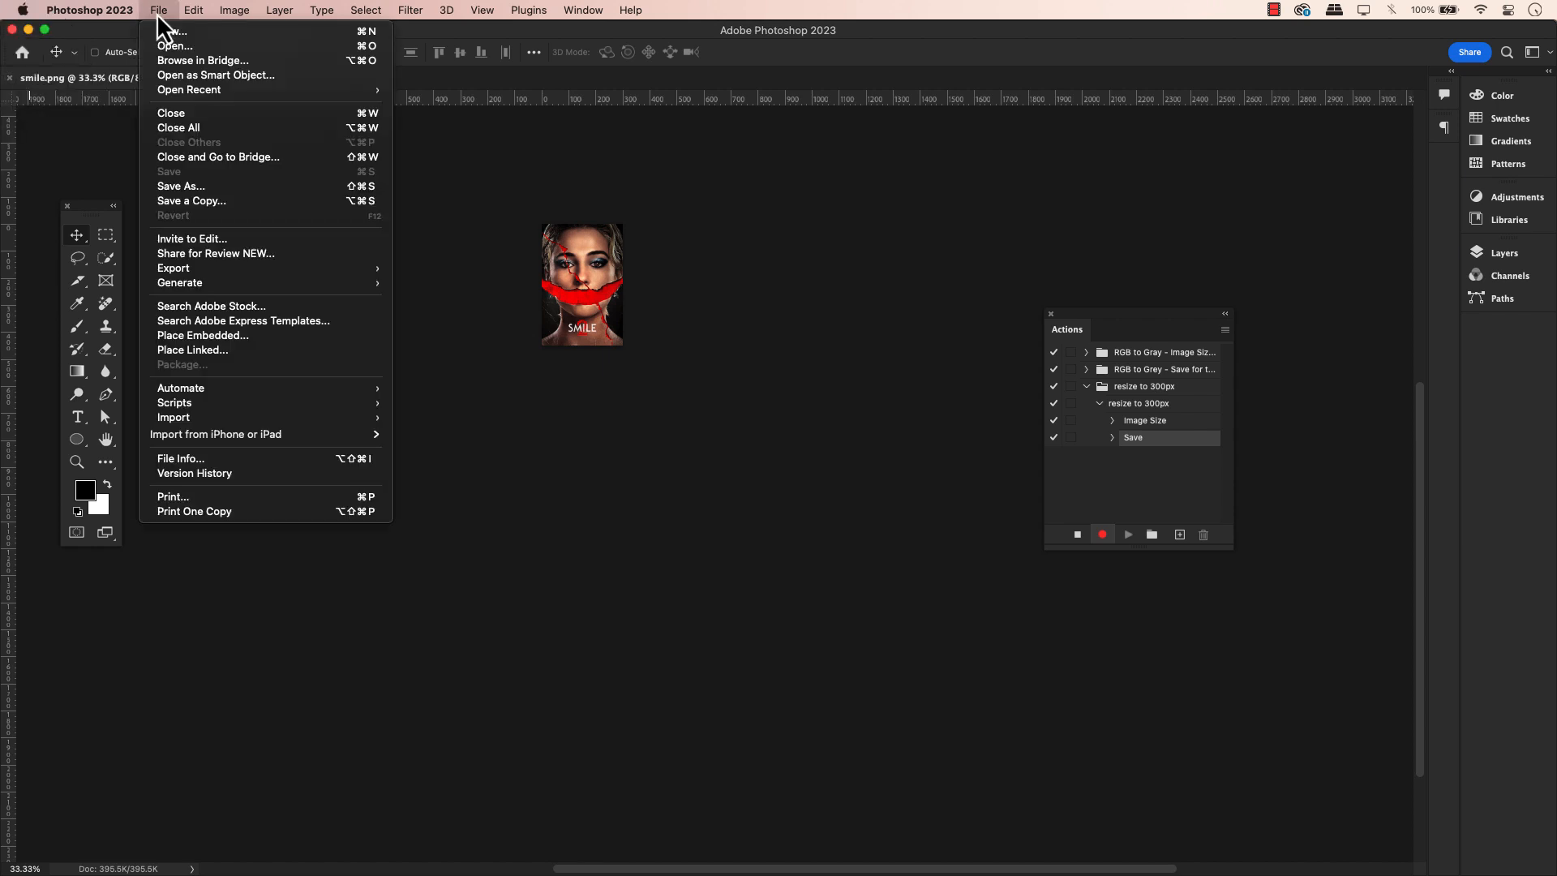
pyautogui.click(171, 112)
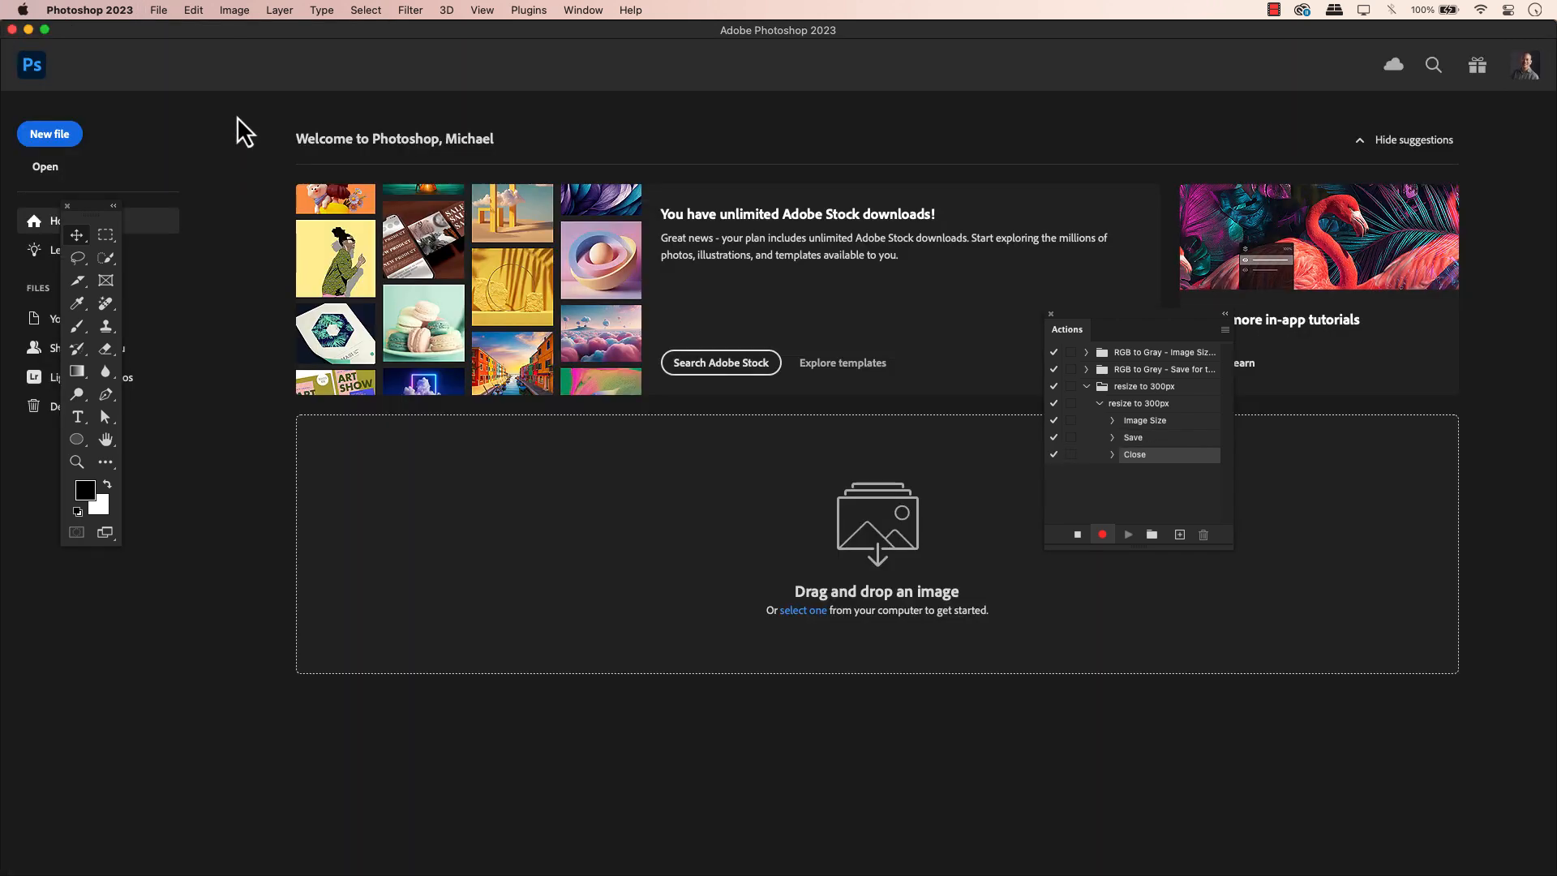
pyautogui.moveTo(1012, 464)
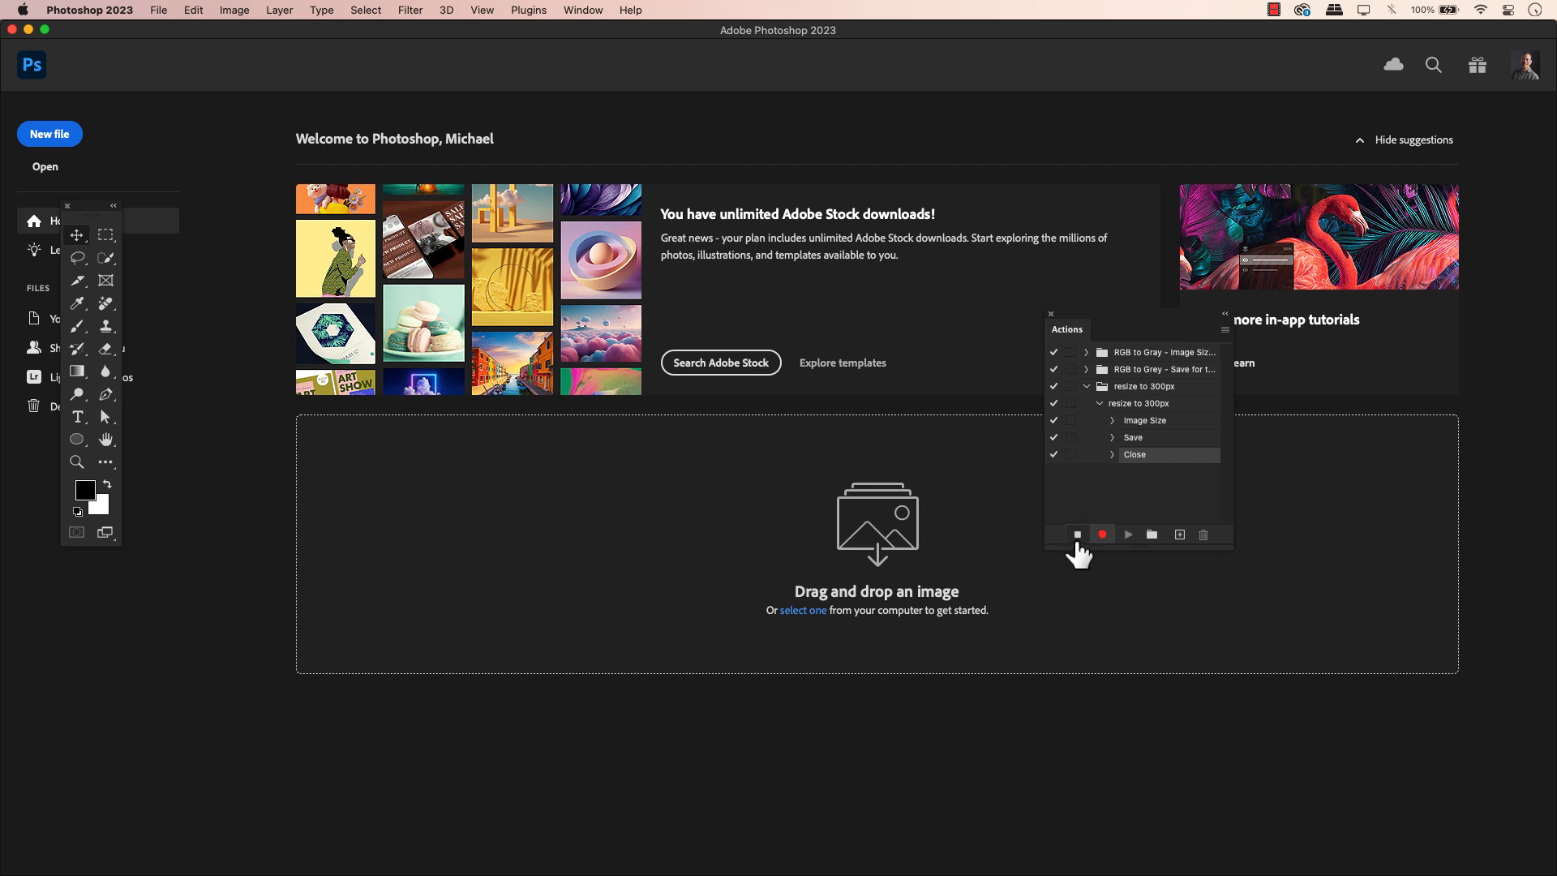
pyautogui.moveTo(1077, 534)
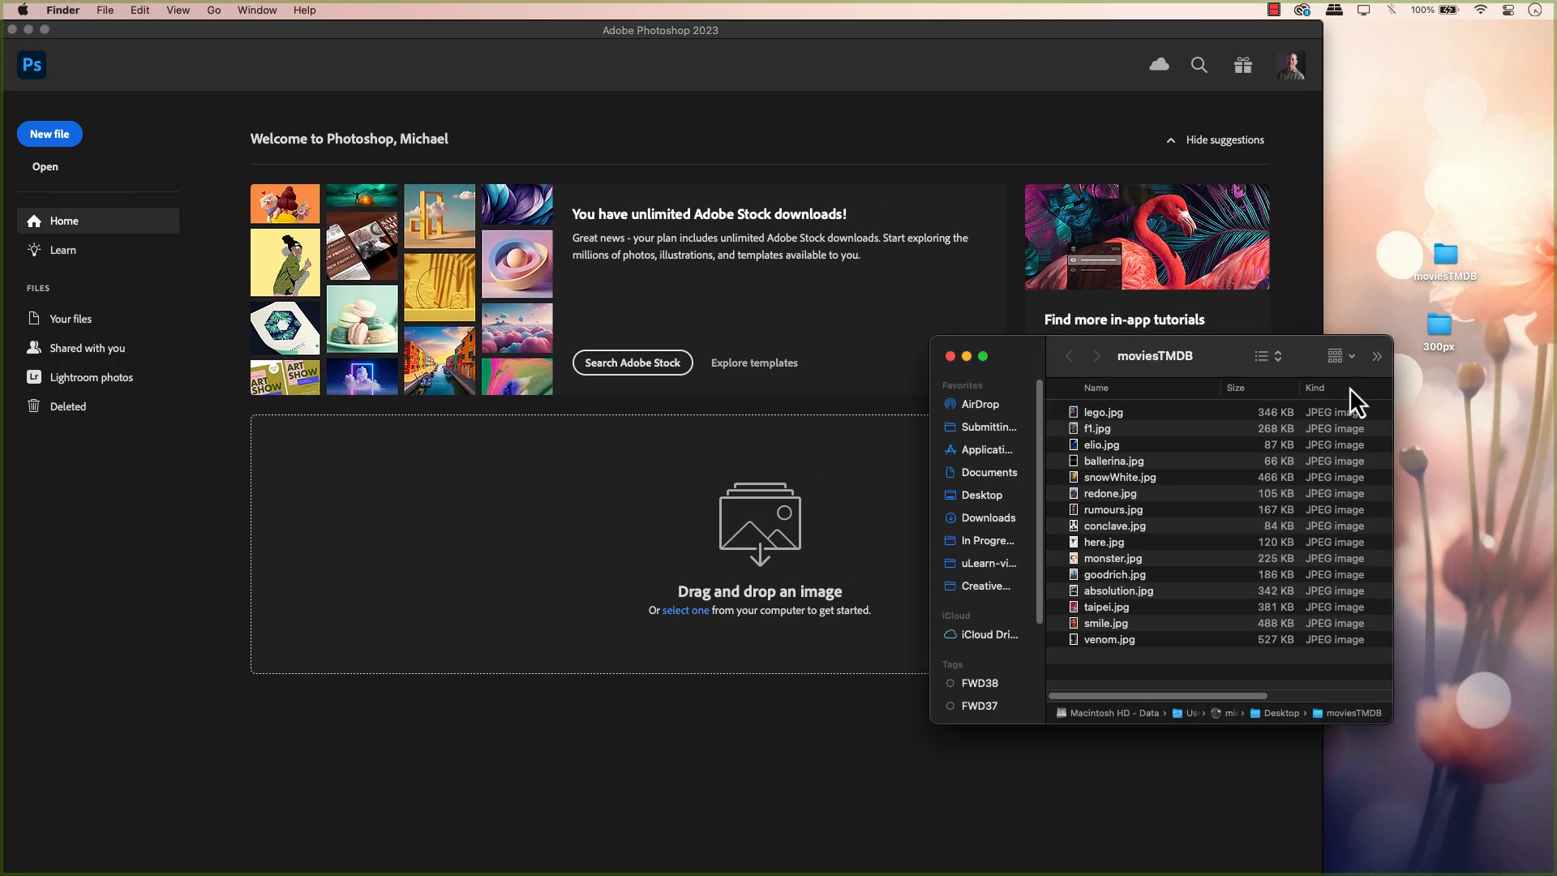
pyautogui.moveTo(1152, 532)
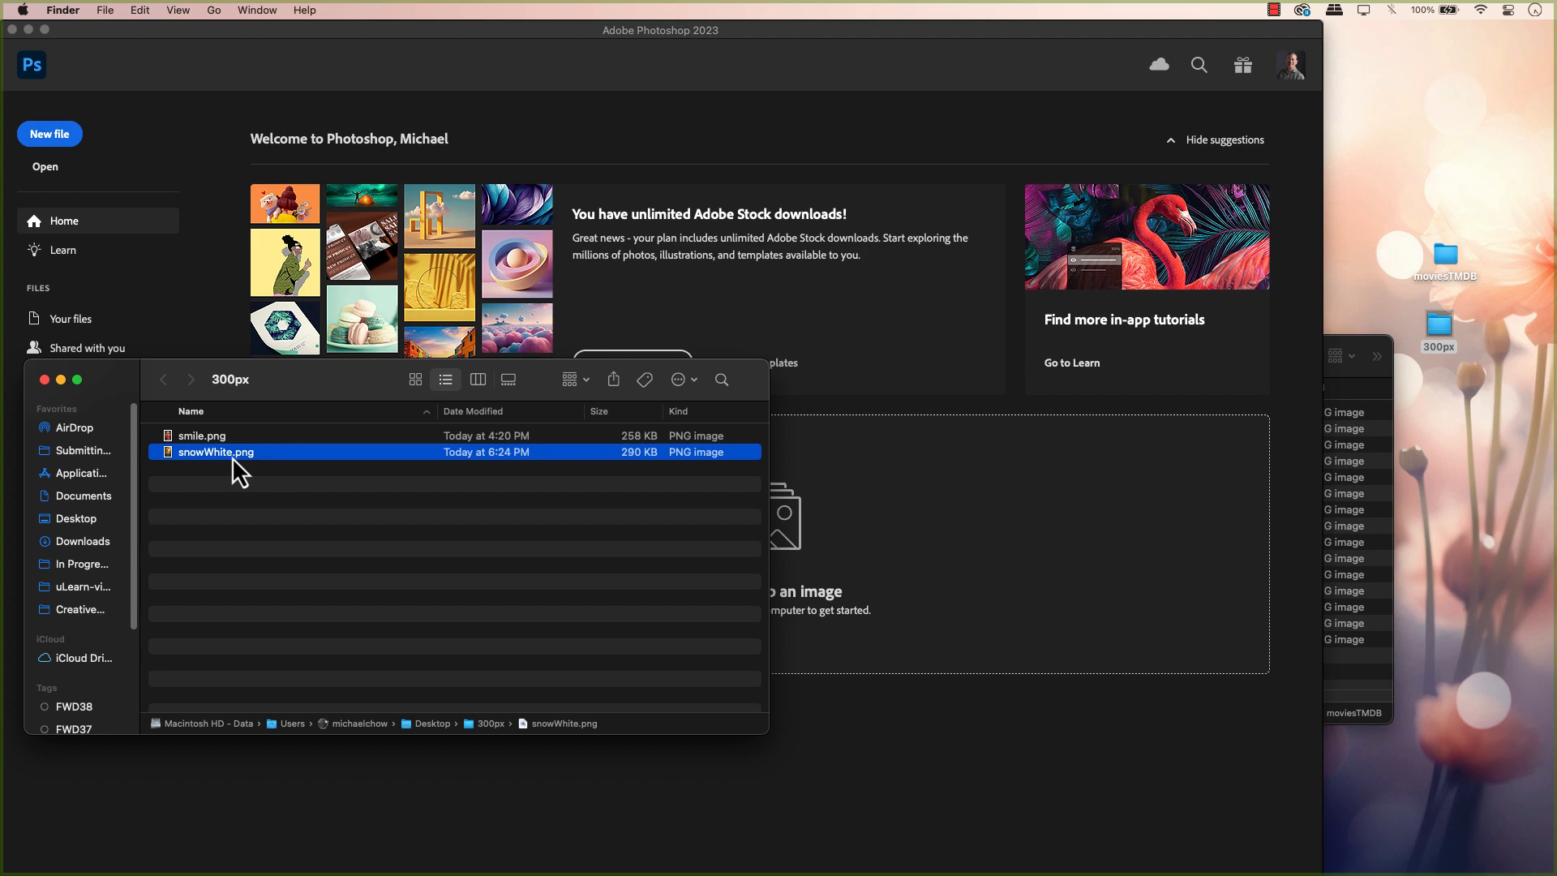
# Select snowWhite.png in the 300px folder and confirm it measures 300×450 pixels.
pyautogui.click(216, 453)
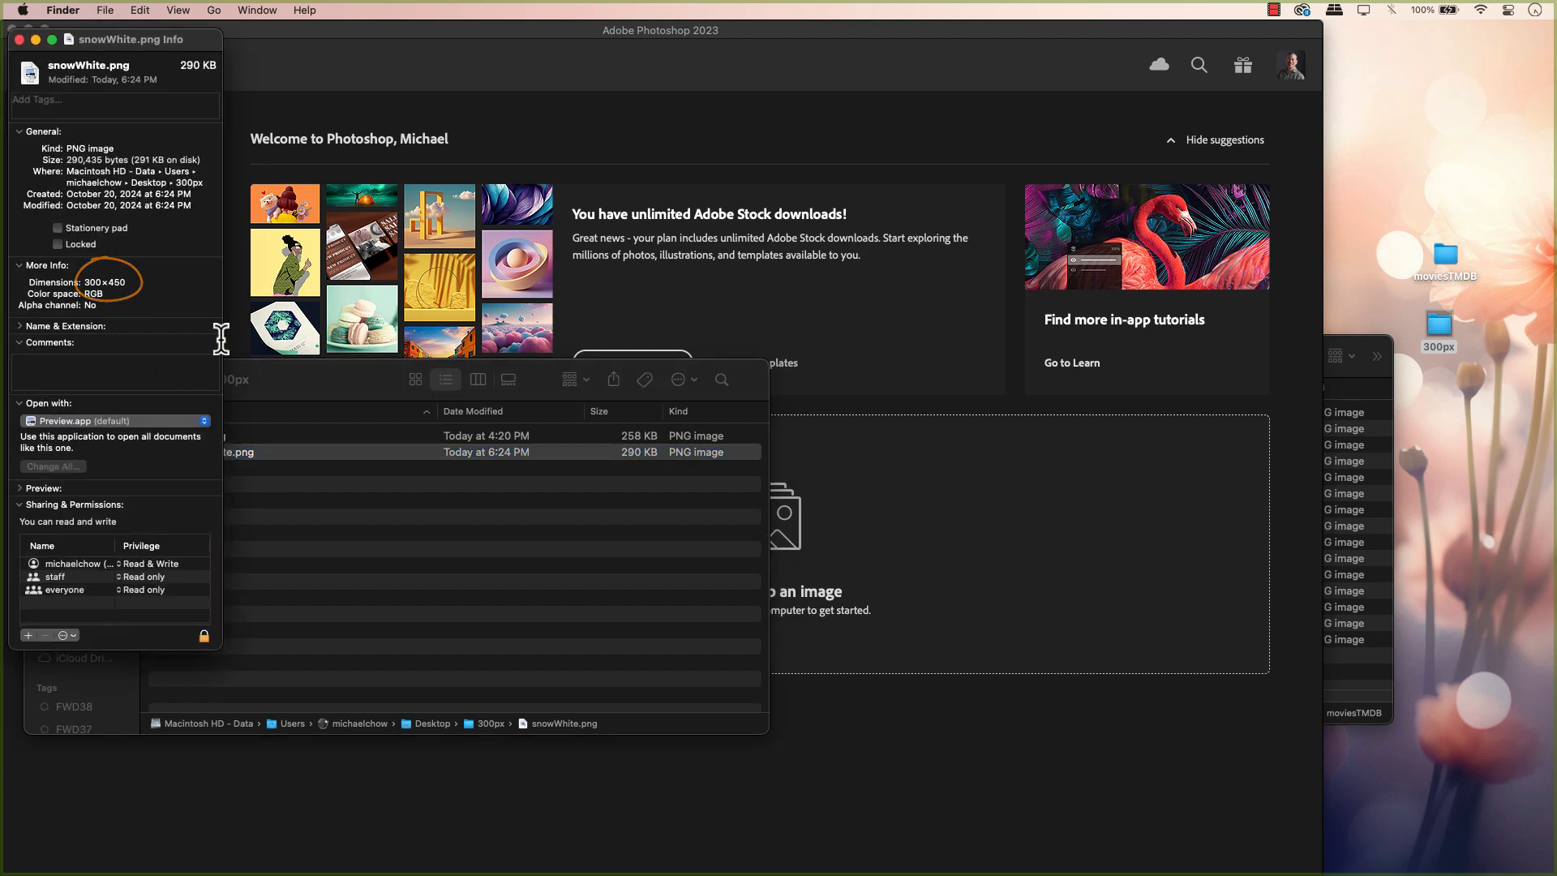
pyautogui.click(158, 10)
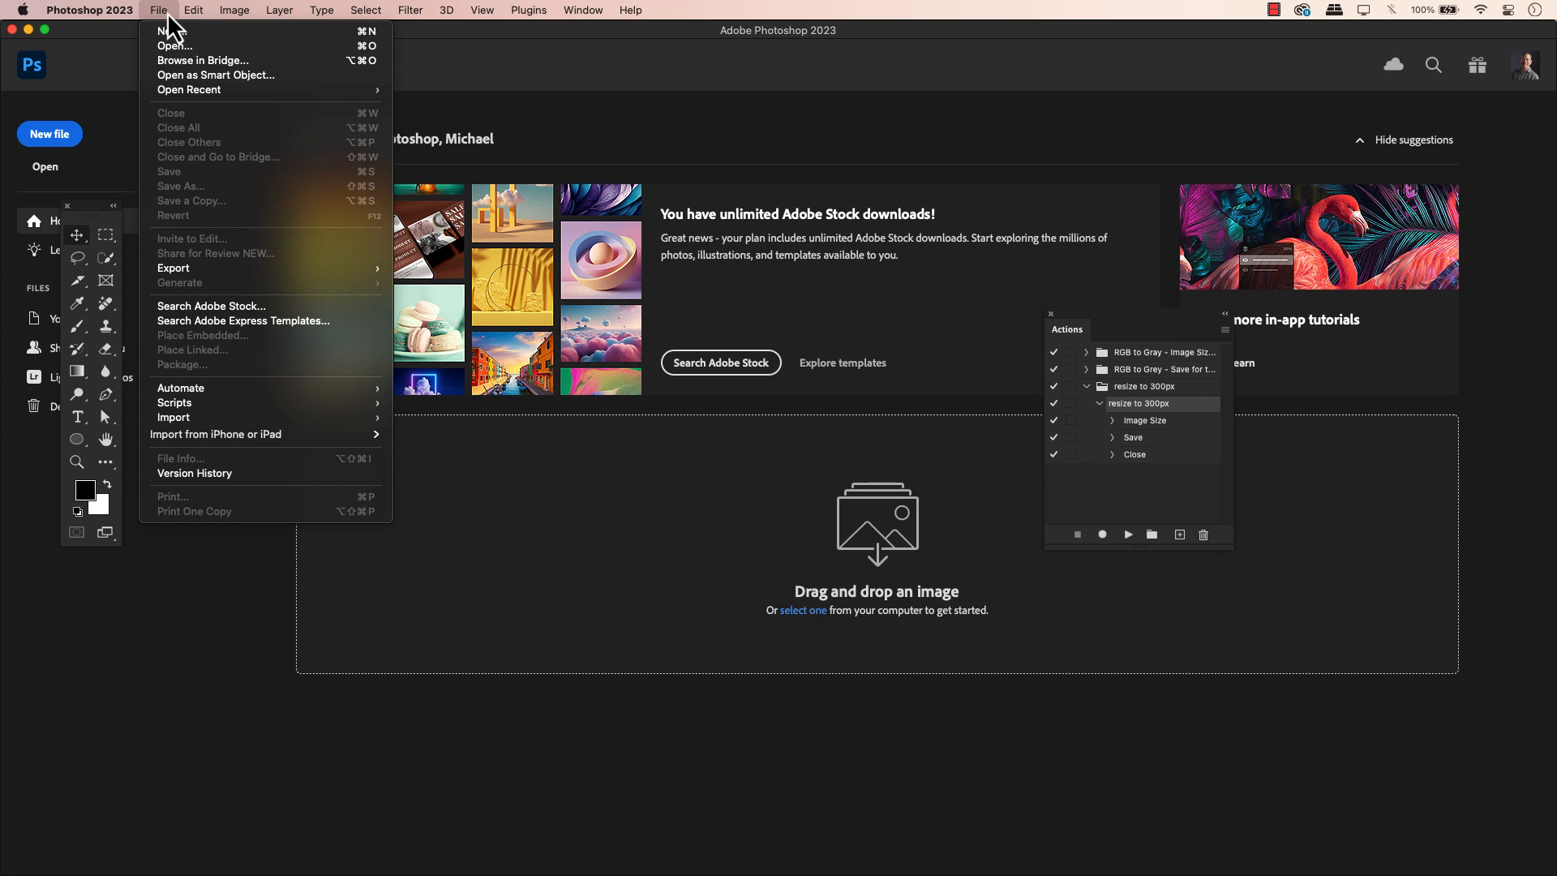
pyautogui.moveTo(182, 388)
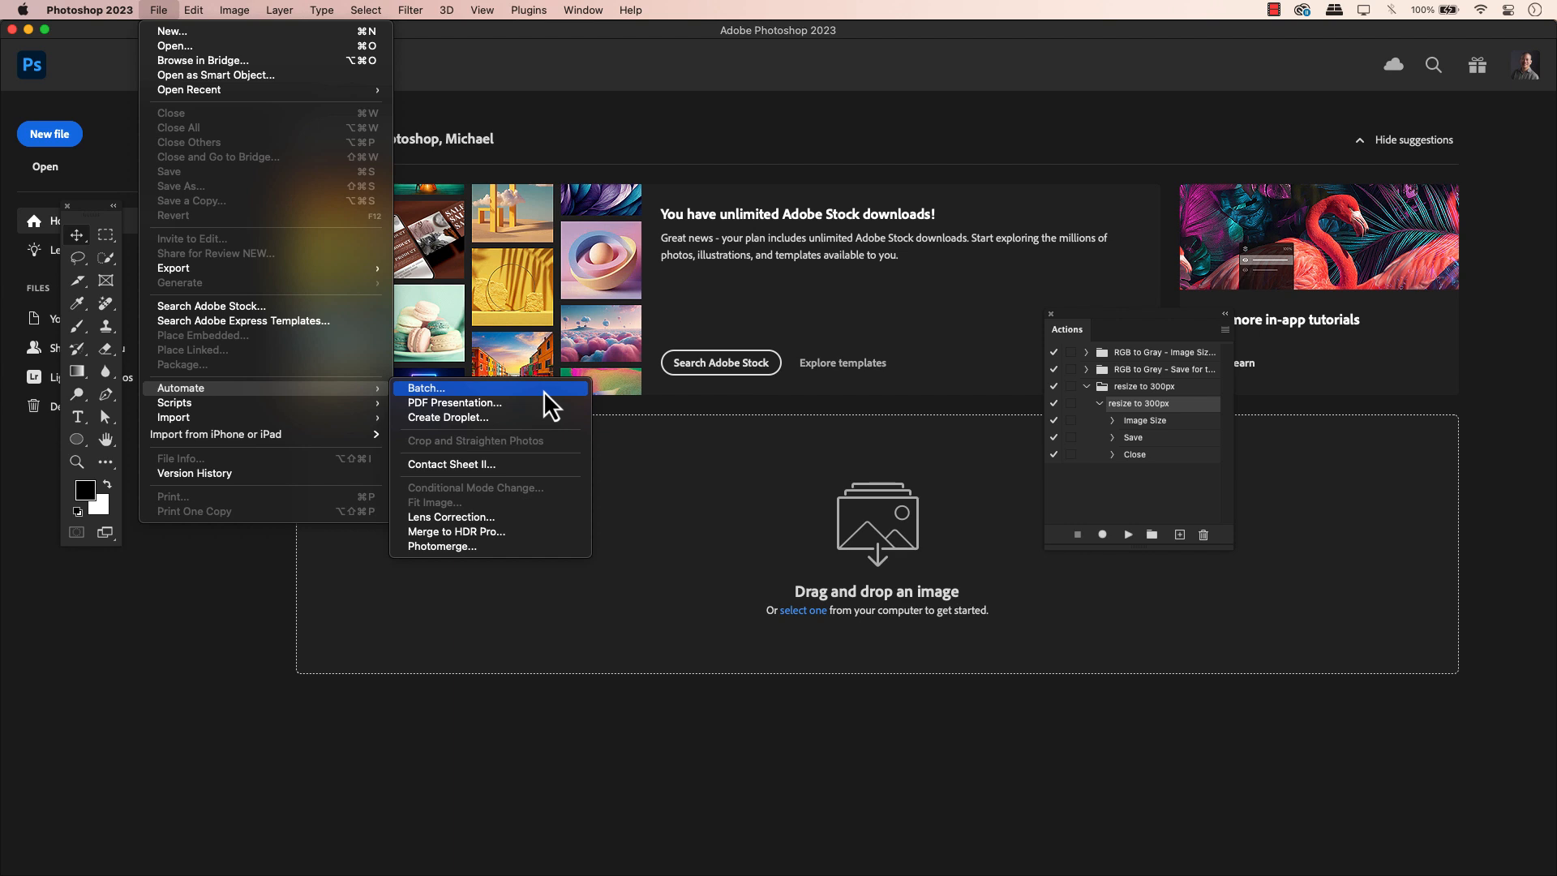
# Bring up the Batch dialog from File > Automate.
pyautogui.click(427, 387)
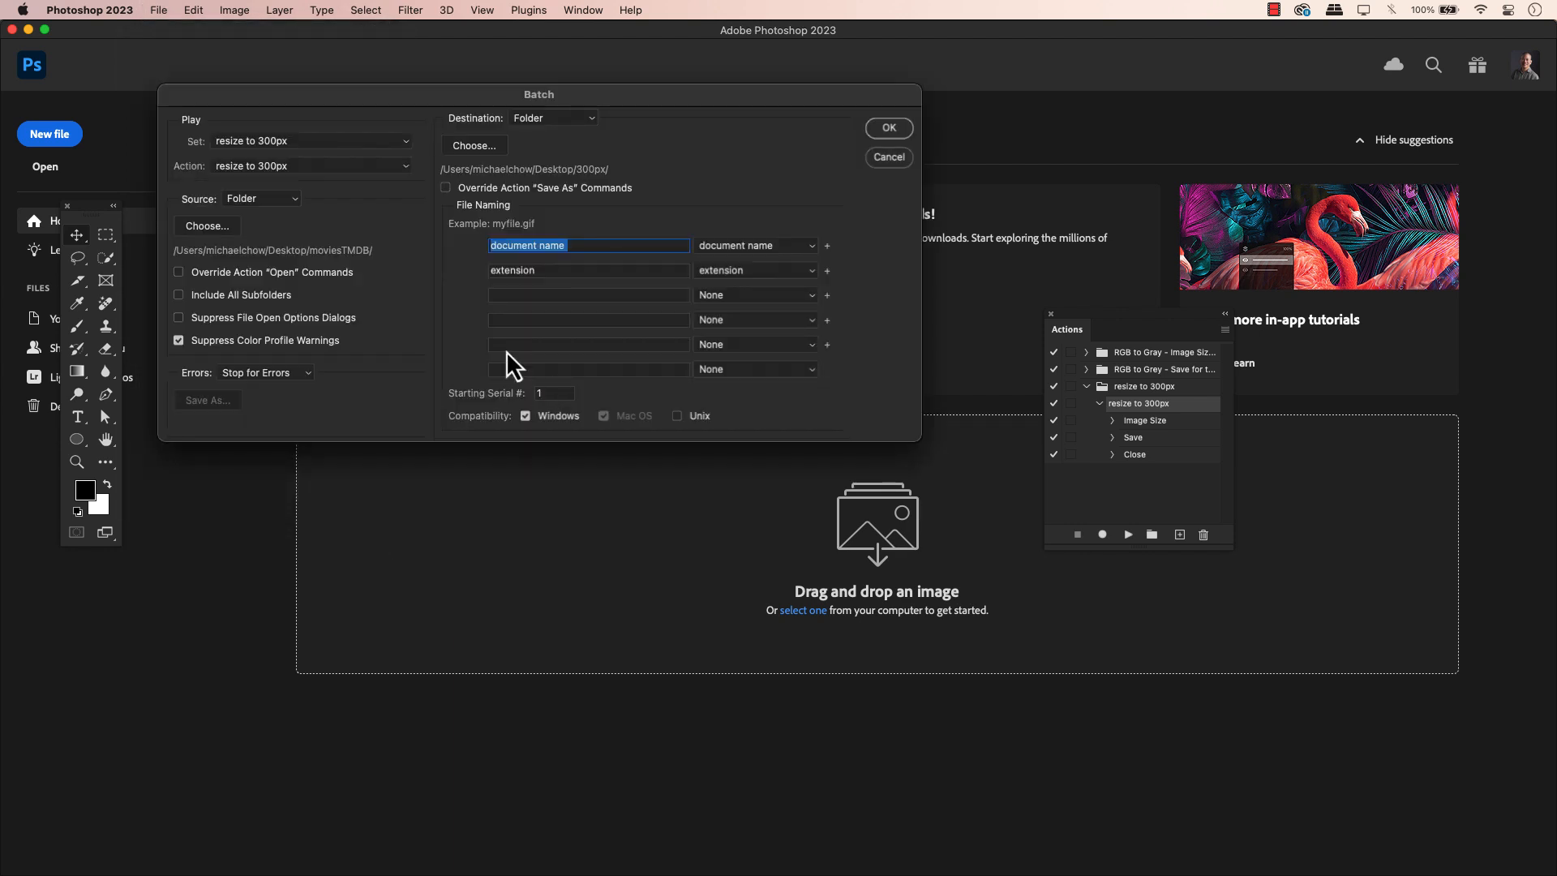
pyautogui.moveTo(303, 164)
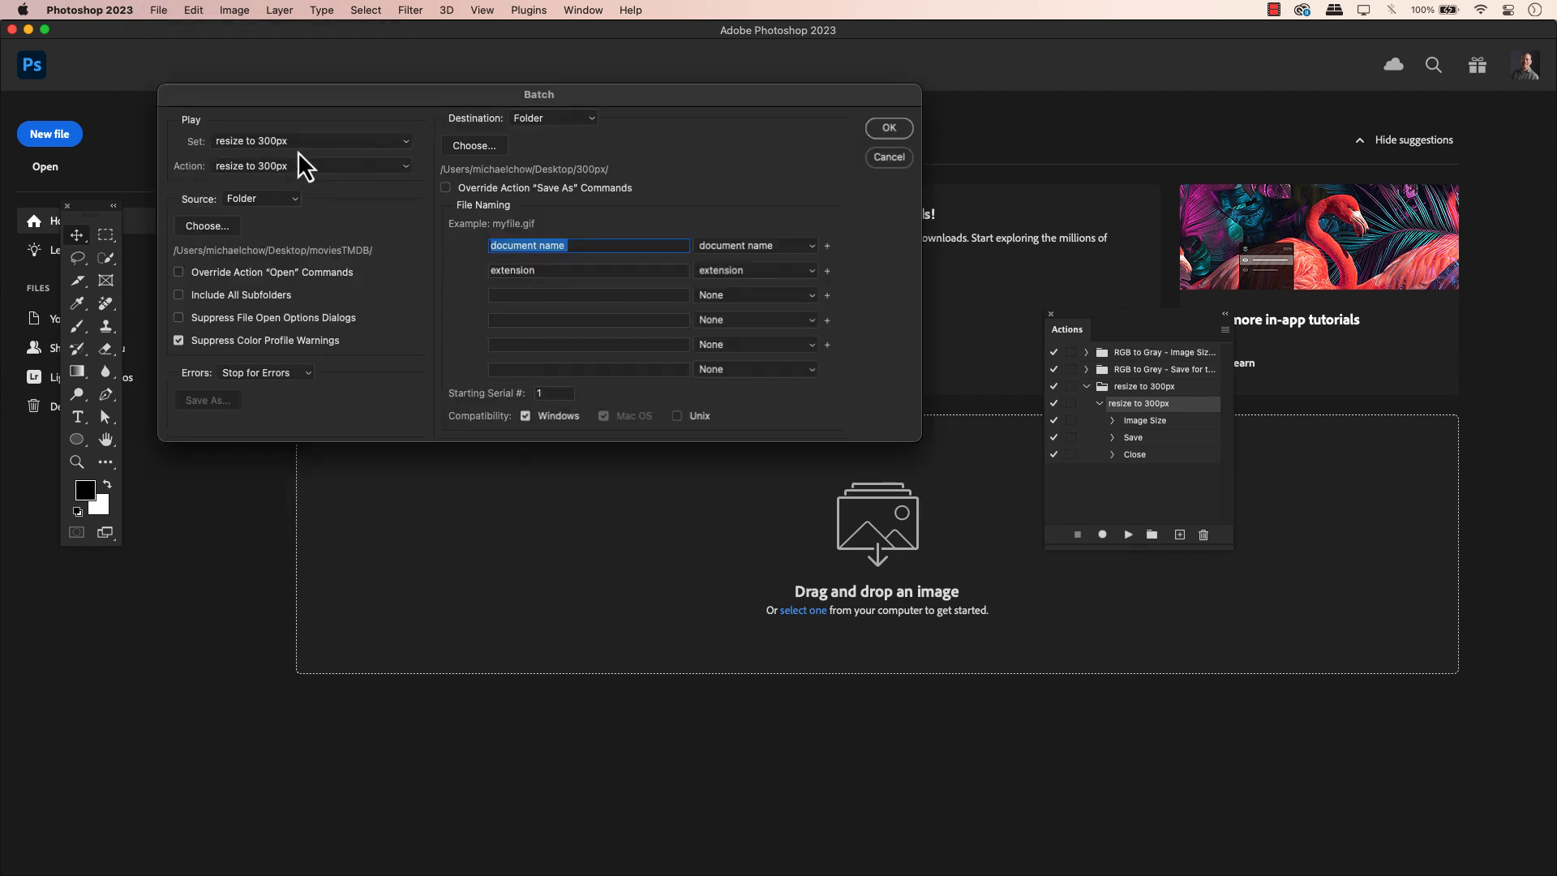
pyautogui.moveTo(286, 216)
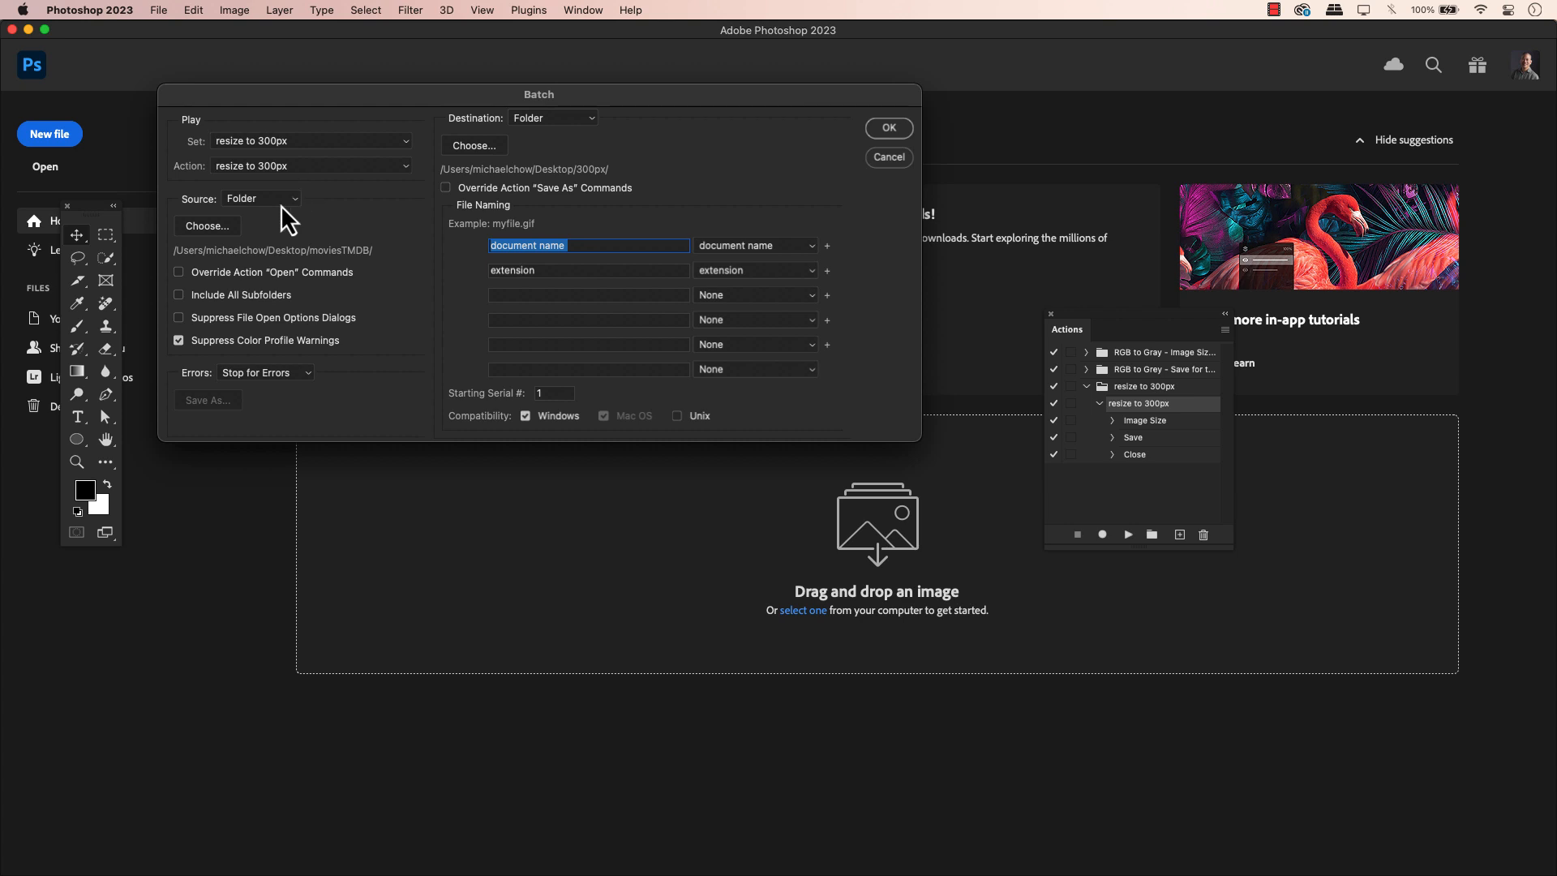
pyautogui.moveTo(239, 277)
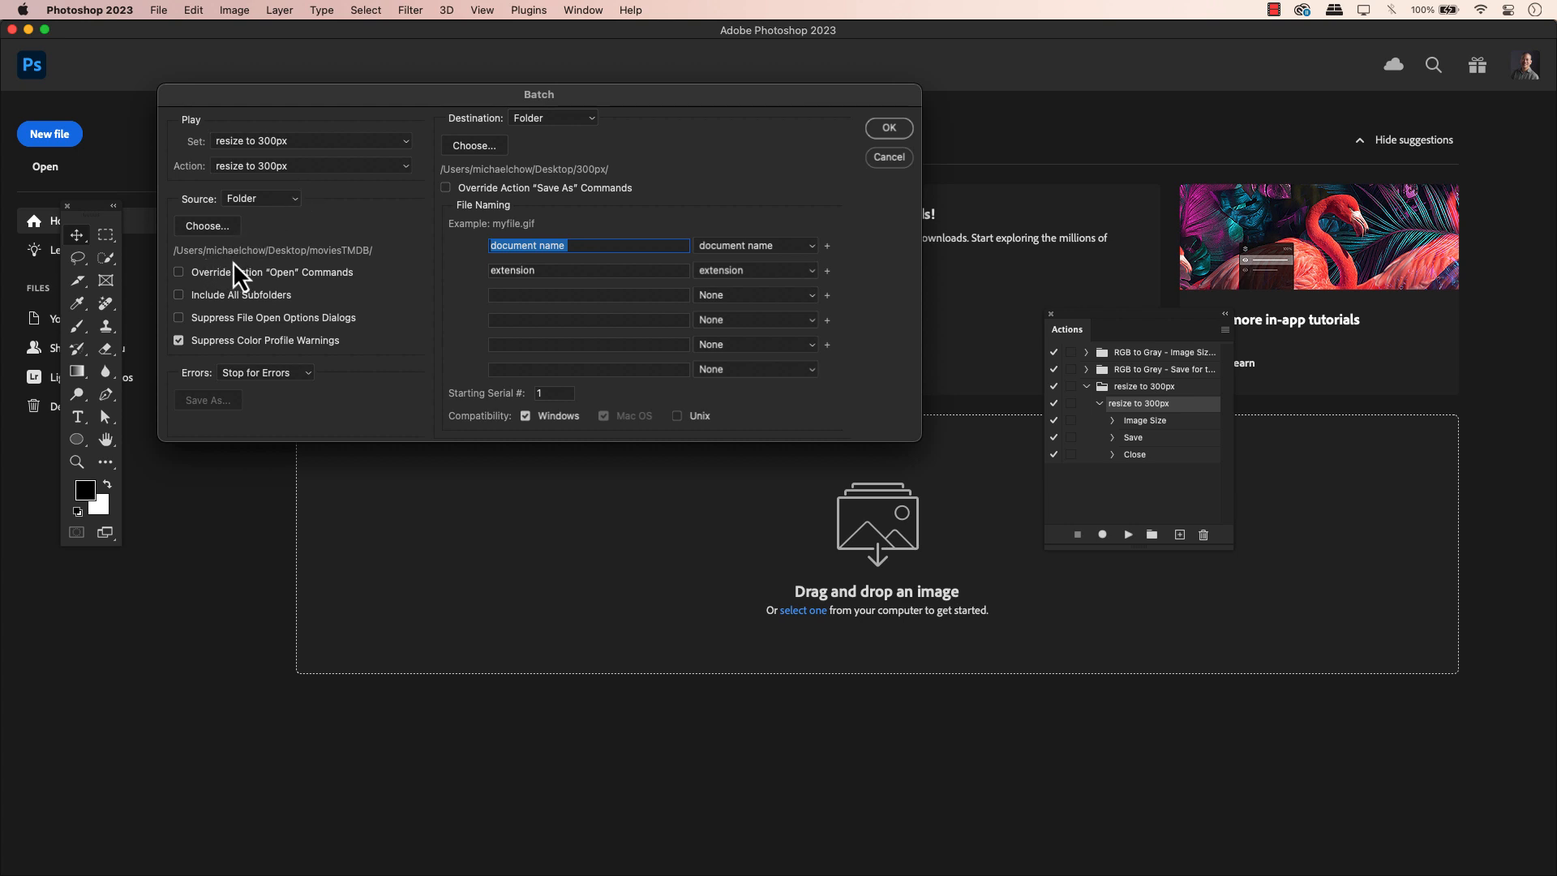
pyautogui.moveTo(347, 277)
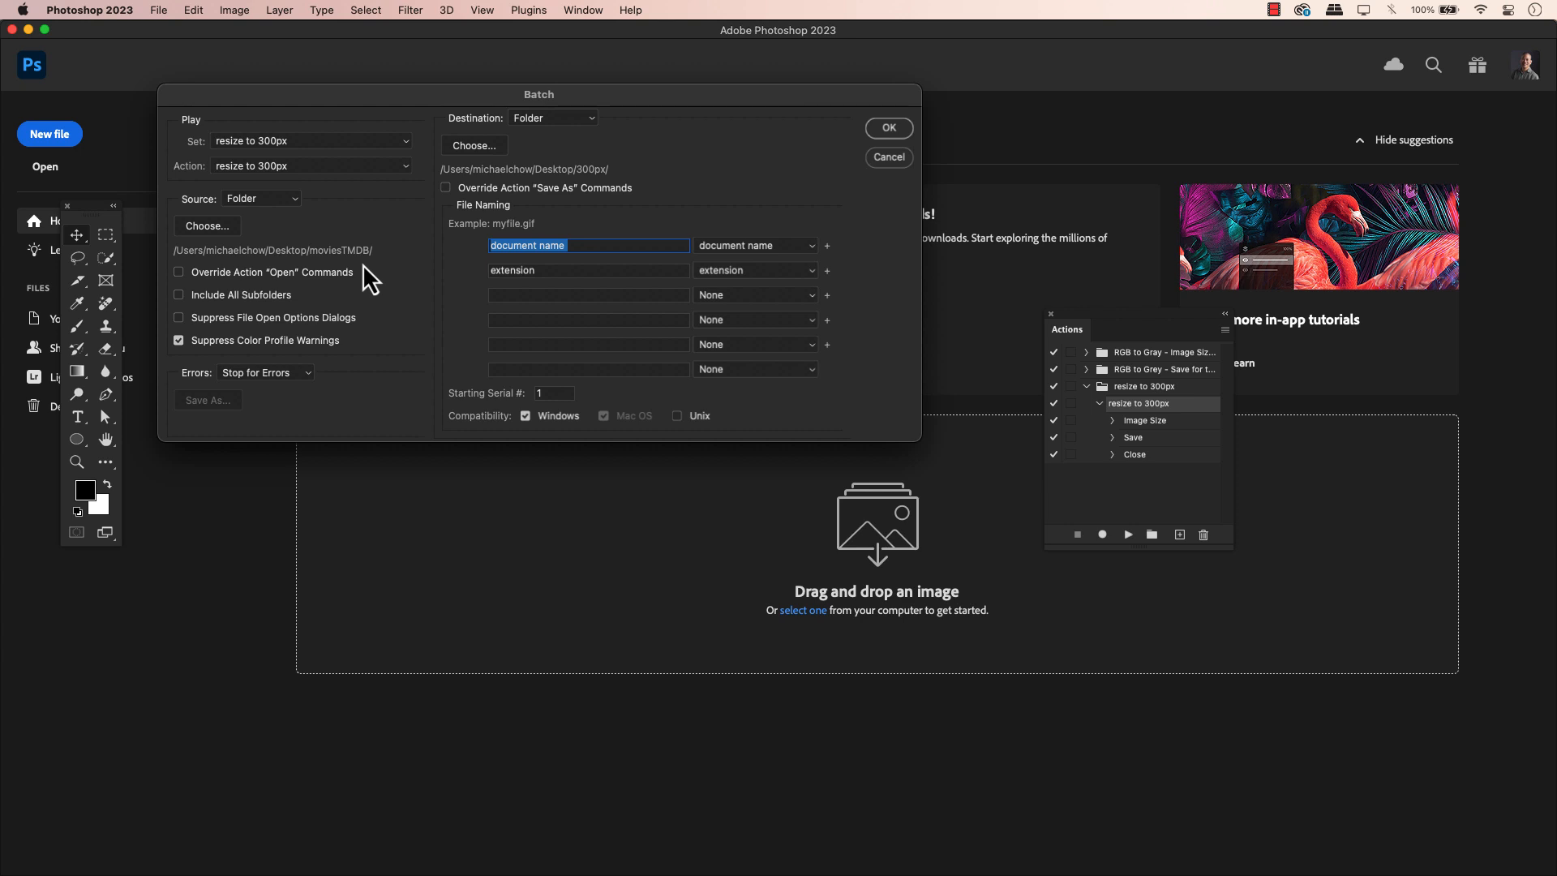
pyautogui.moveTo(313, 309)
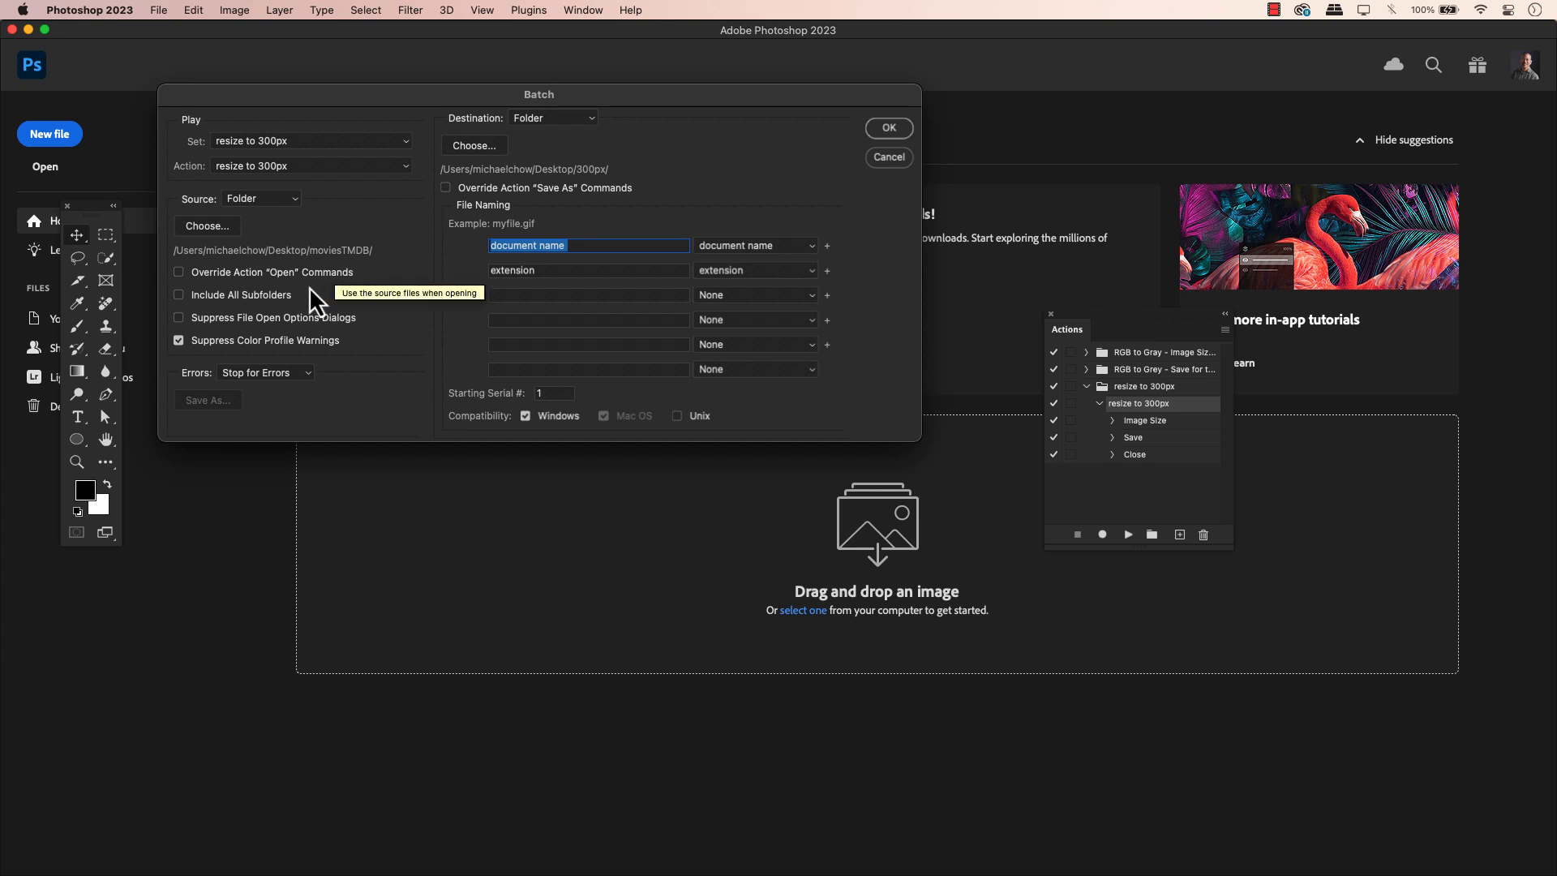
pyautogui.moveTo(302, 295)
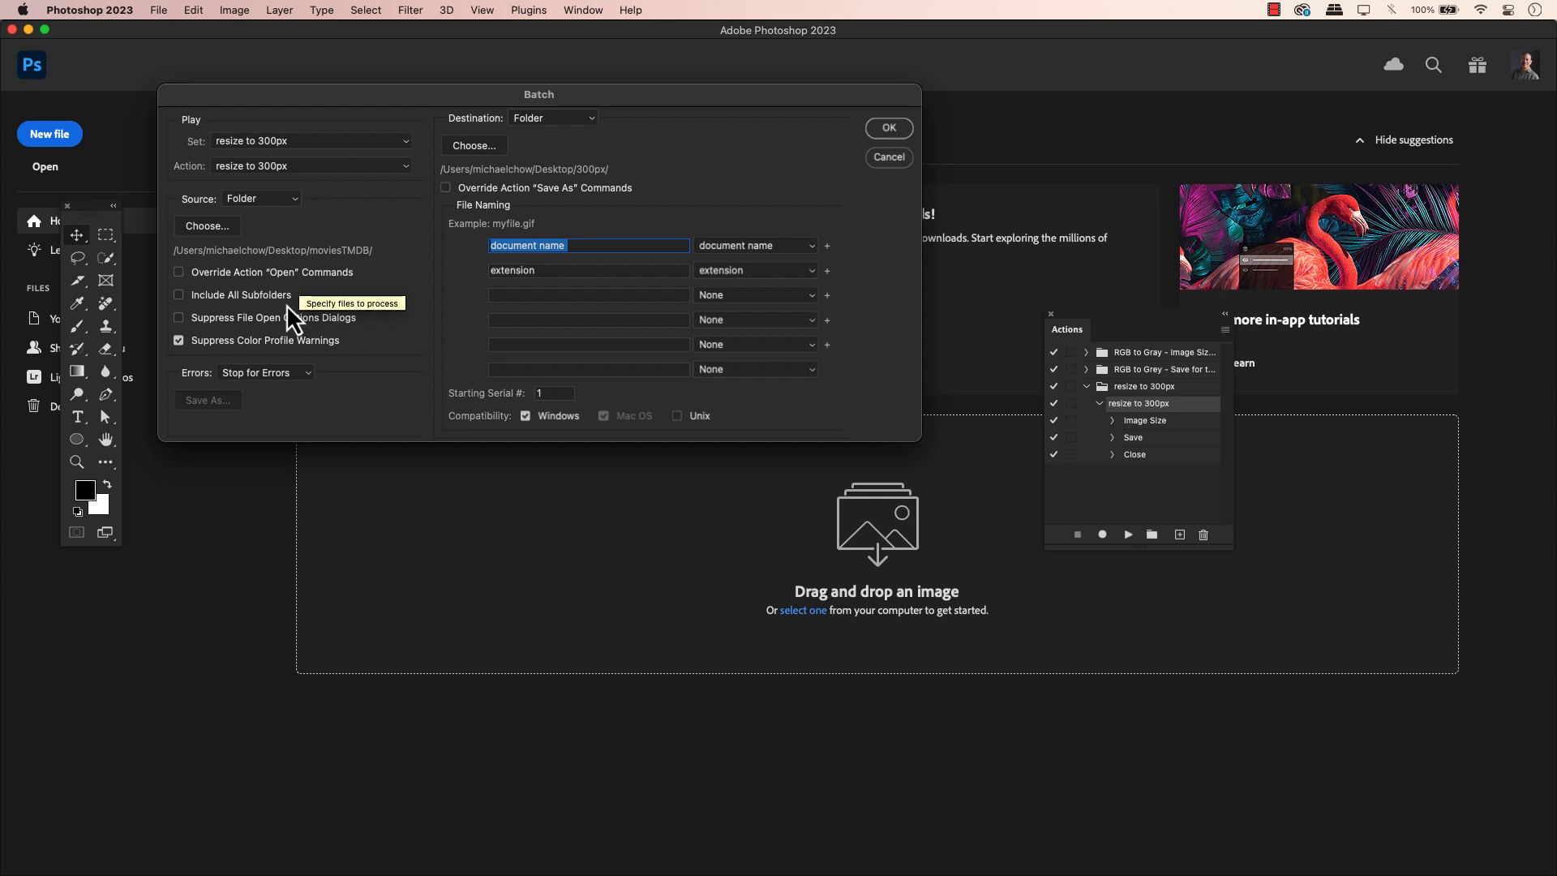
pyautogui.moveTo(279, 347)
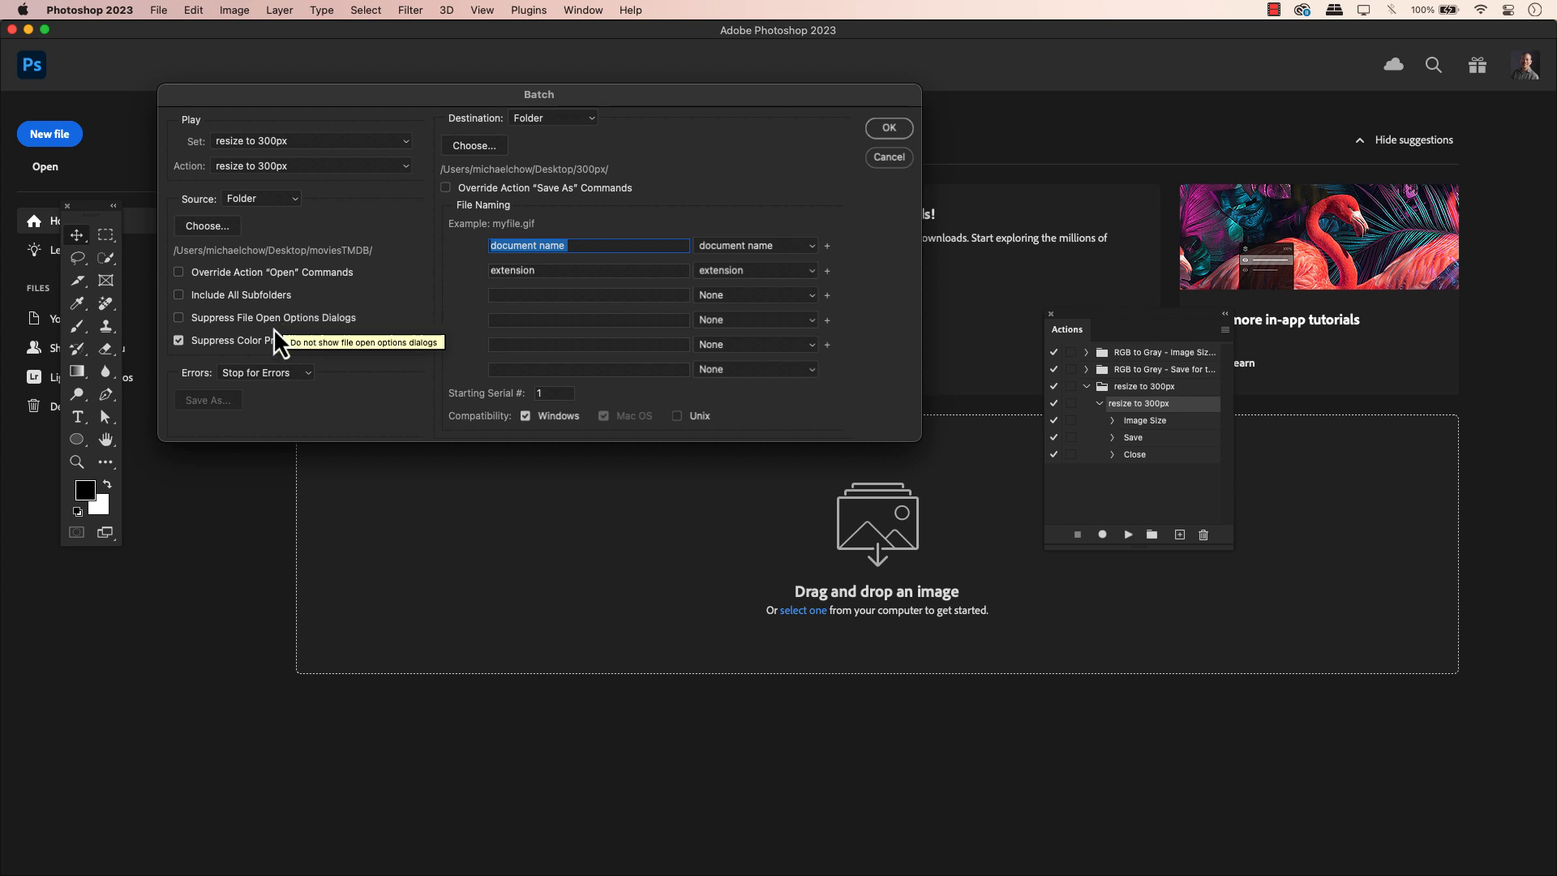
pyautogui.moveTo(183, 368)
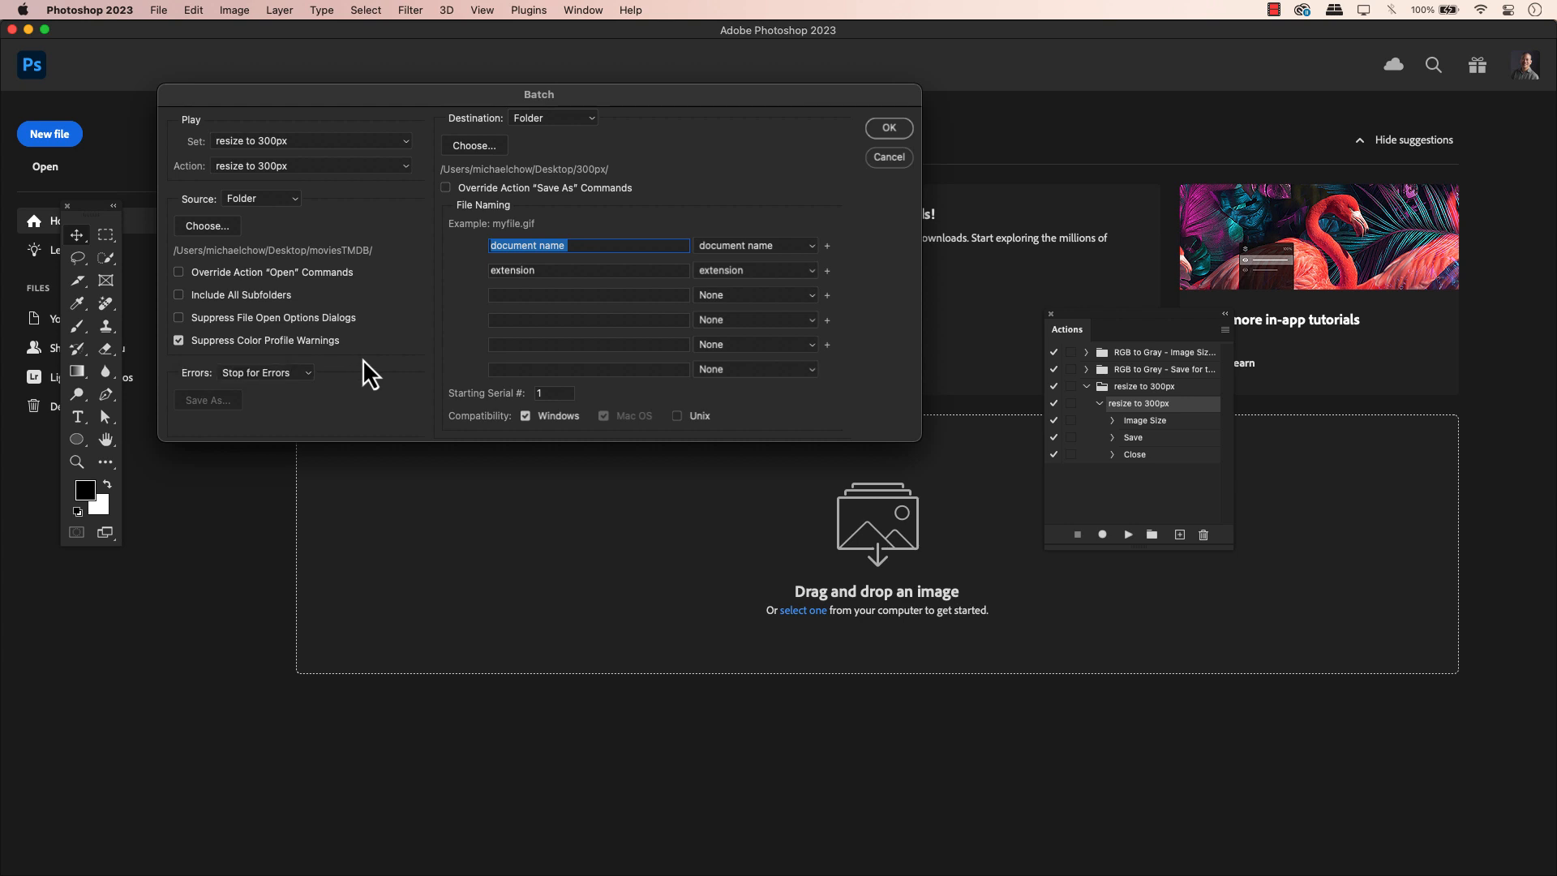
pyautogui.moveTo(300, 403)
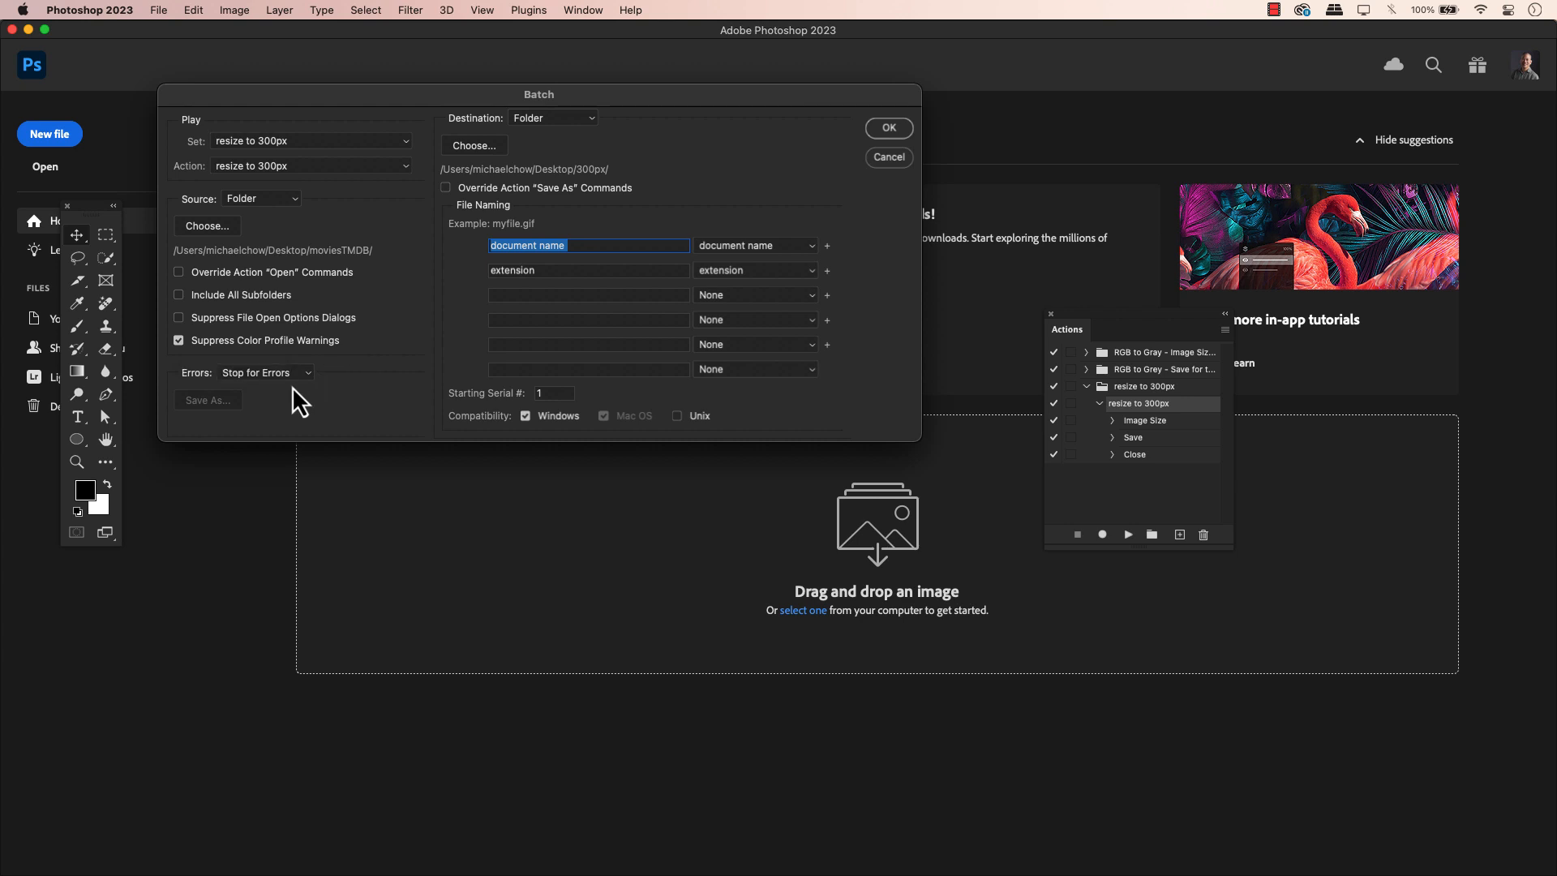
pyautogui.moveTo(537, 188)
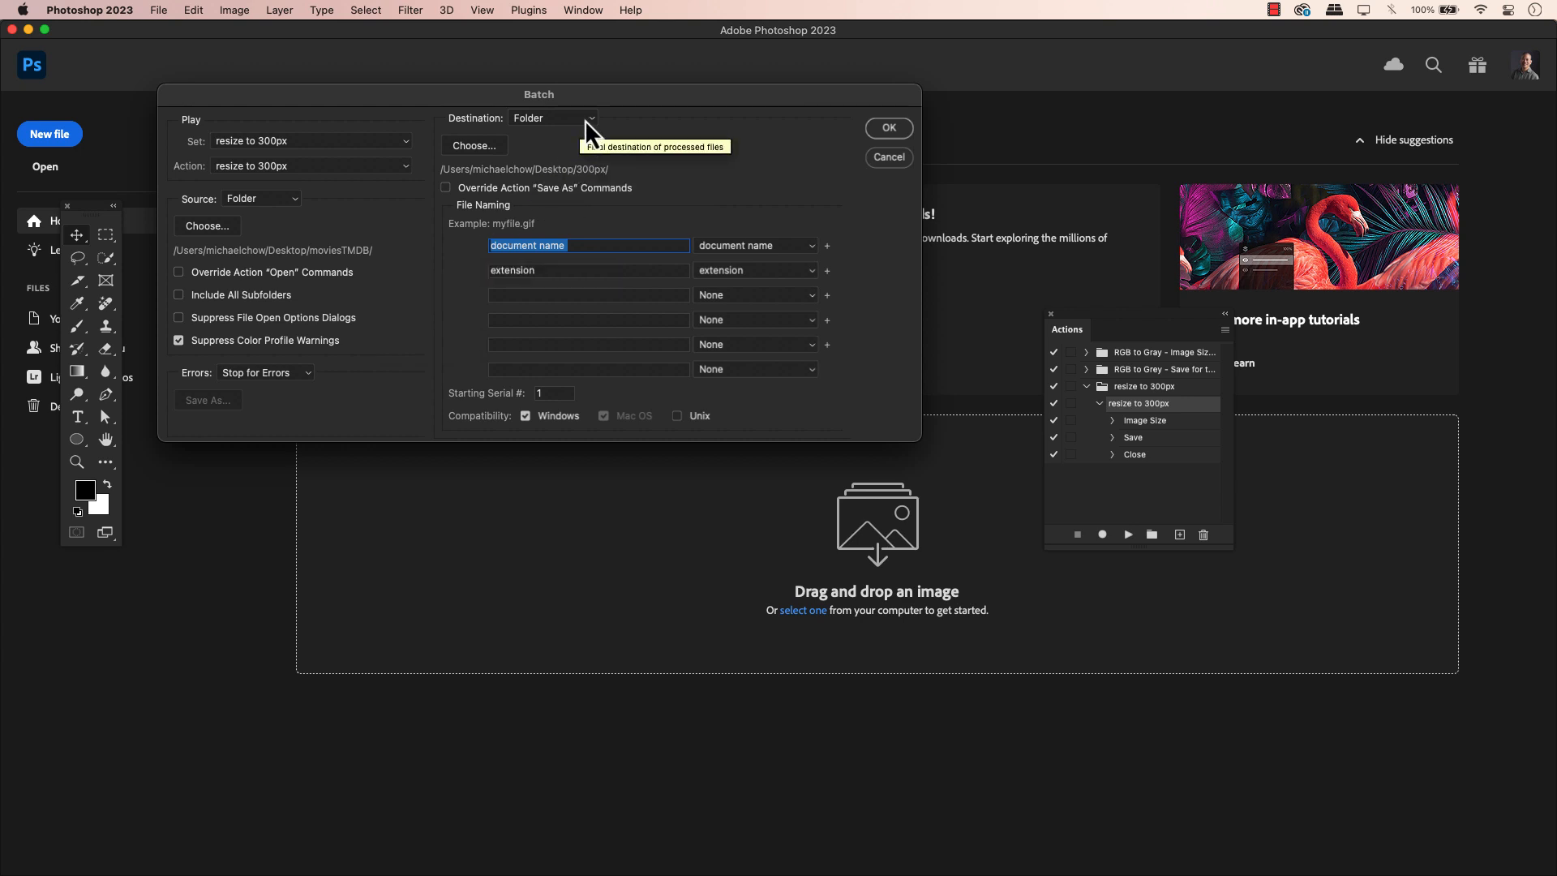
pyautogui.moveTo(569, 170)
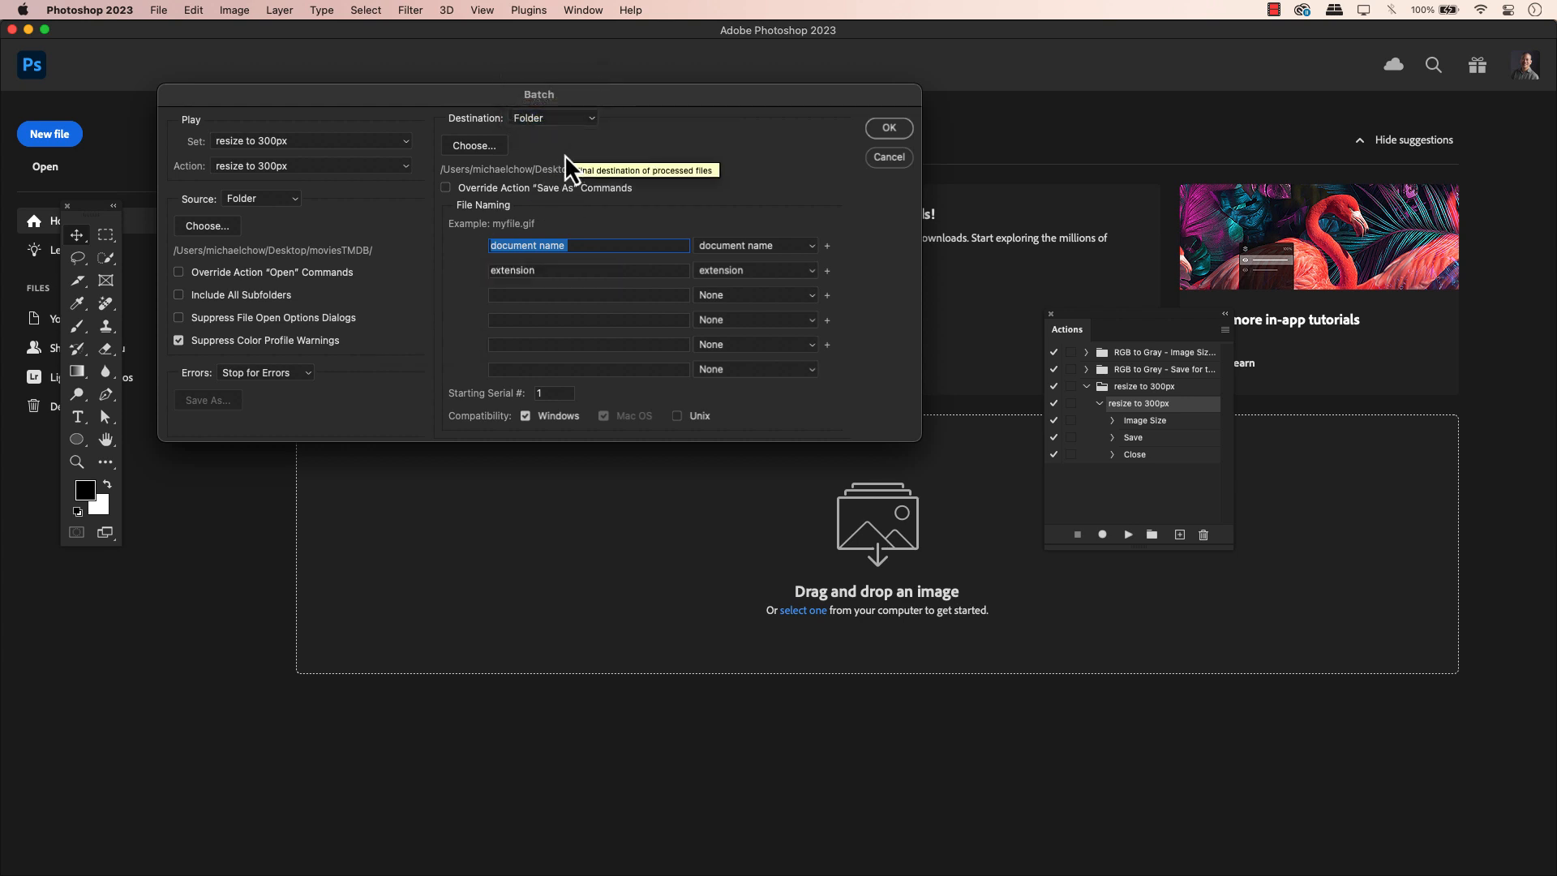
pyautogui.moveTo(610, 197)
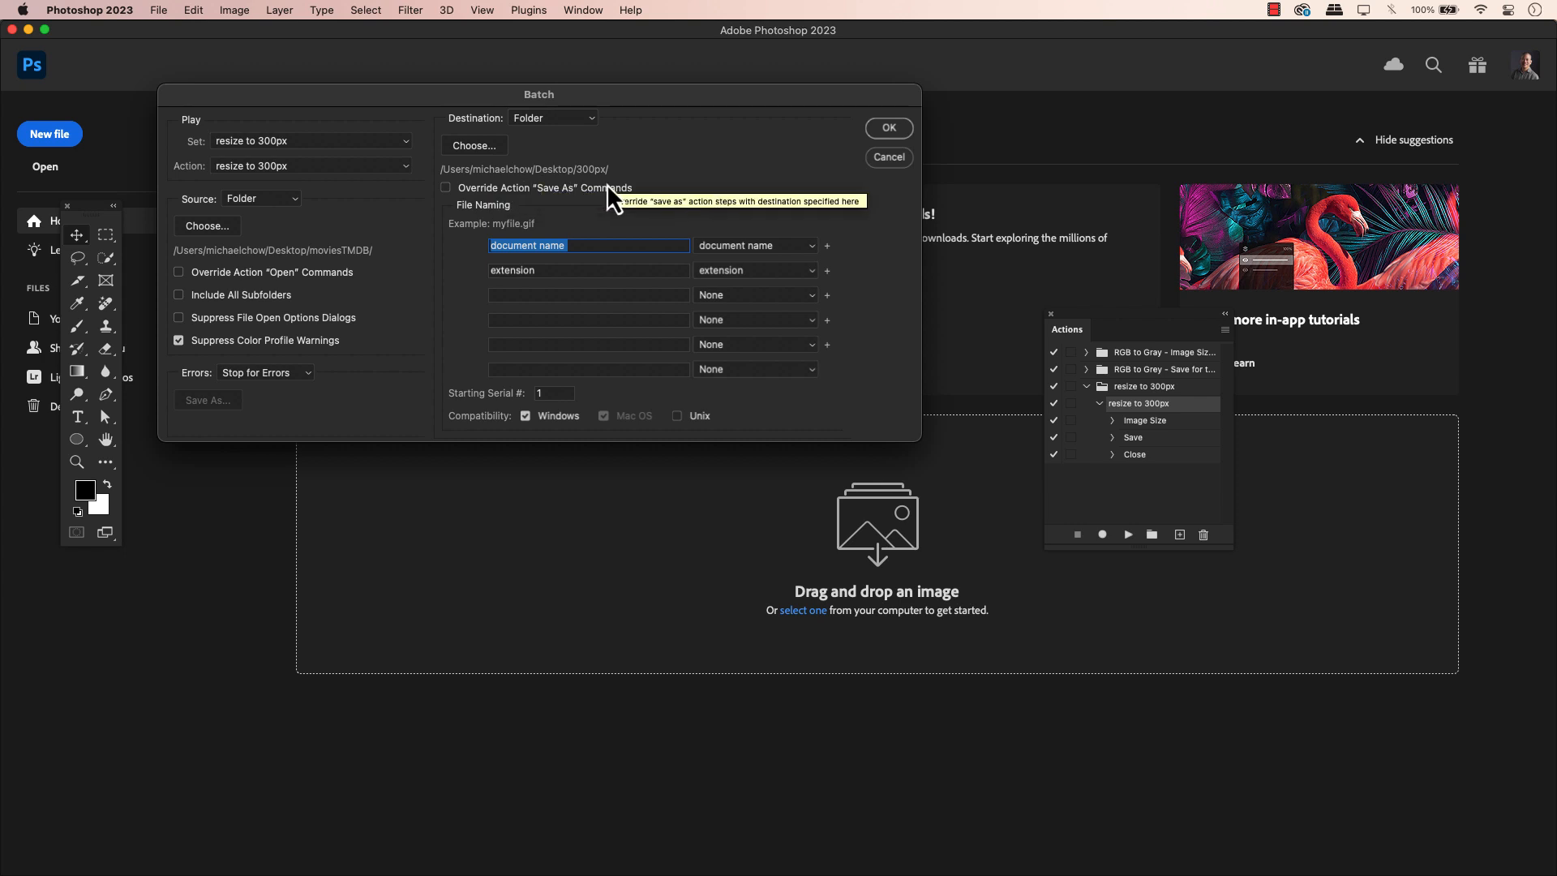
pyautogui.moveTo(497, 209)
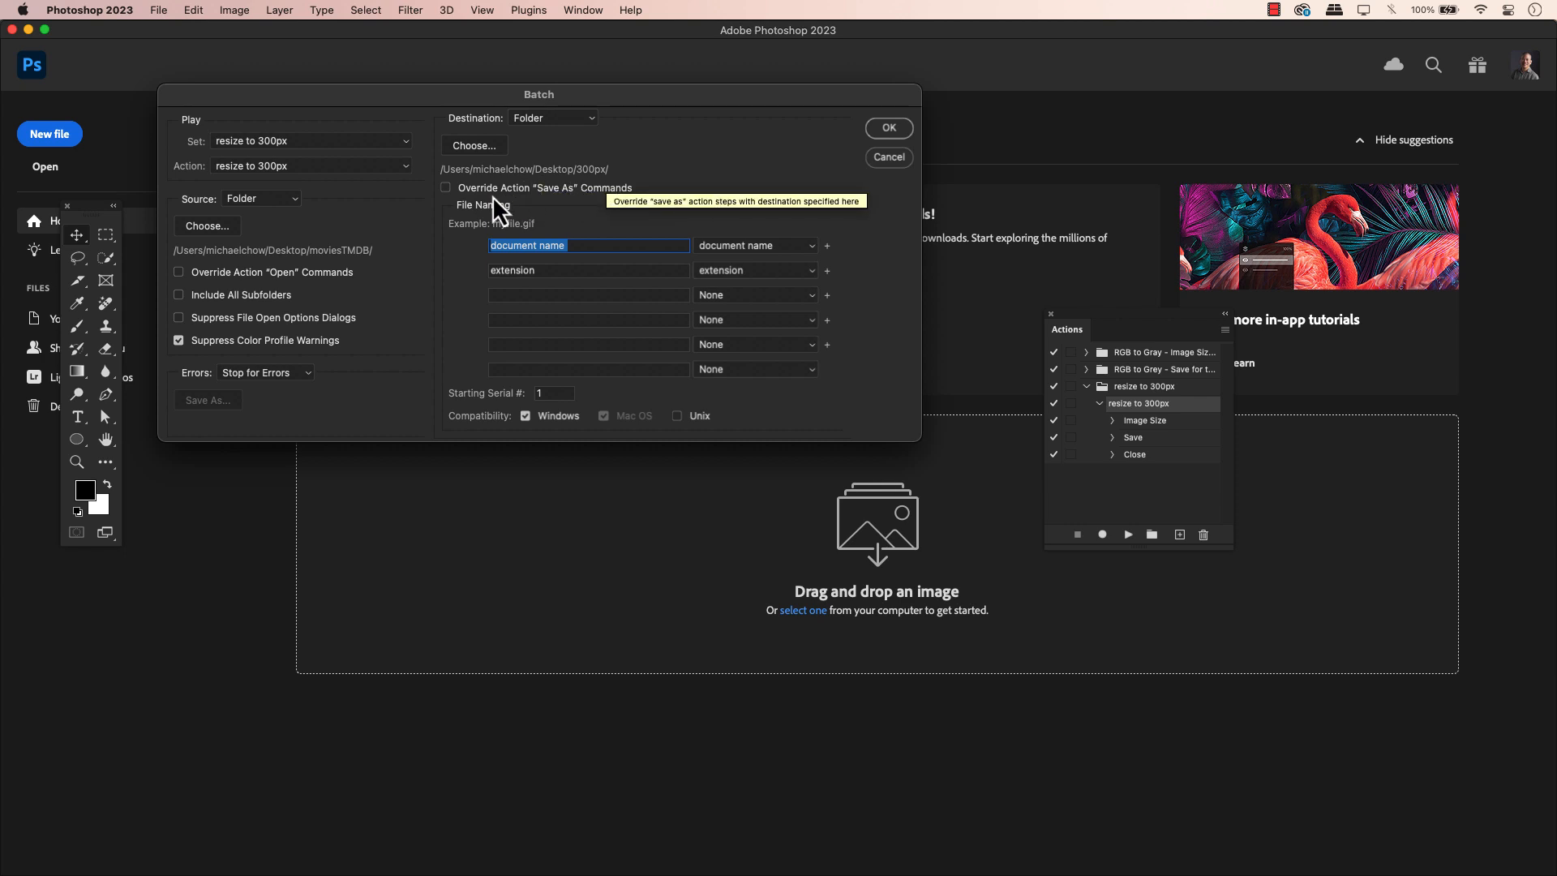
pyautogui.moveTo(648, 273)
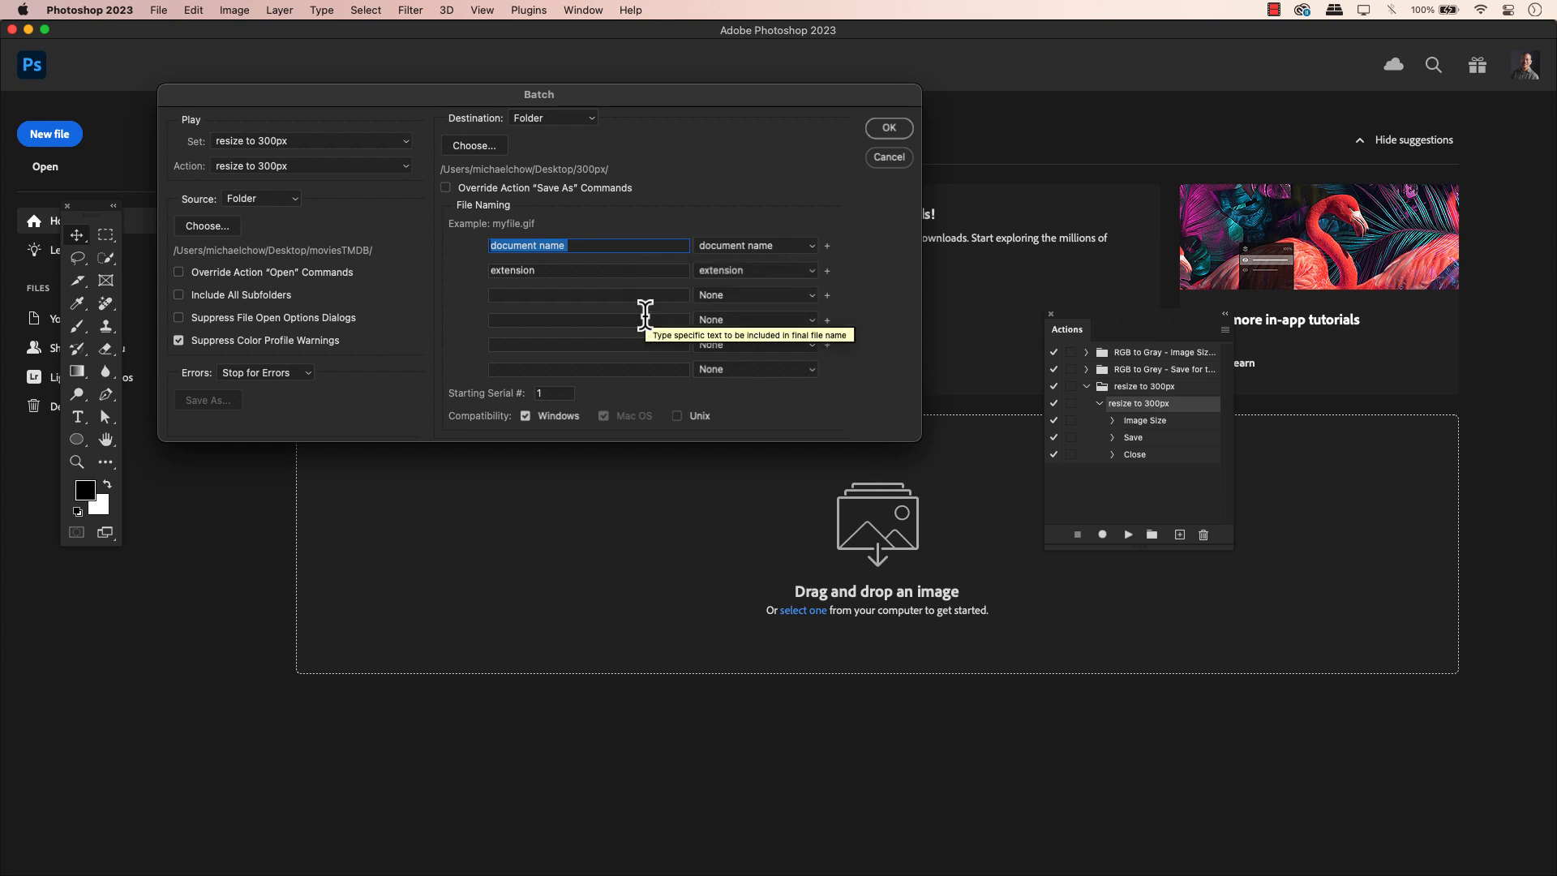
pyautogui.write('name-your-special-file-if-you want-')
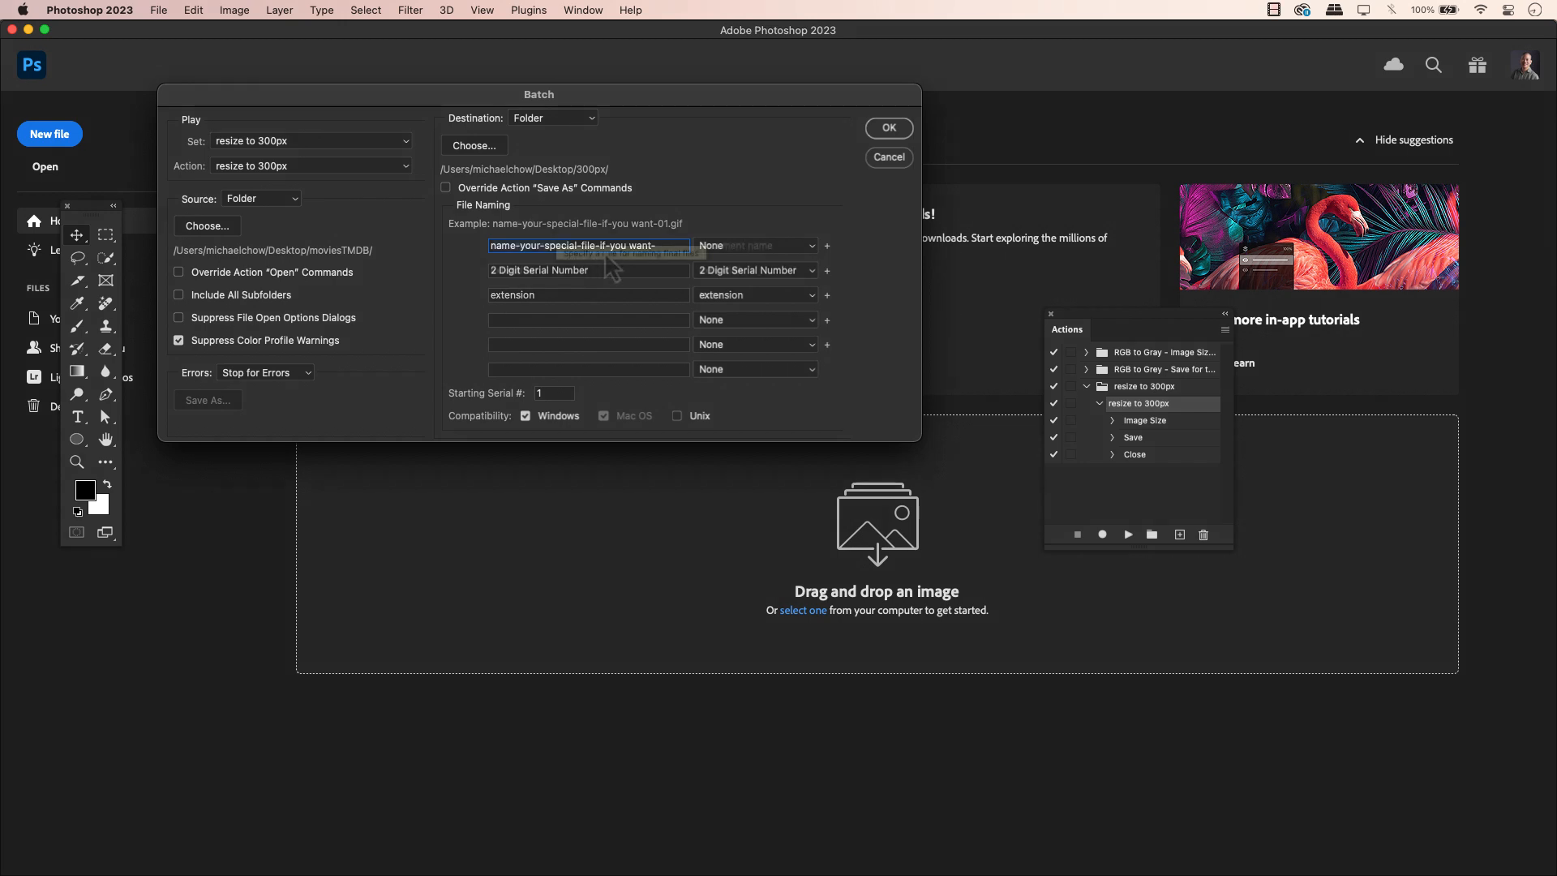
pyautogui.click(754, 245)
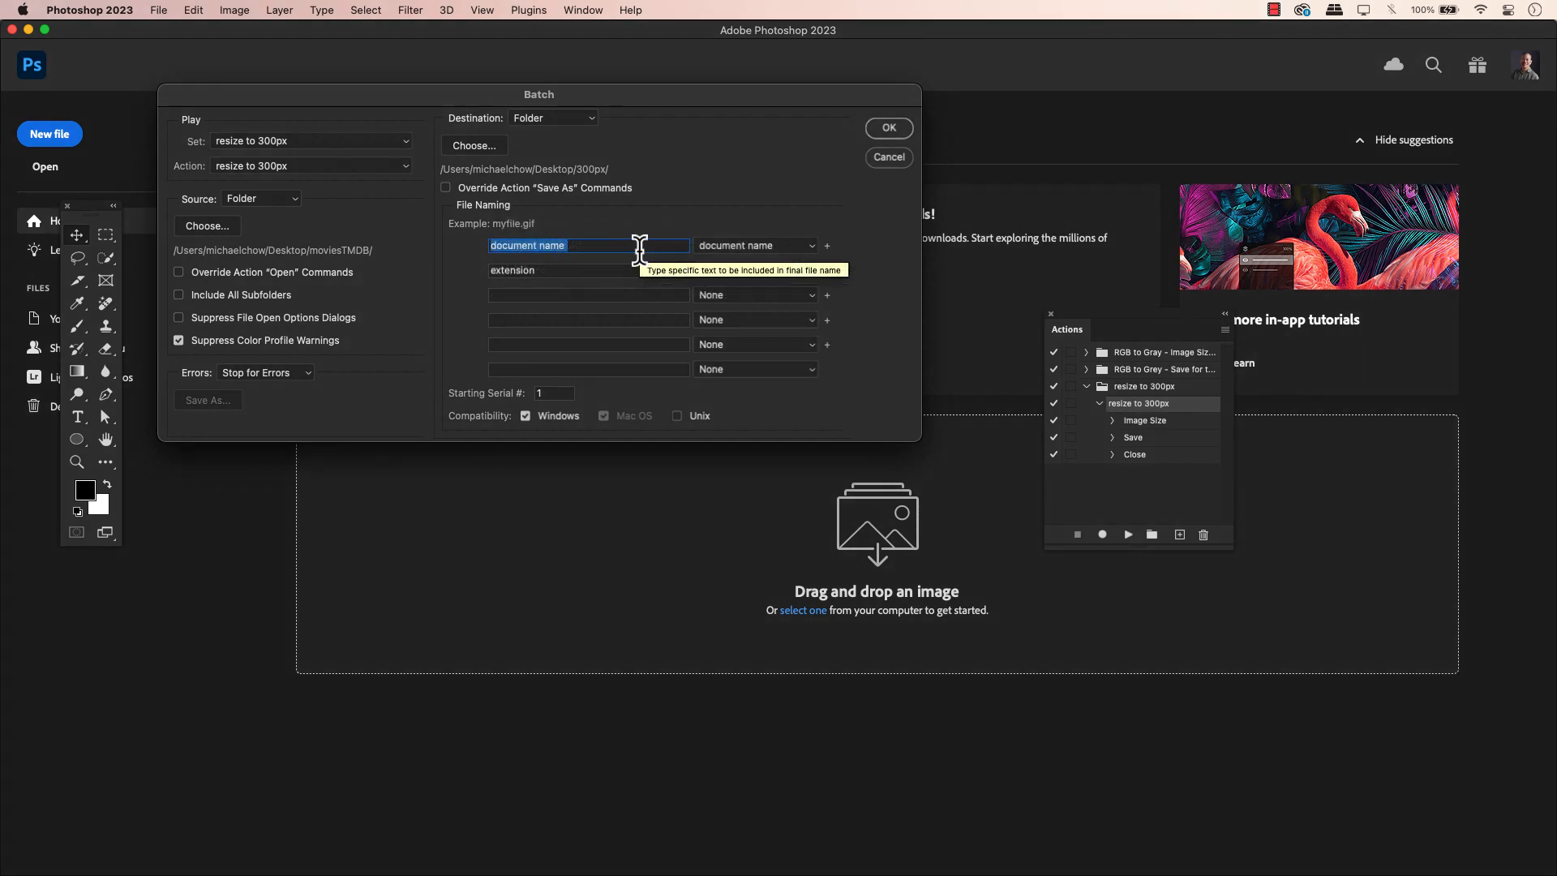
pyautogui.moveTo(623, 332)
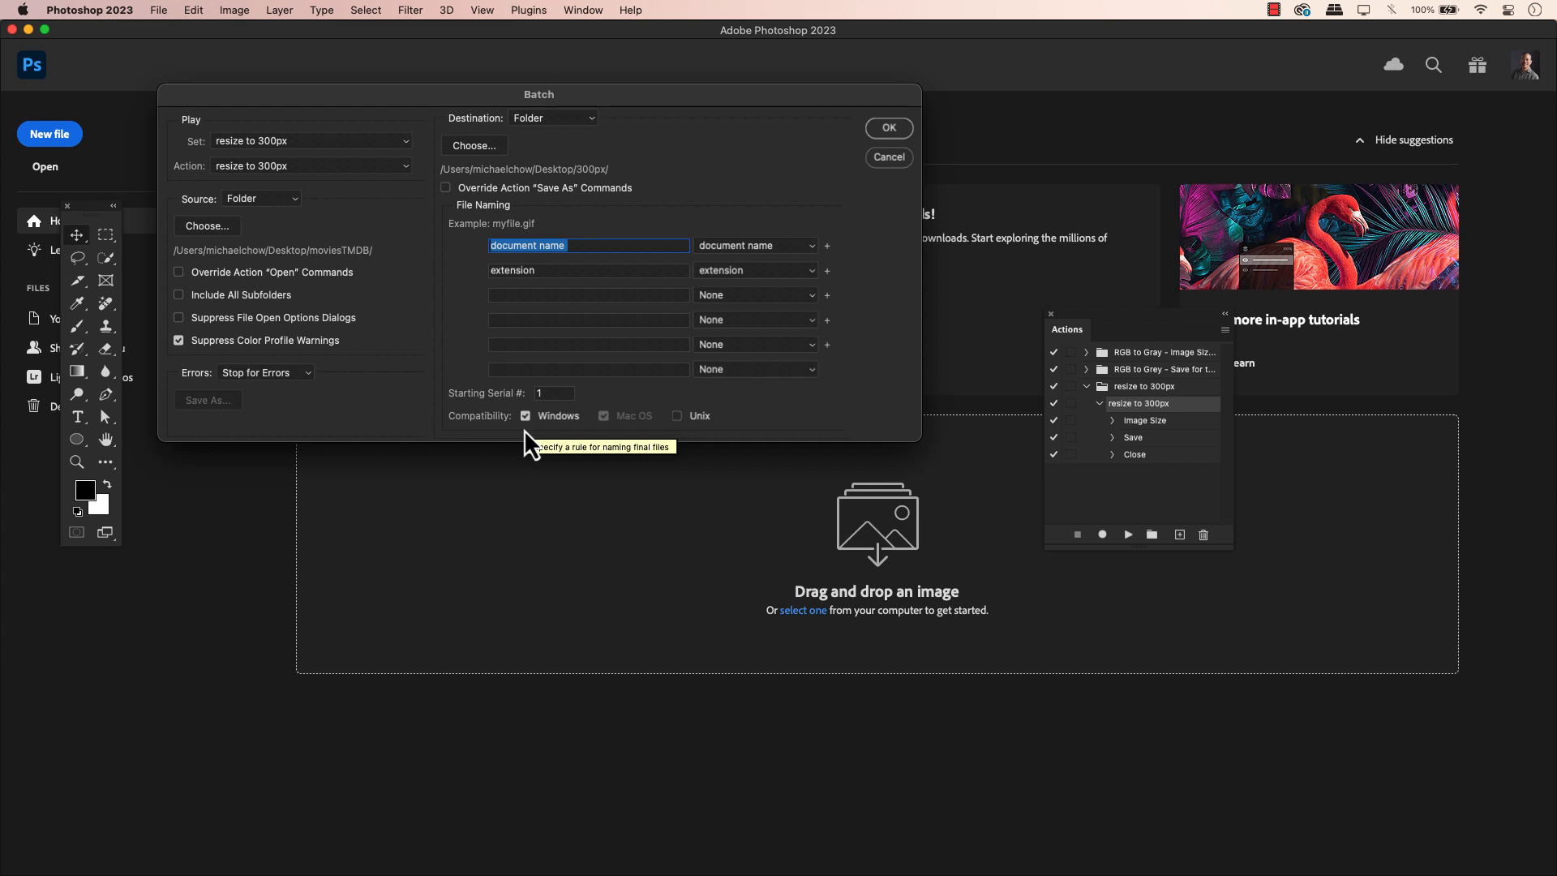
pyautogui.moveTo(617, 444)
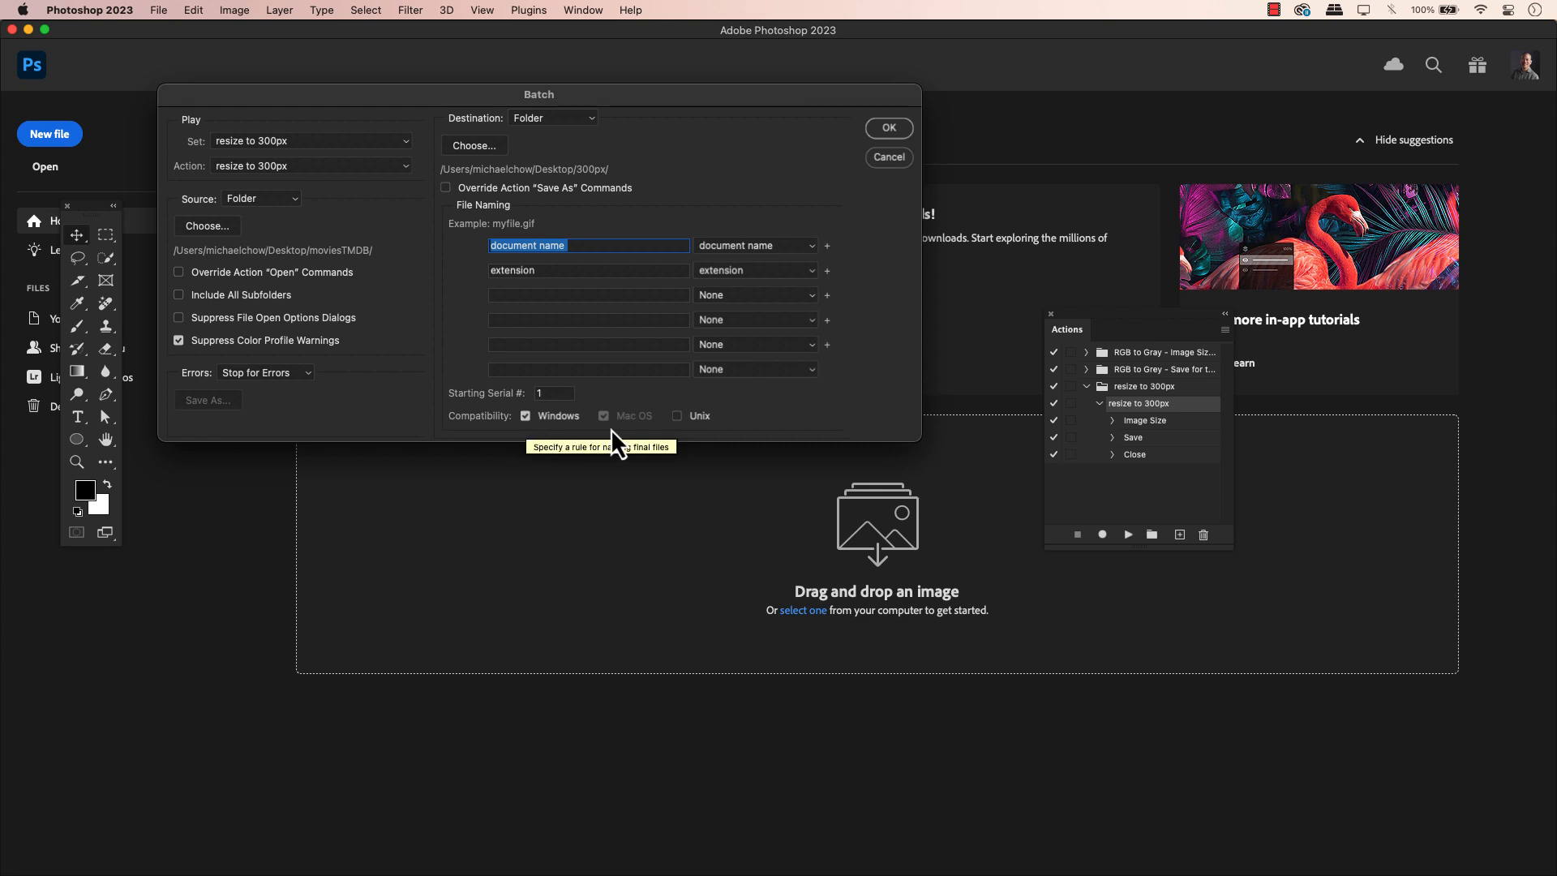
pyautogui.moveTo(844, 414)
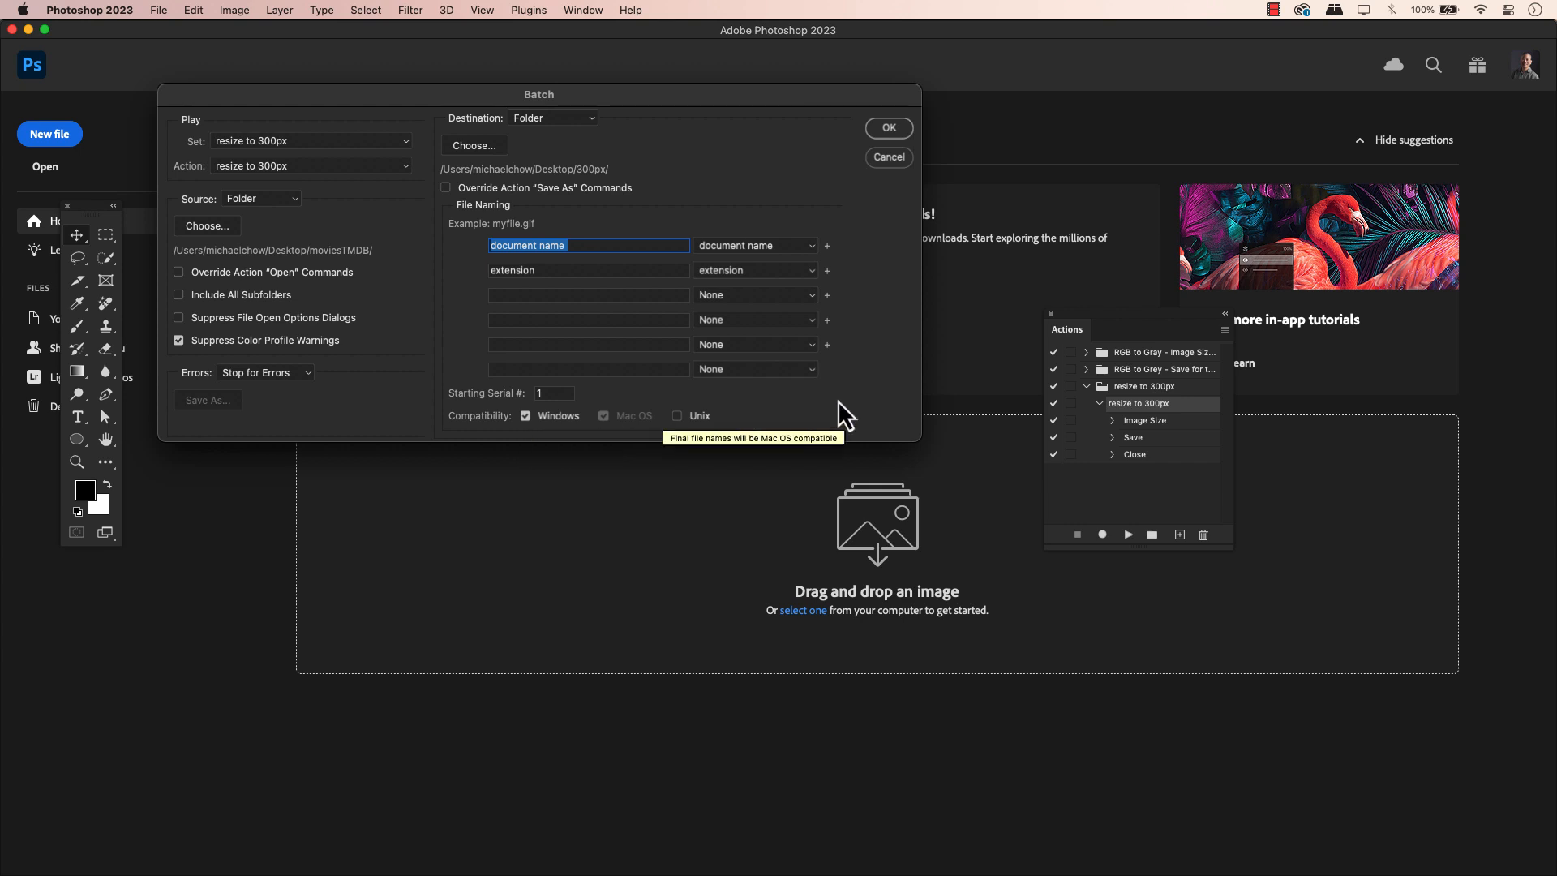
pyautogui.moveTo(894, 130)
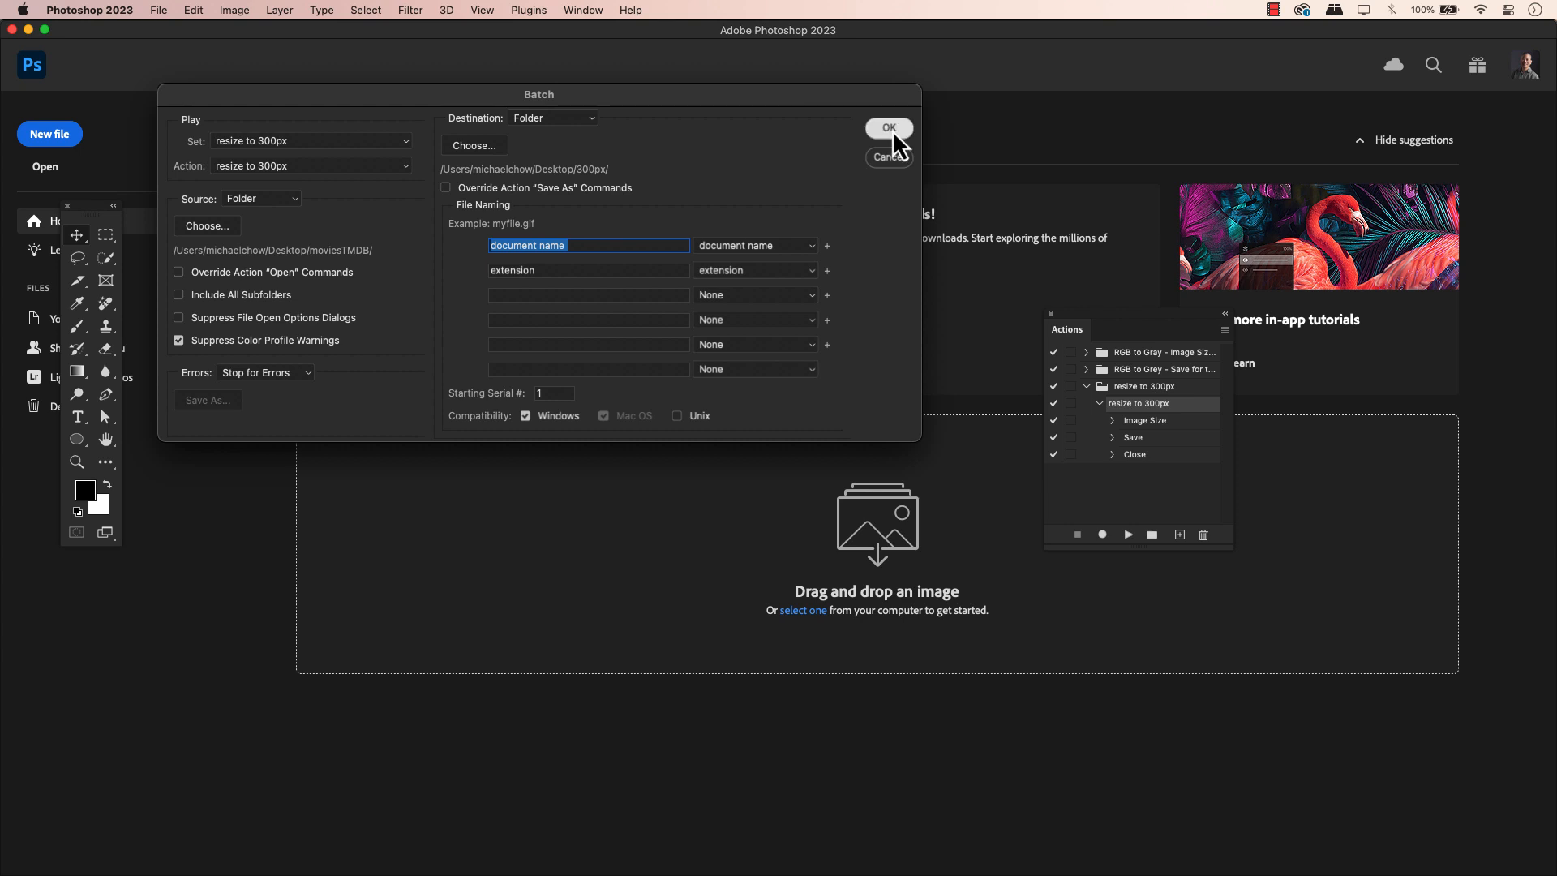
# Run the resize to 300px action over moviesTMDB, saving into the 300px folder.
pyautogui.click(887, 128)
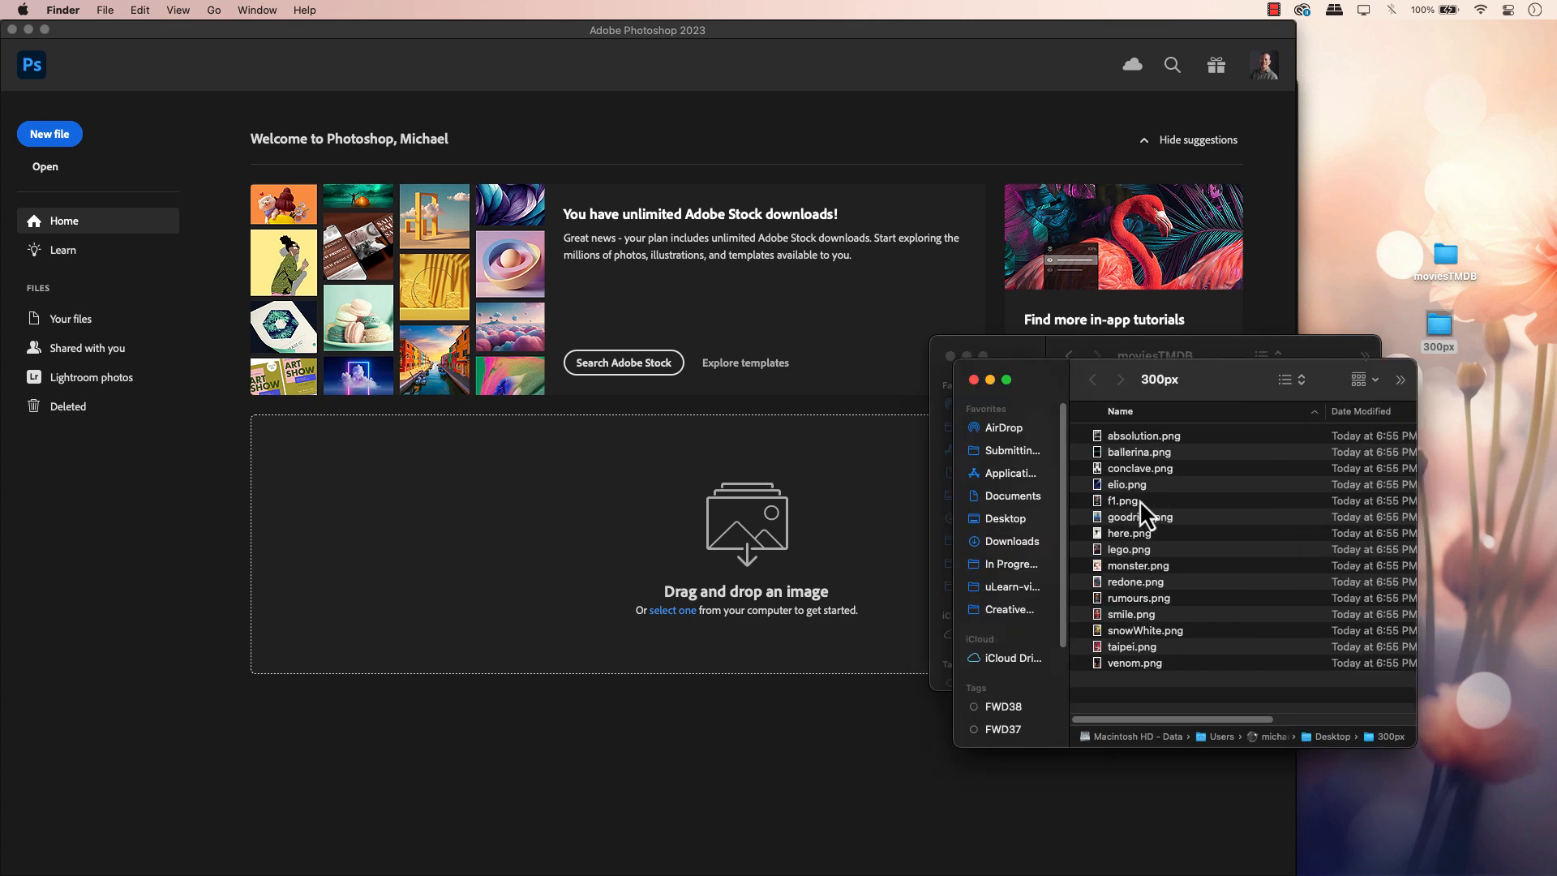
# Check elio.png in the 300px folder with Get Info, confirming 300×450 pixels.
pyautogui.click(1125, 484)
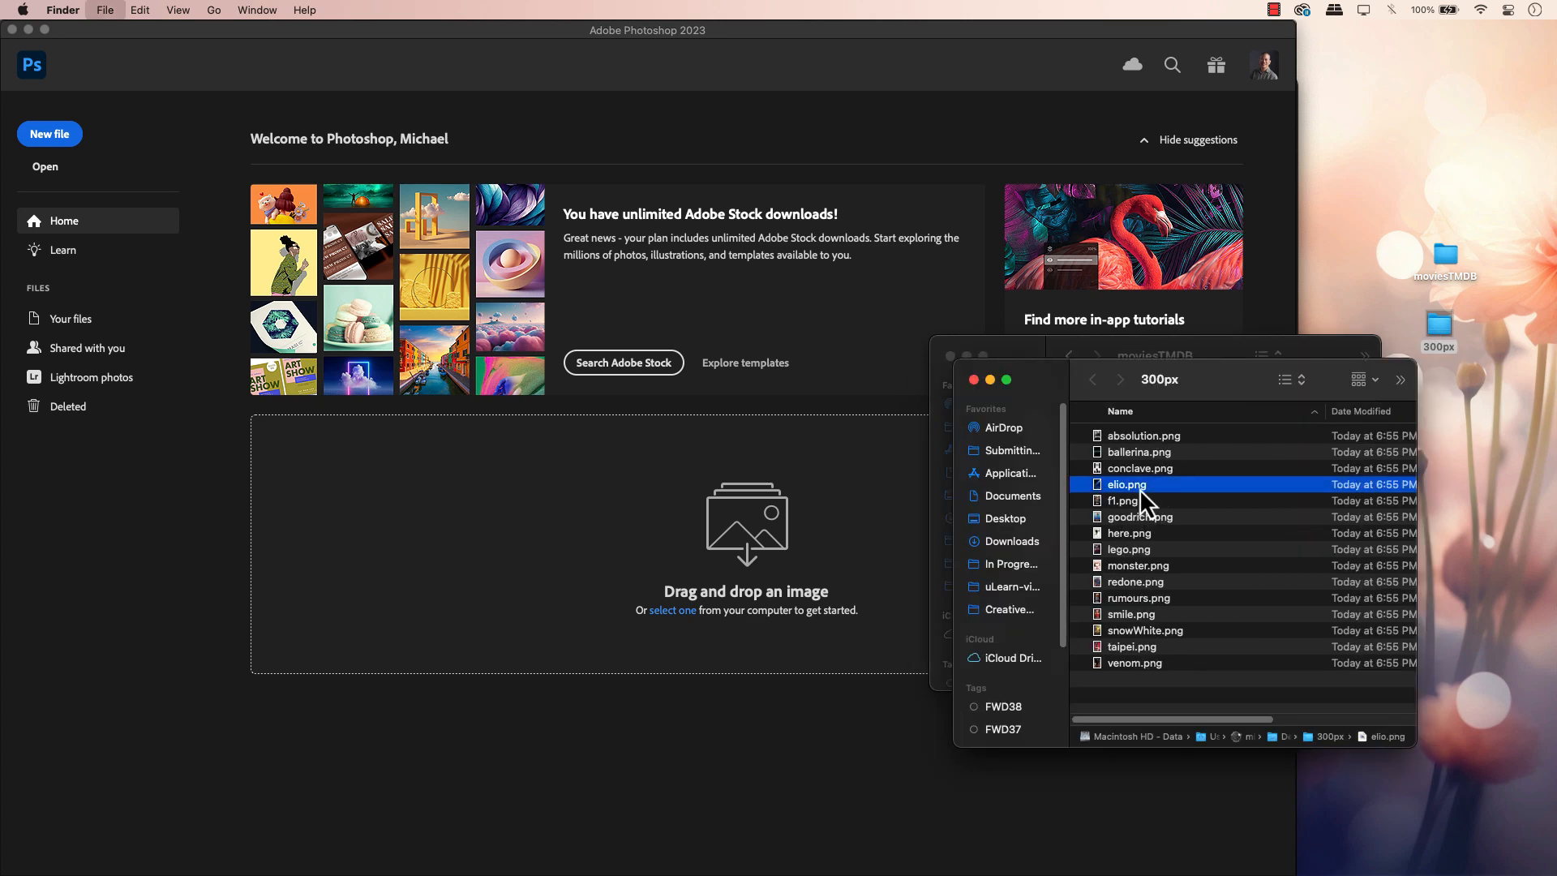
pyautogui.press('cmd+i')
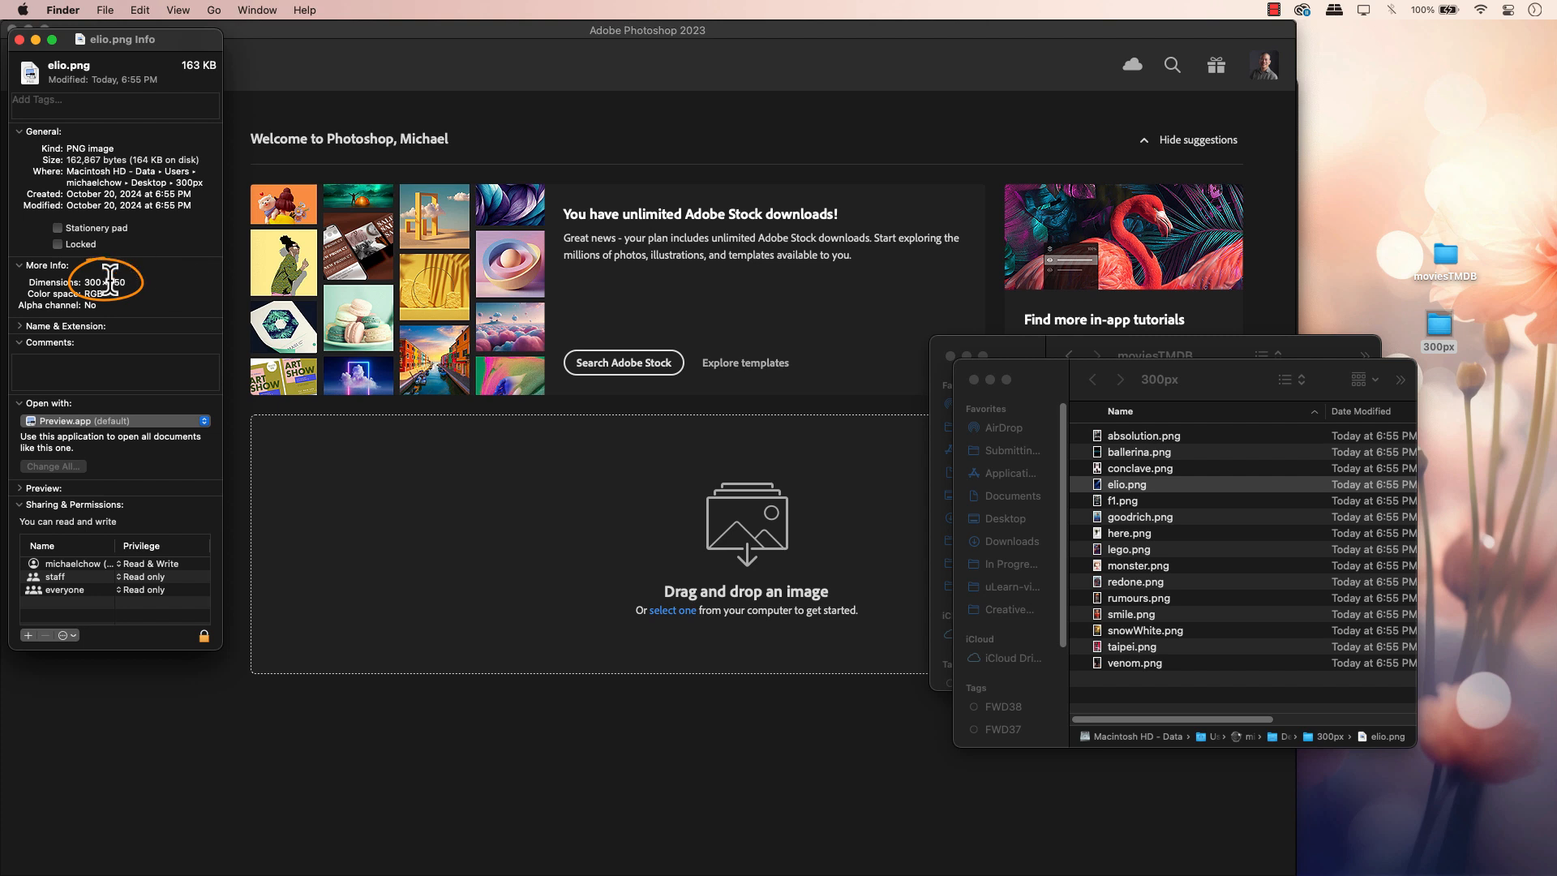